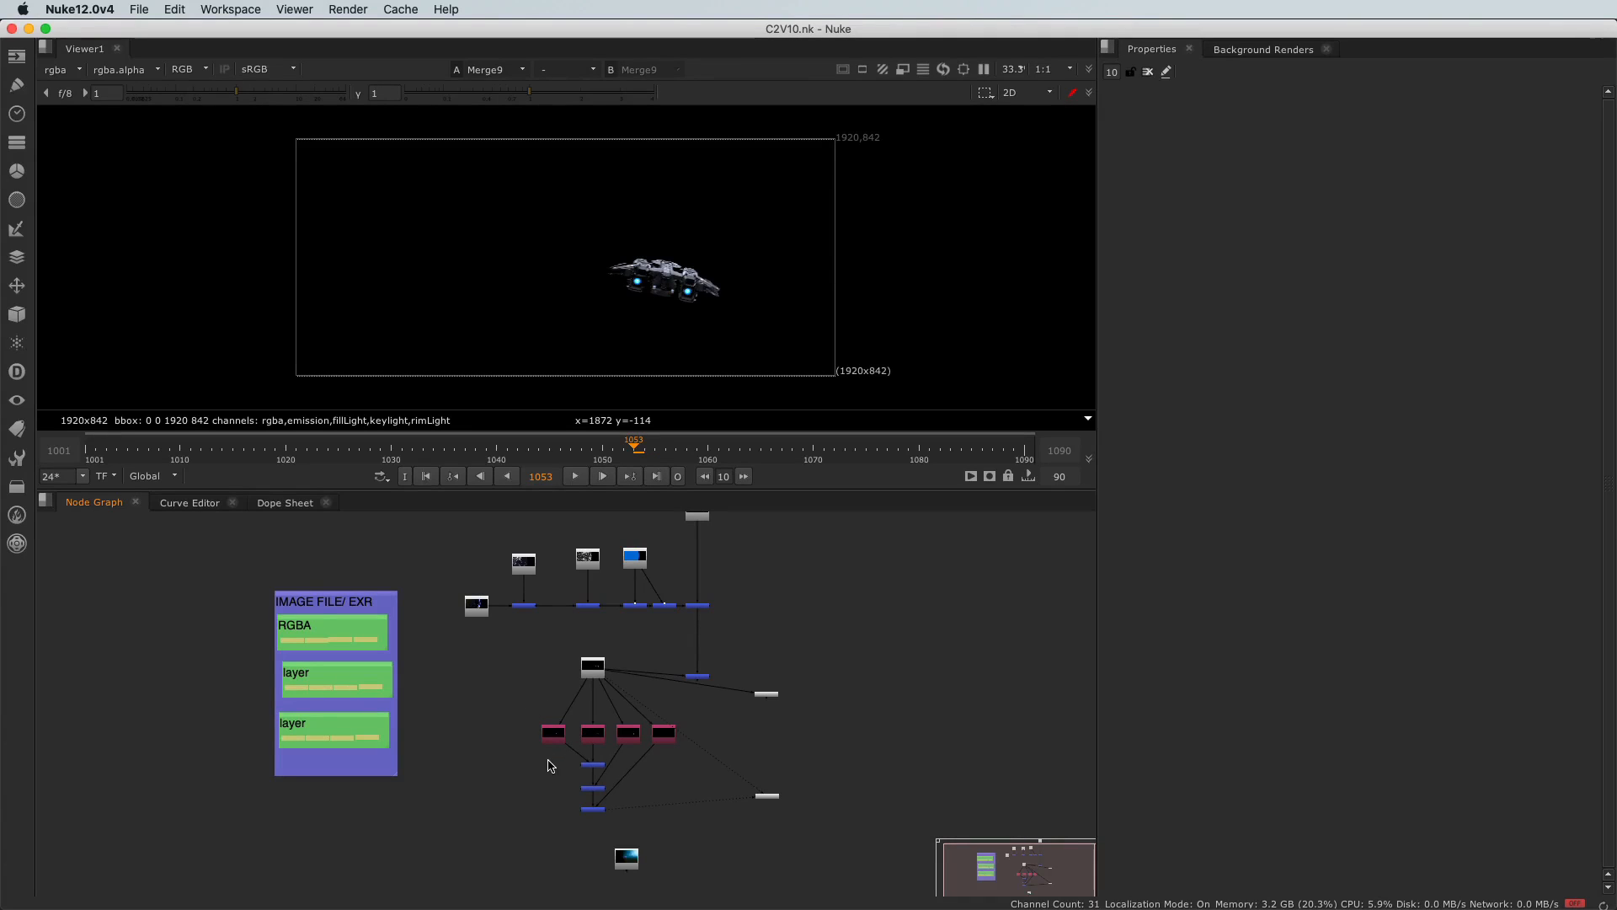
{"action": "mouse_move", "coordinate": [533, 674]}
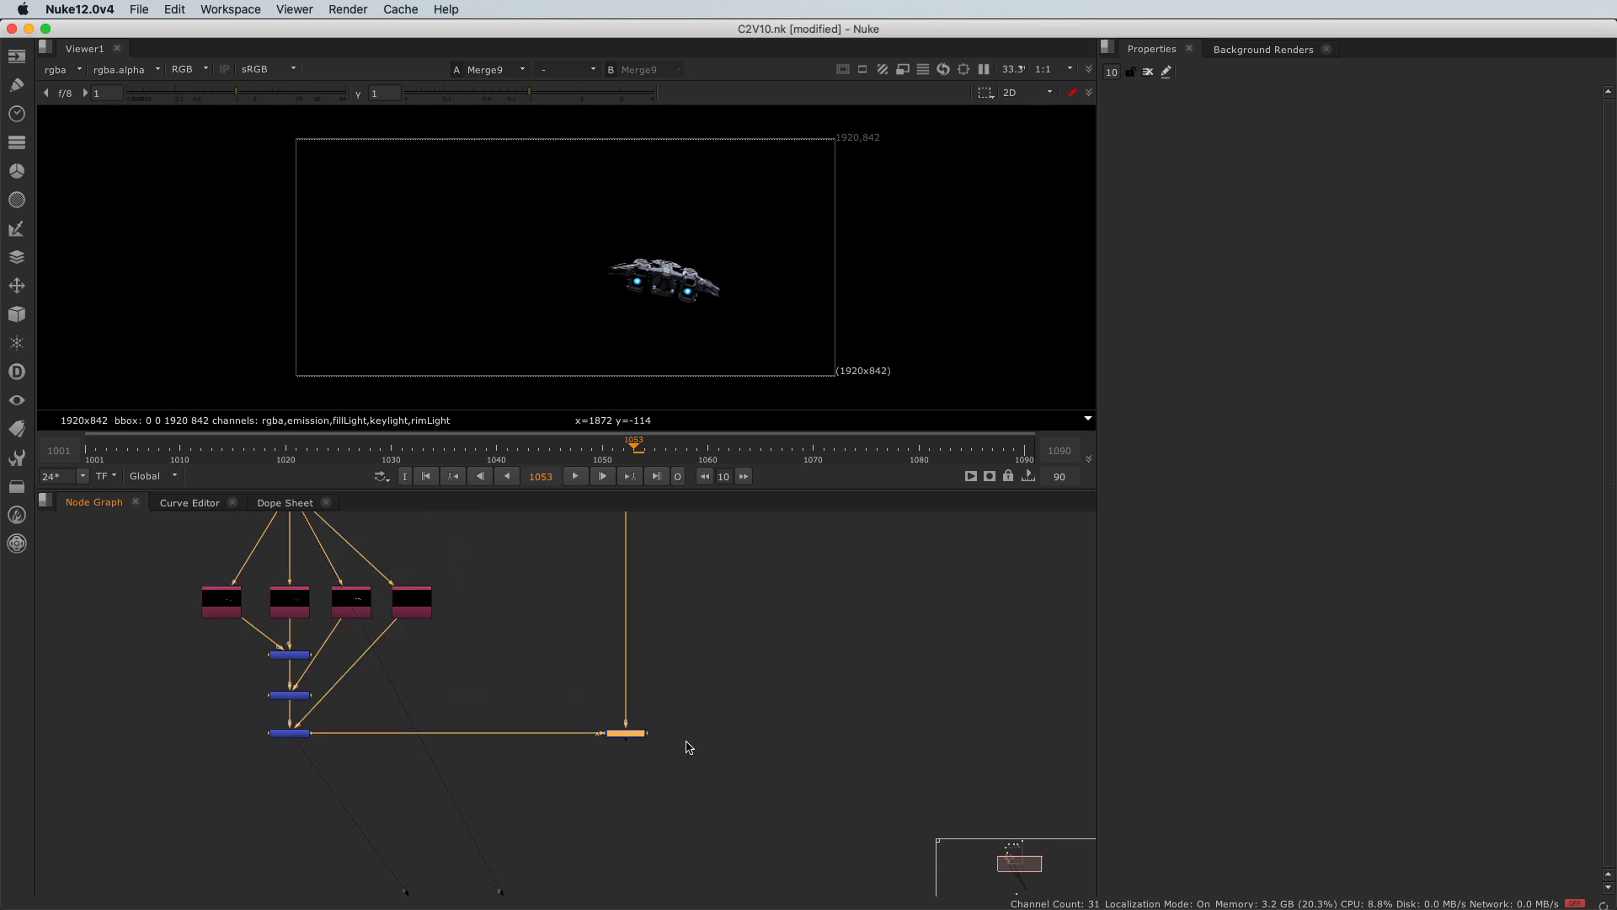
Step: Show Merge2's output: the ship passes layered over the Earth and starfield plate
{"action": "left_click", "coordinate": [623, 733]}
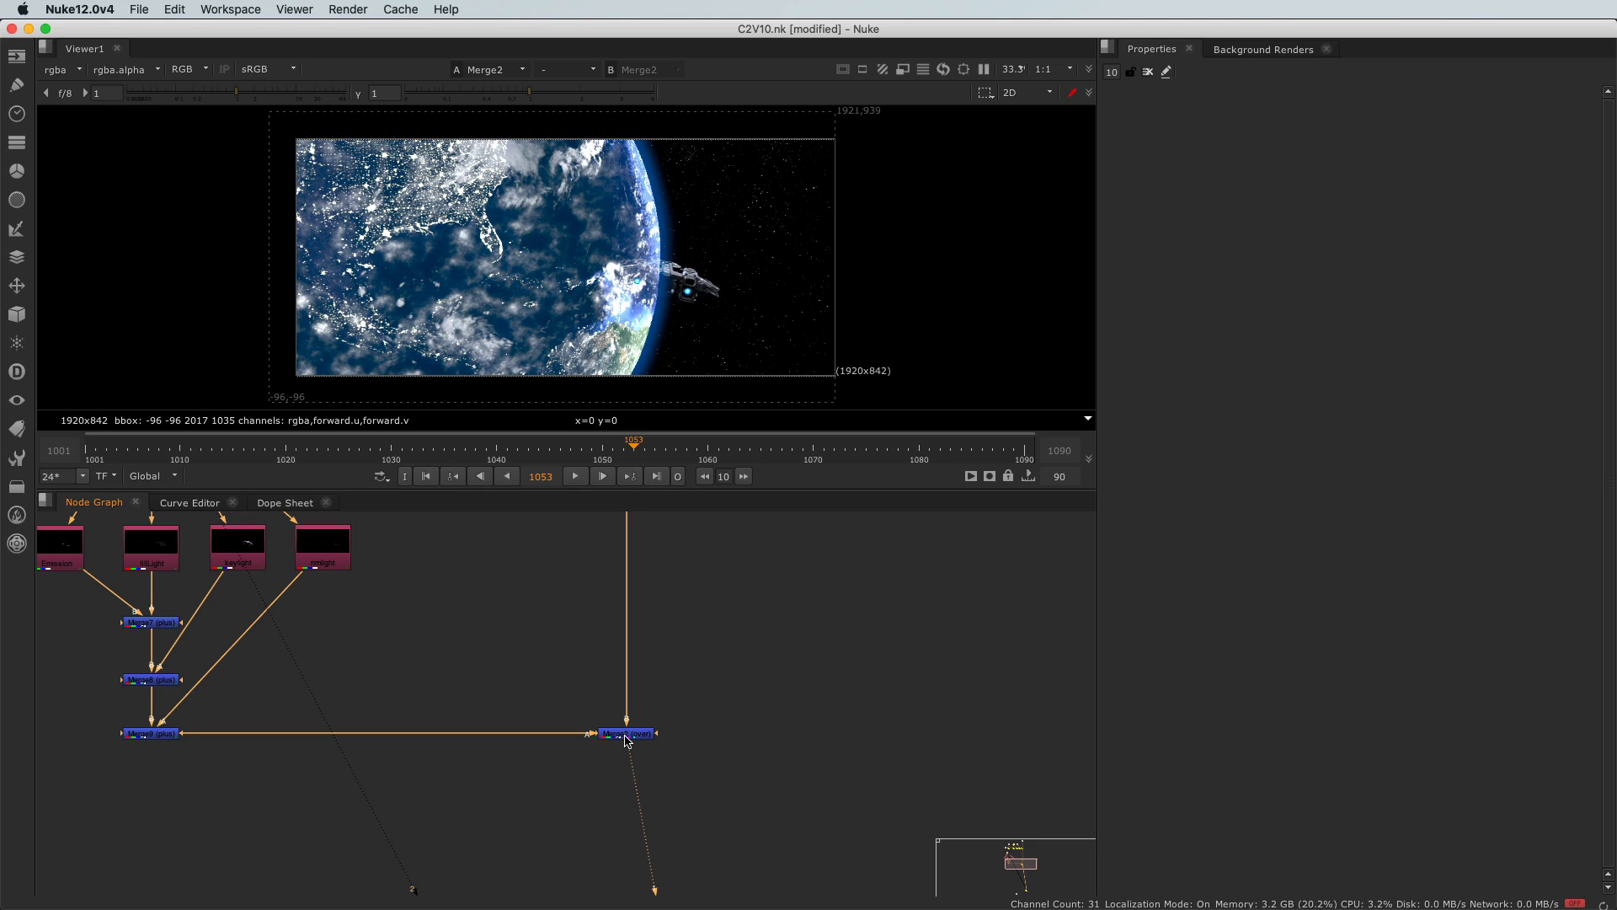
{"action": "mouse_move", "coordinate": [681, 274]}
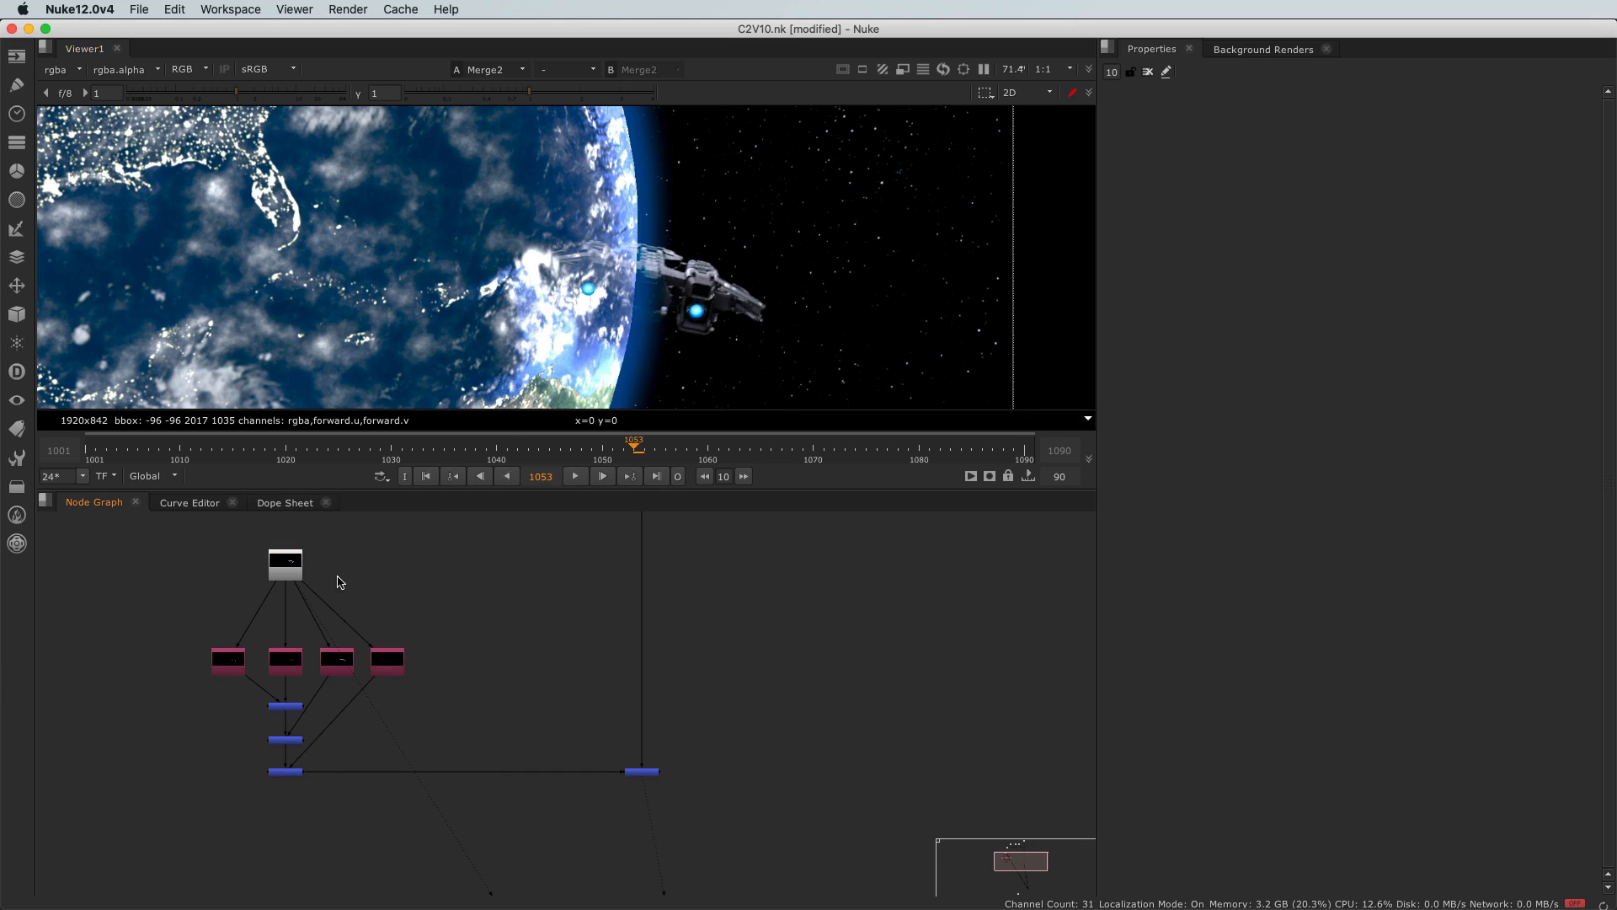
Step: Show Read5's alpha channel in the Viewer, a solid white ship matte on black
{"action": "left_click", "coordinate": [283, 564]}
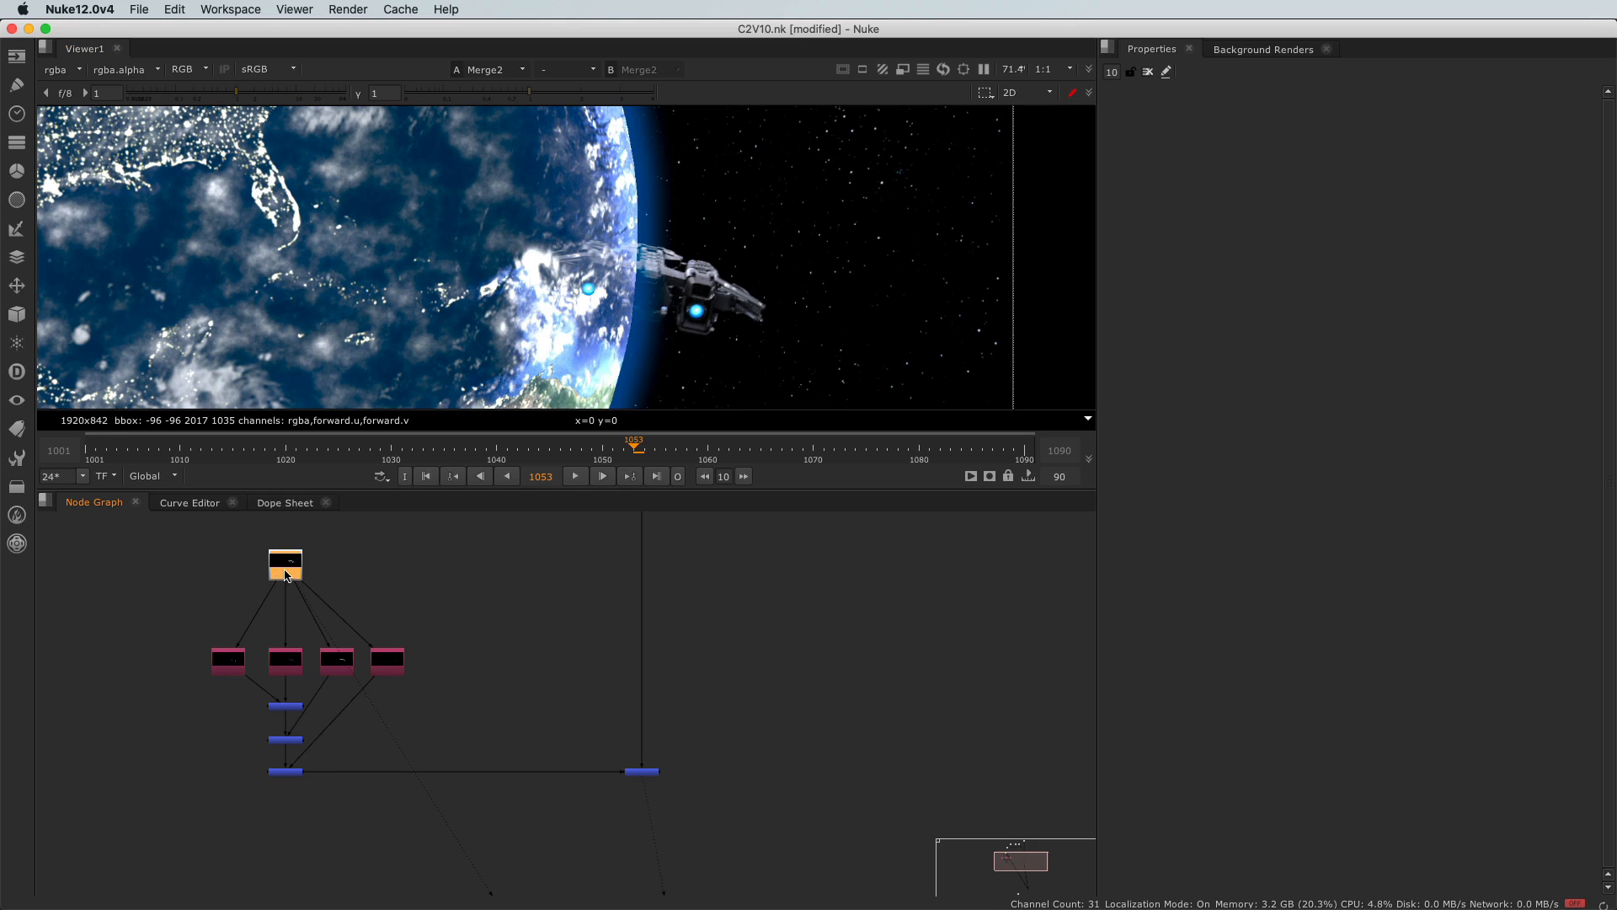
{"action": "left_click", "coordinate": [189, 69]}
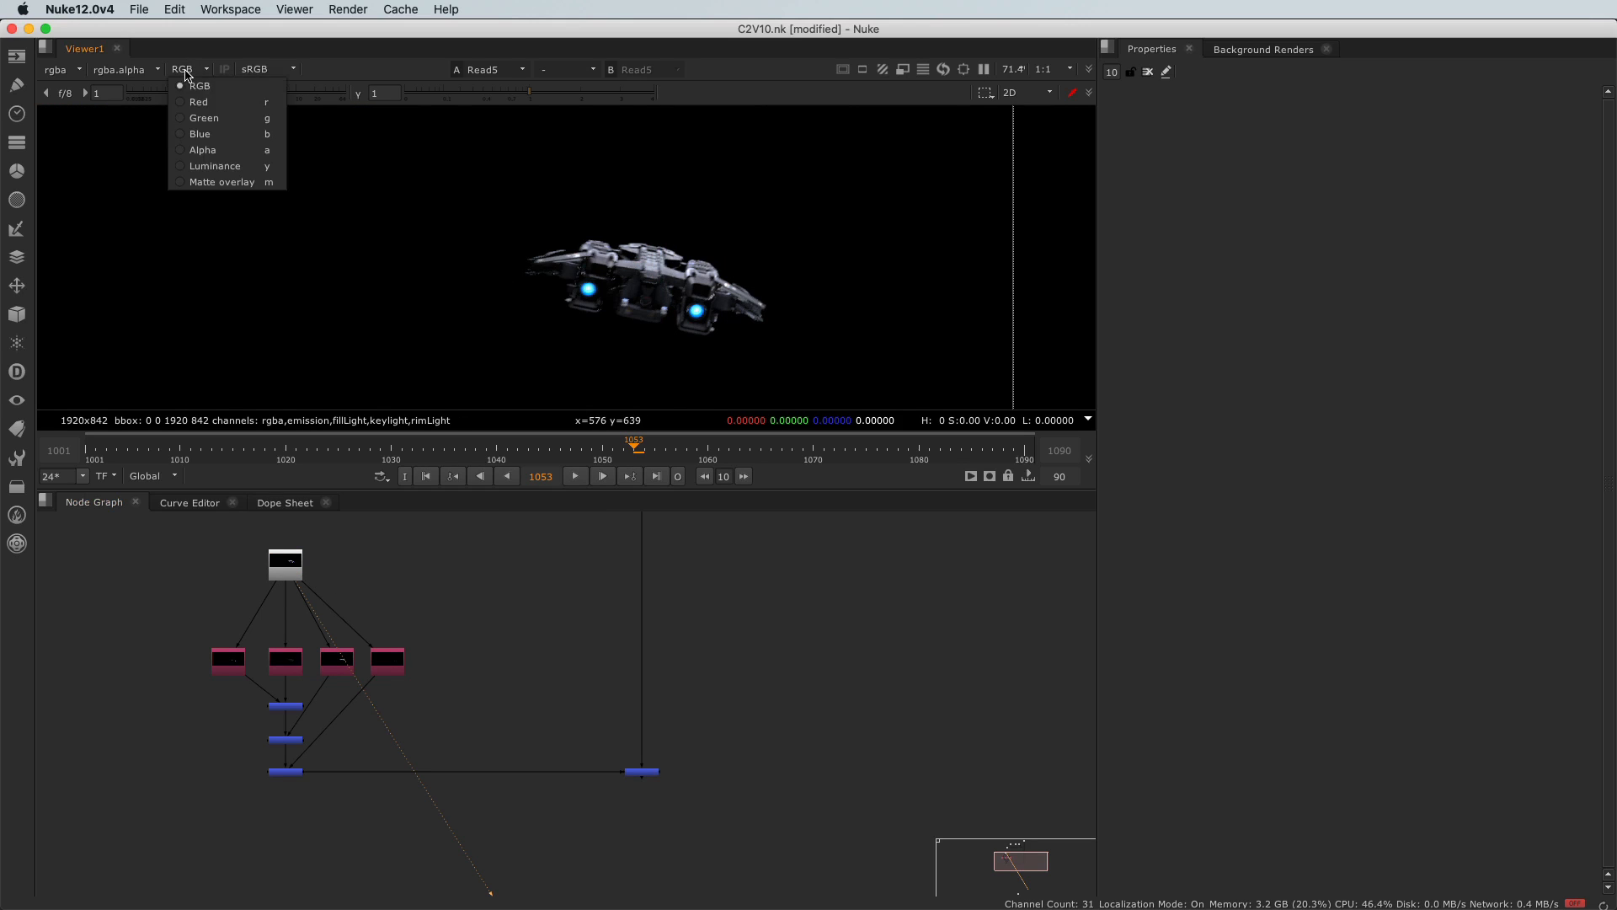
{"action": "left_click", "coordinate": [202, 150]}
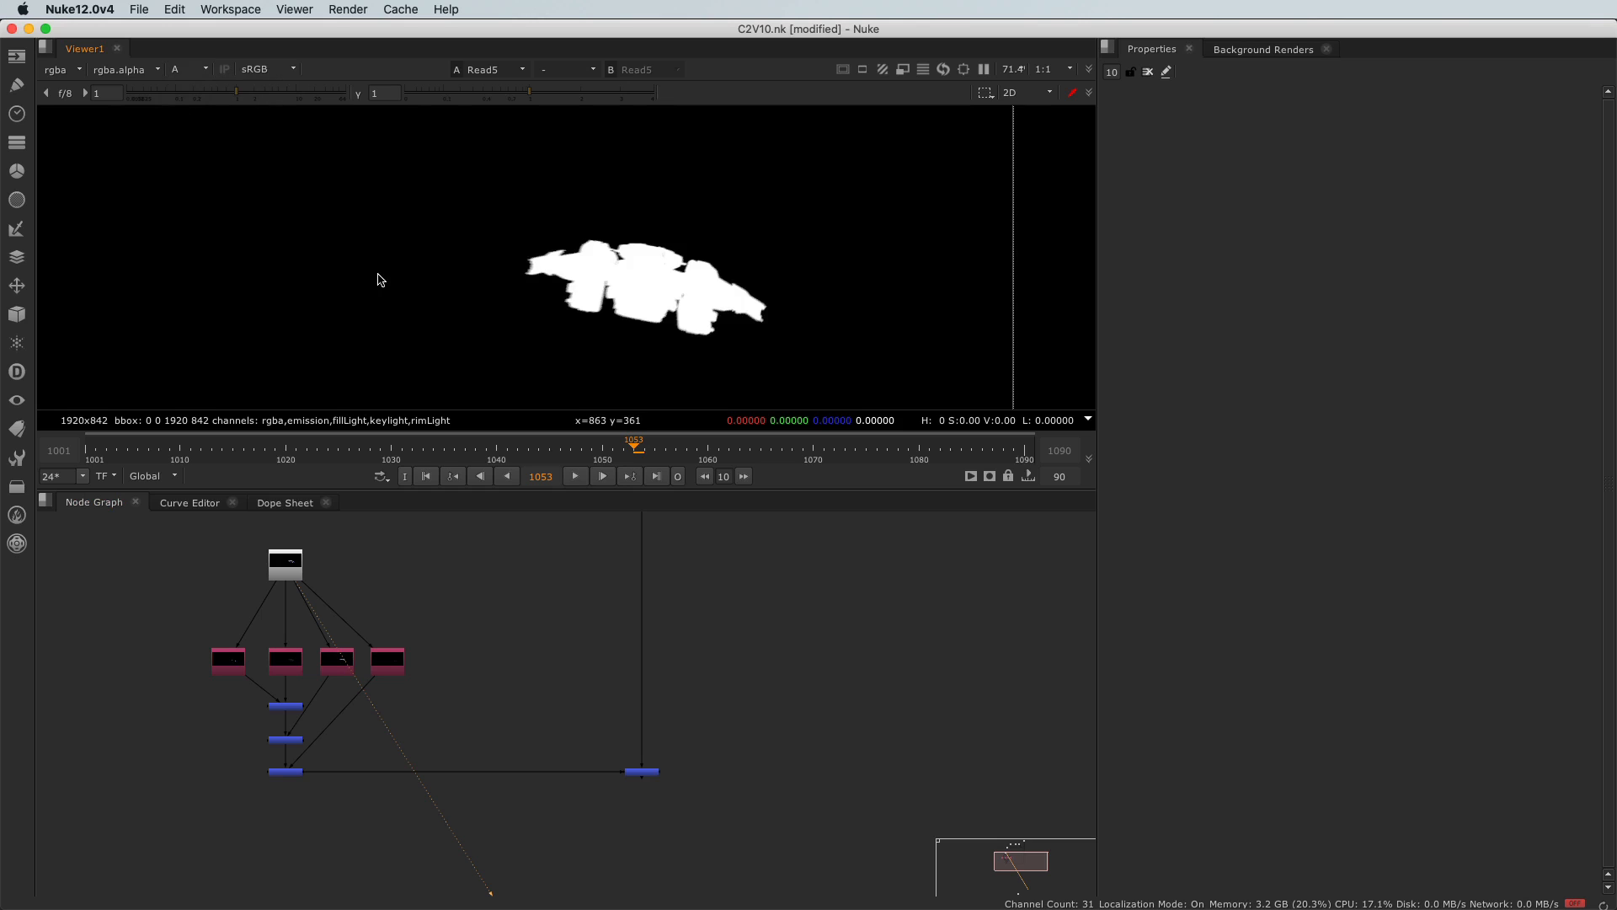
{"action": "mouse_move", "coordinate": [640, 288]}
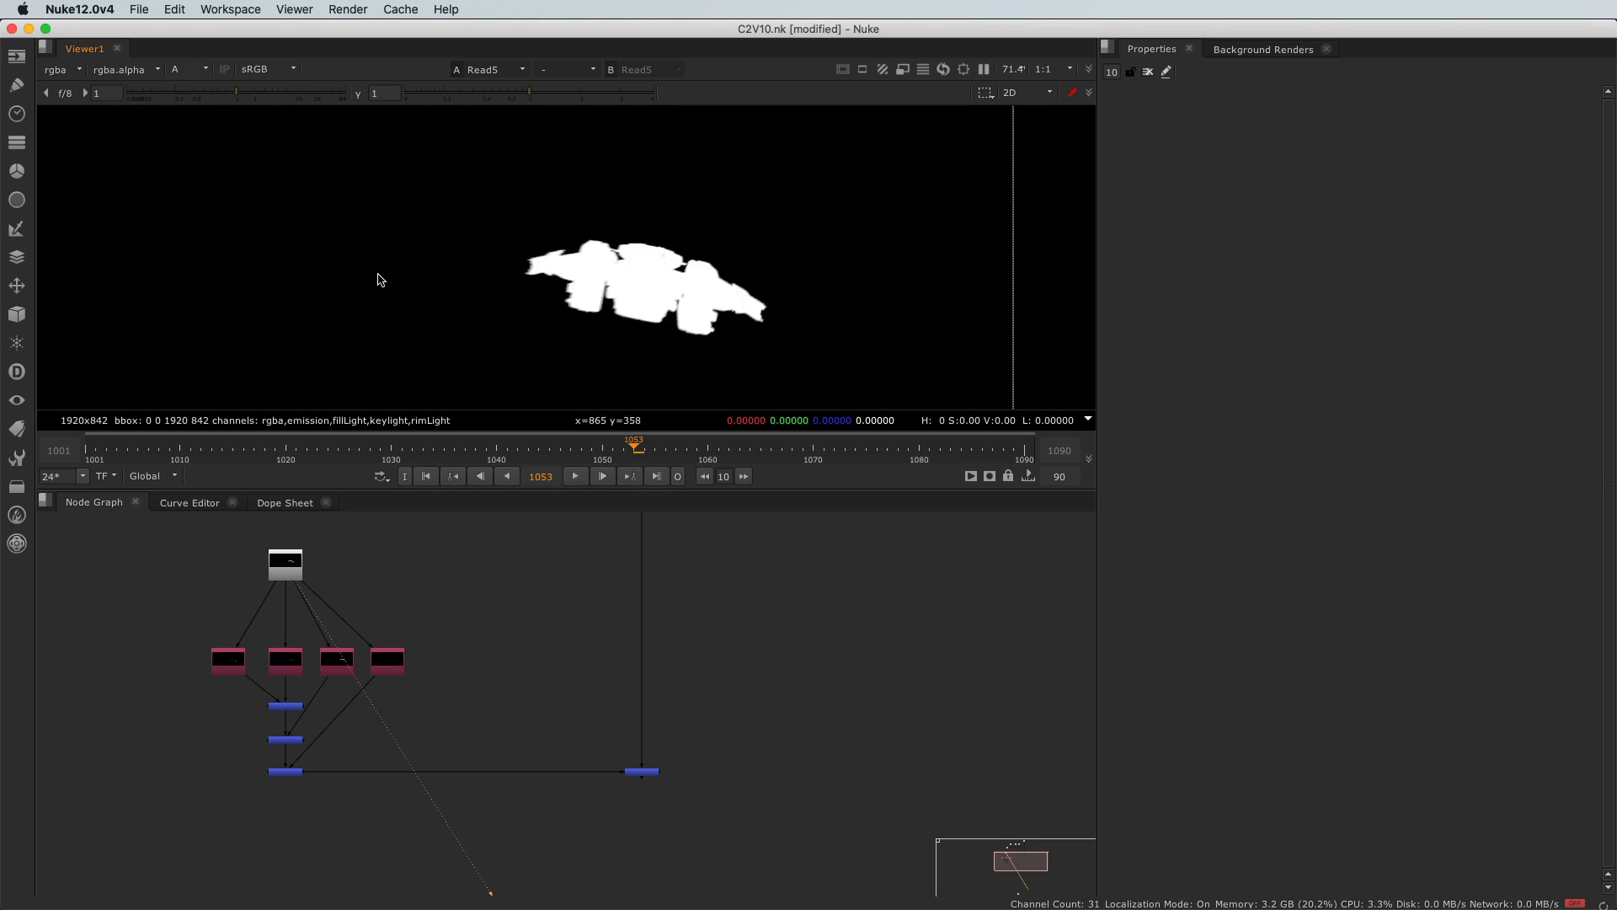
{"action": "scroll", "scroll_direction": "down", "scroll_amount": 3}
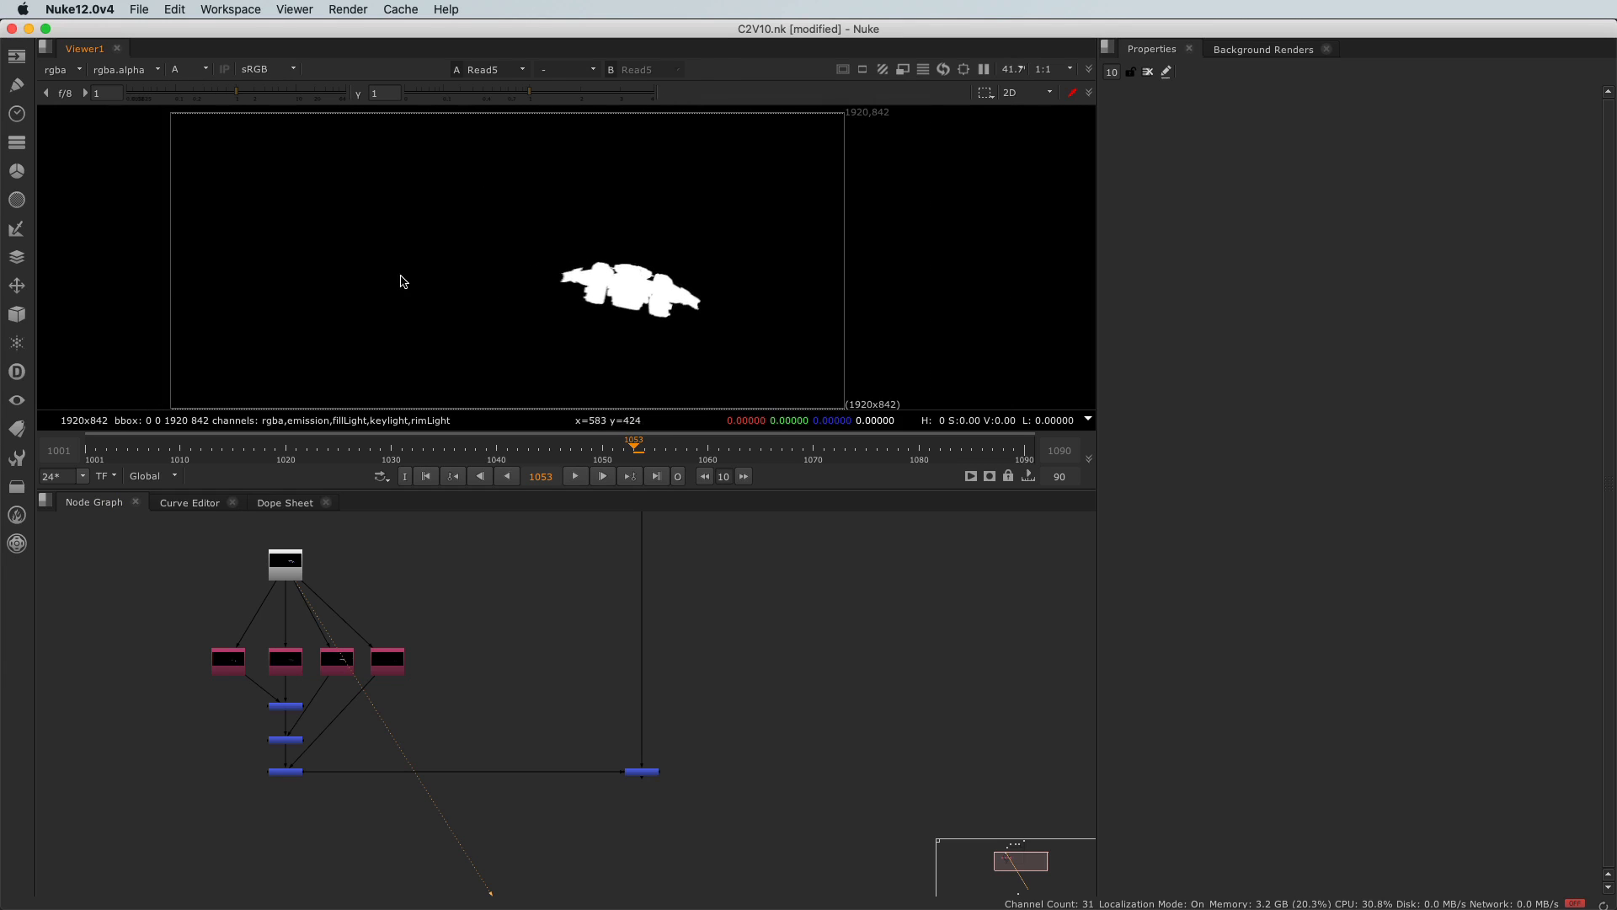
{"action": "mouse_move", "coordinate": [610, 290]}
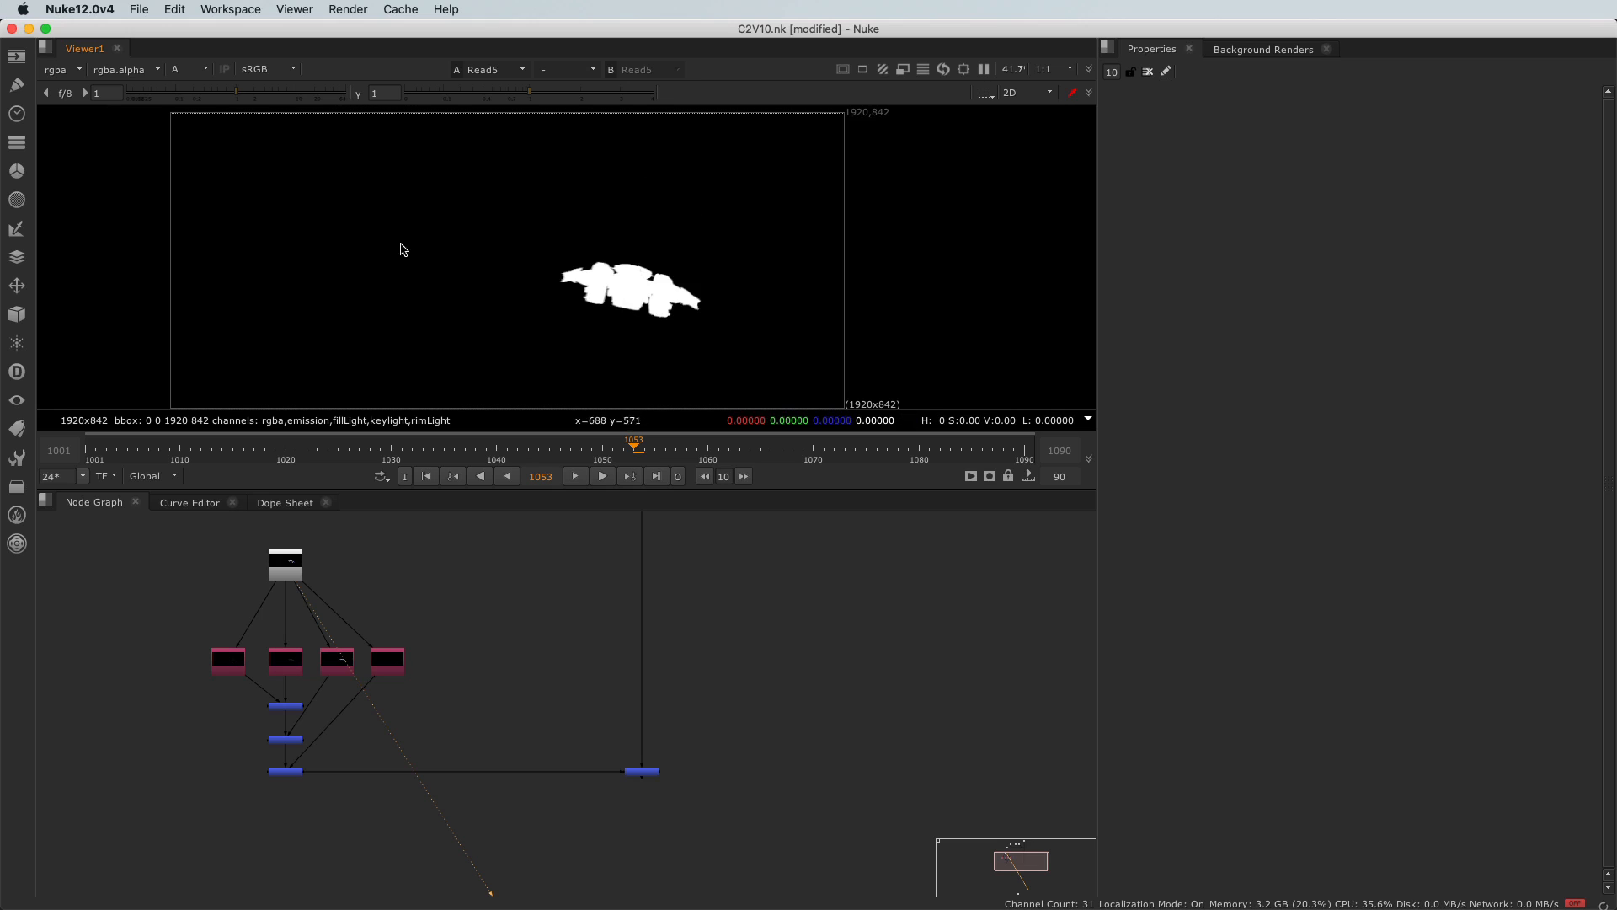
{"action": "mouse_move", "coordinate": [275, 725]}
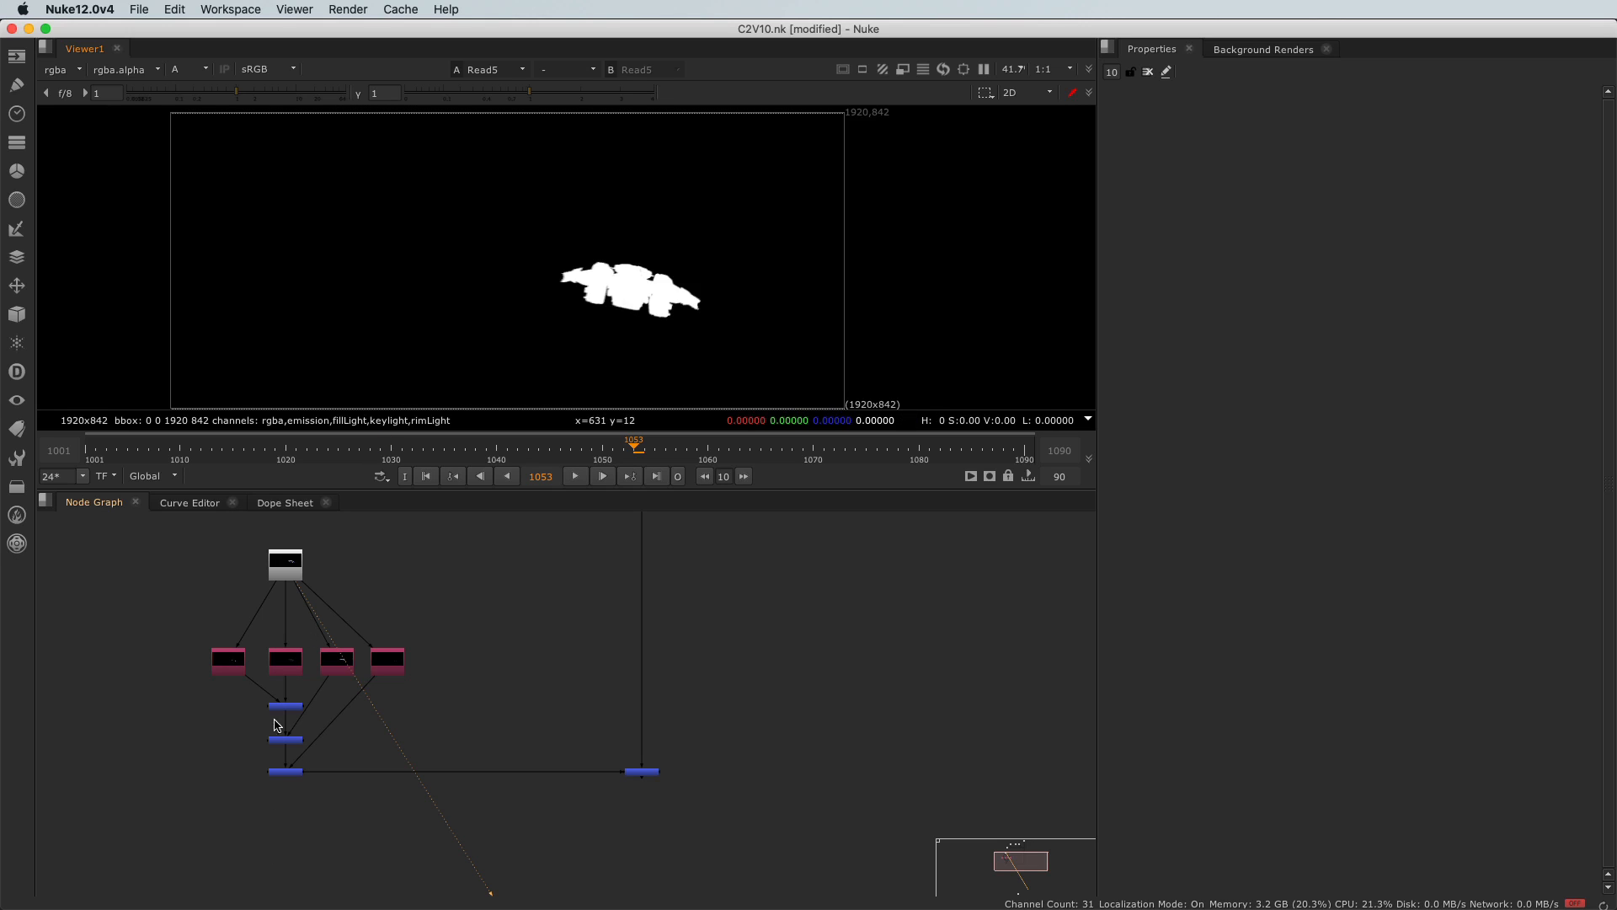
{"action": "mouse_move", "coordinate": [291, 780]}
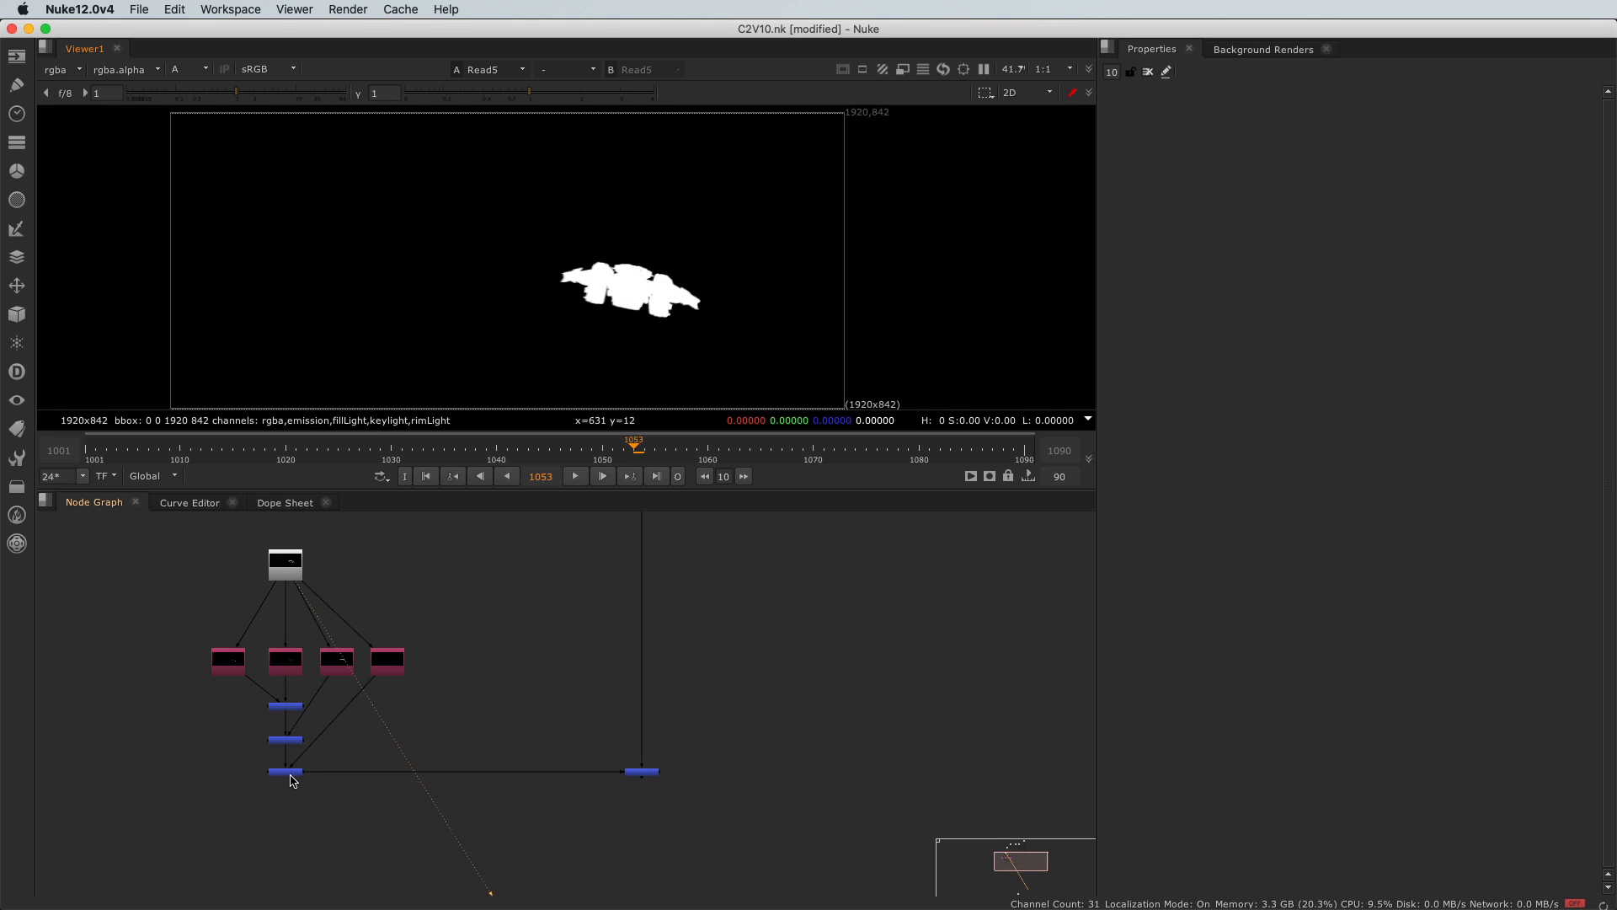
Step: Show the bottom Merge node's alpha, a see-through ship matte with holes
{"action": "left_click", "coordinate": [284, 771]}
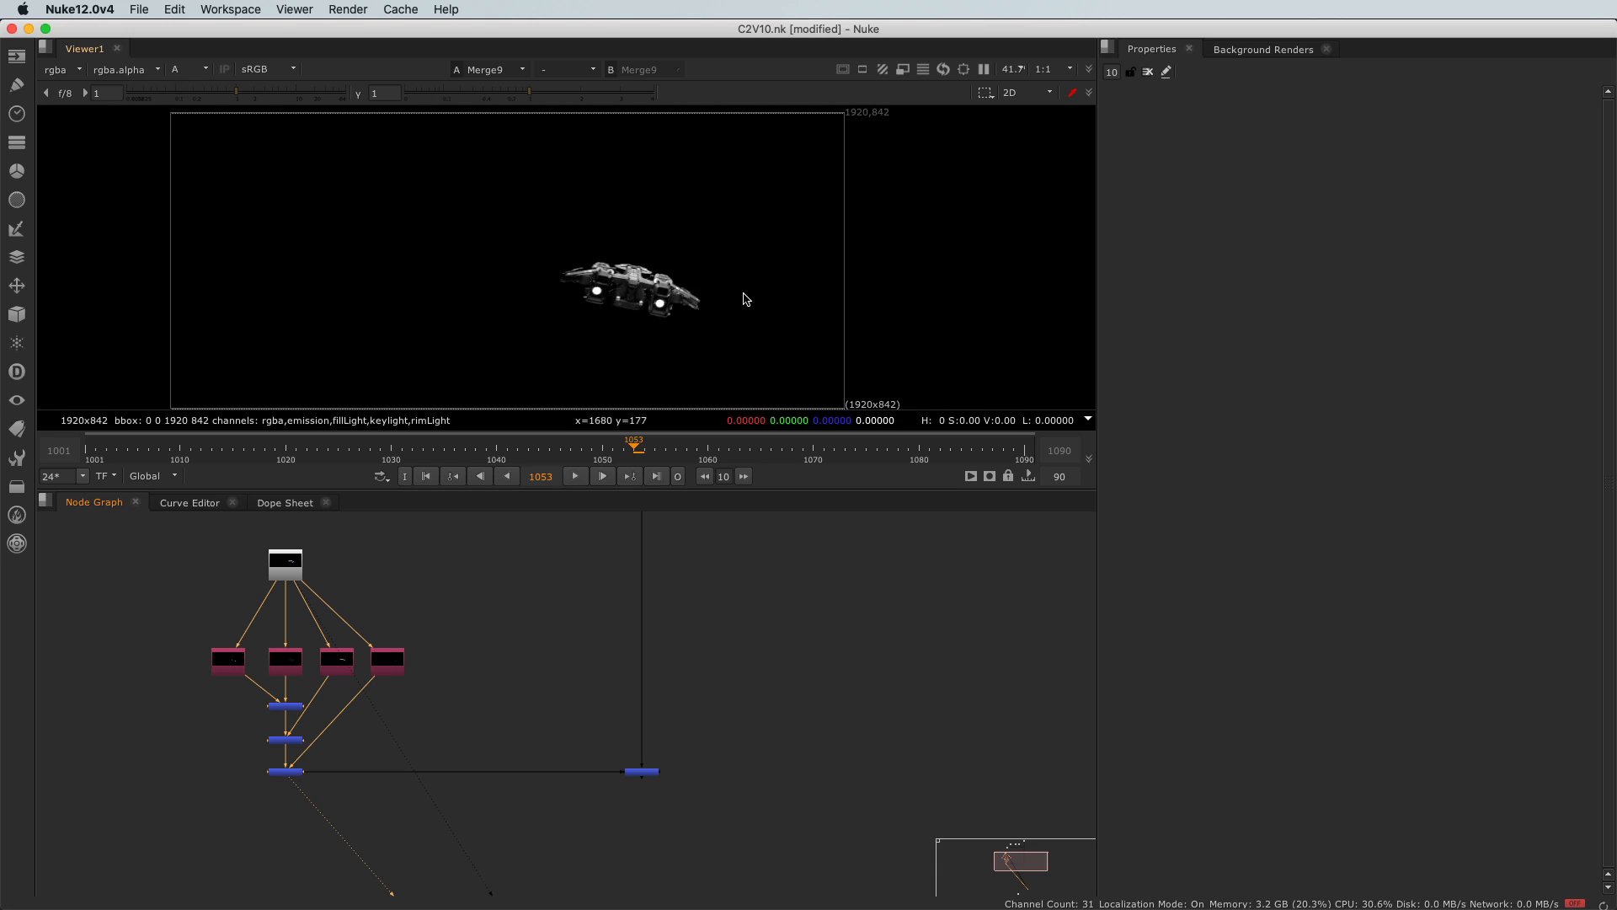
{"action": "mouse_move", "coordinate": [296, 588]}
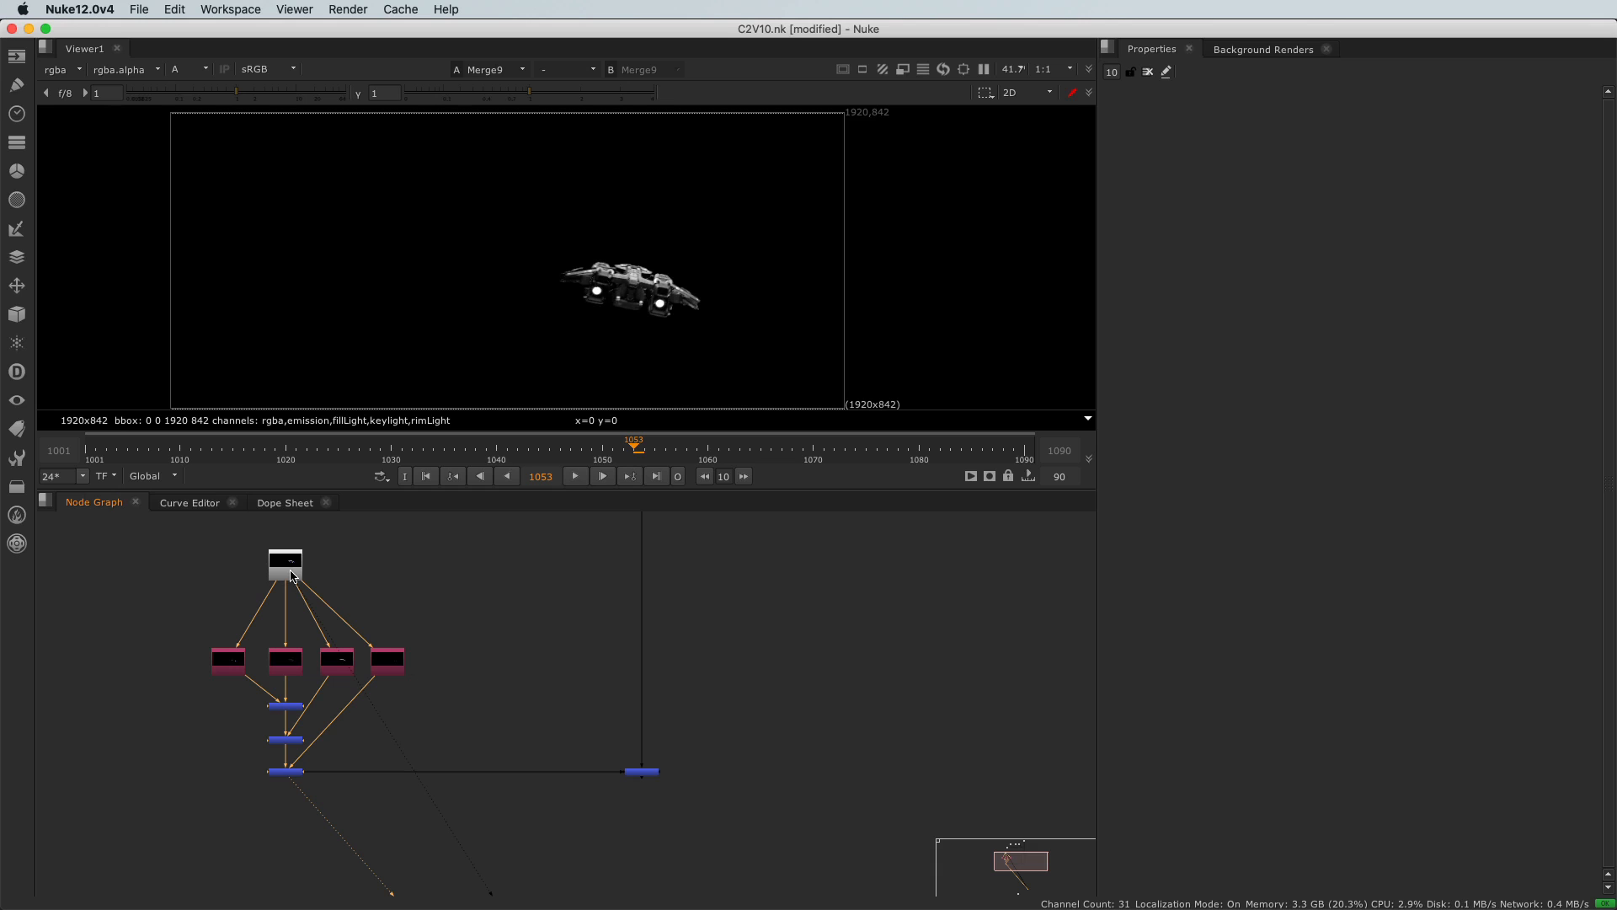
{"action": "mouse_move", "coordinate": [707, 328]}
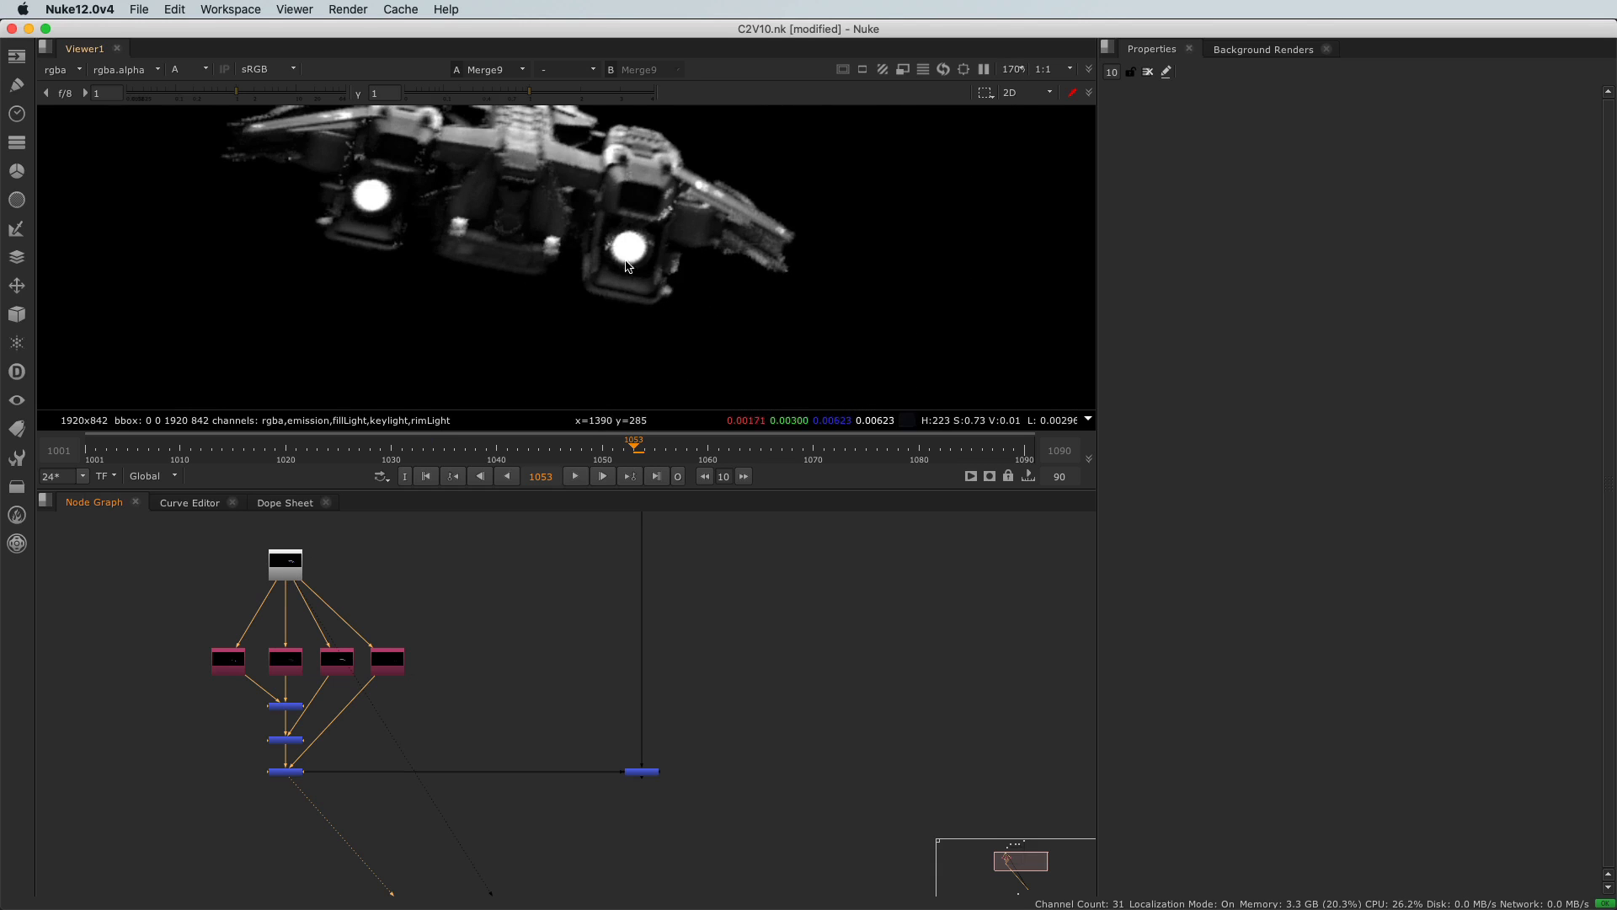
{"action": "mouse_move", "coordinate": [644, 292]}
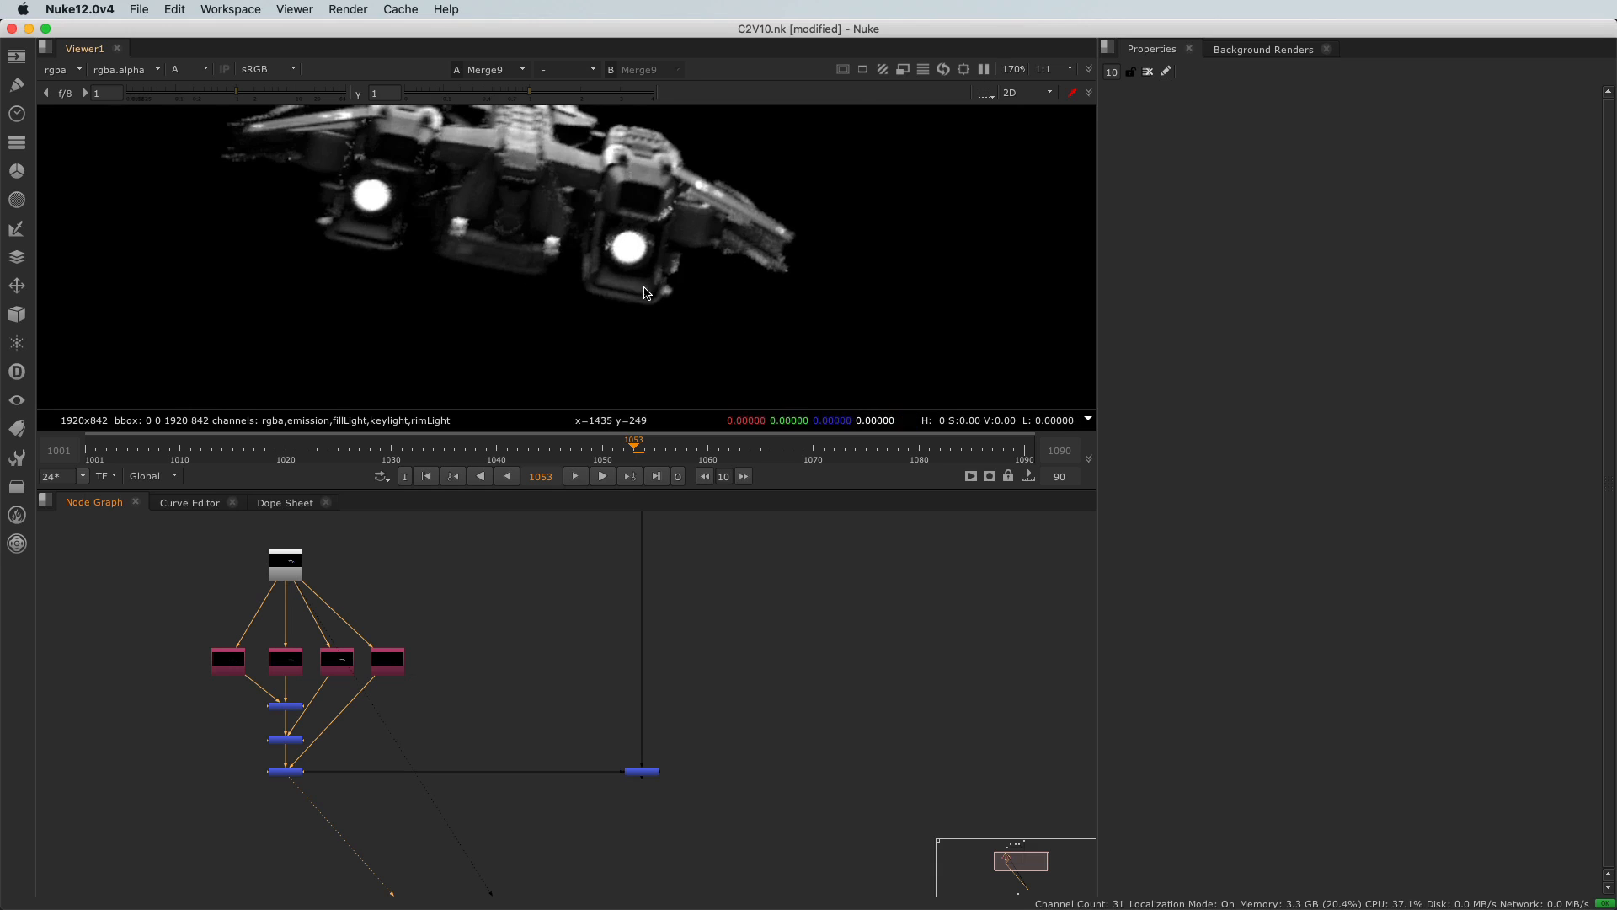
{"action": "mouse_move", "coordinate": [492, 189]}
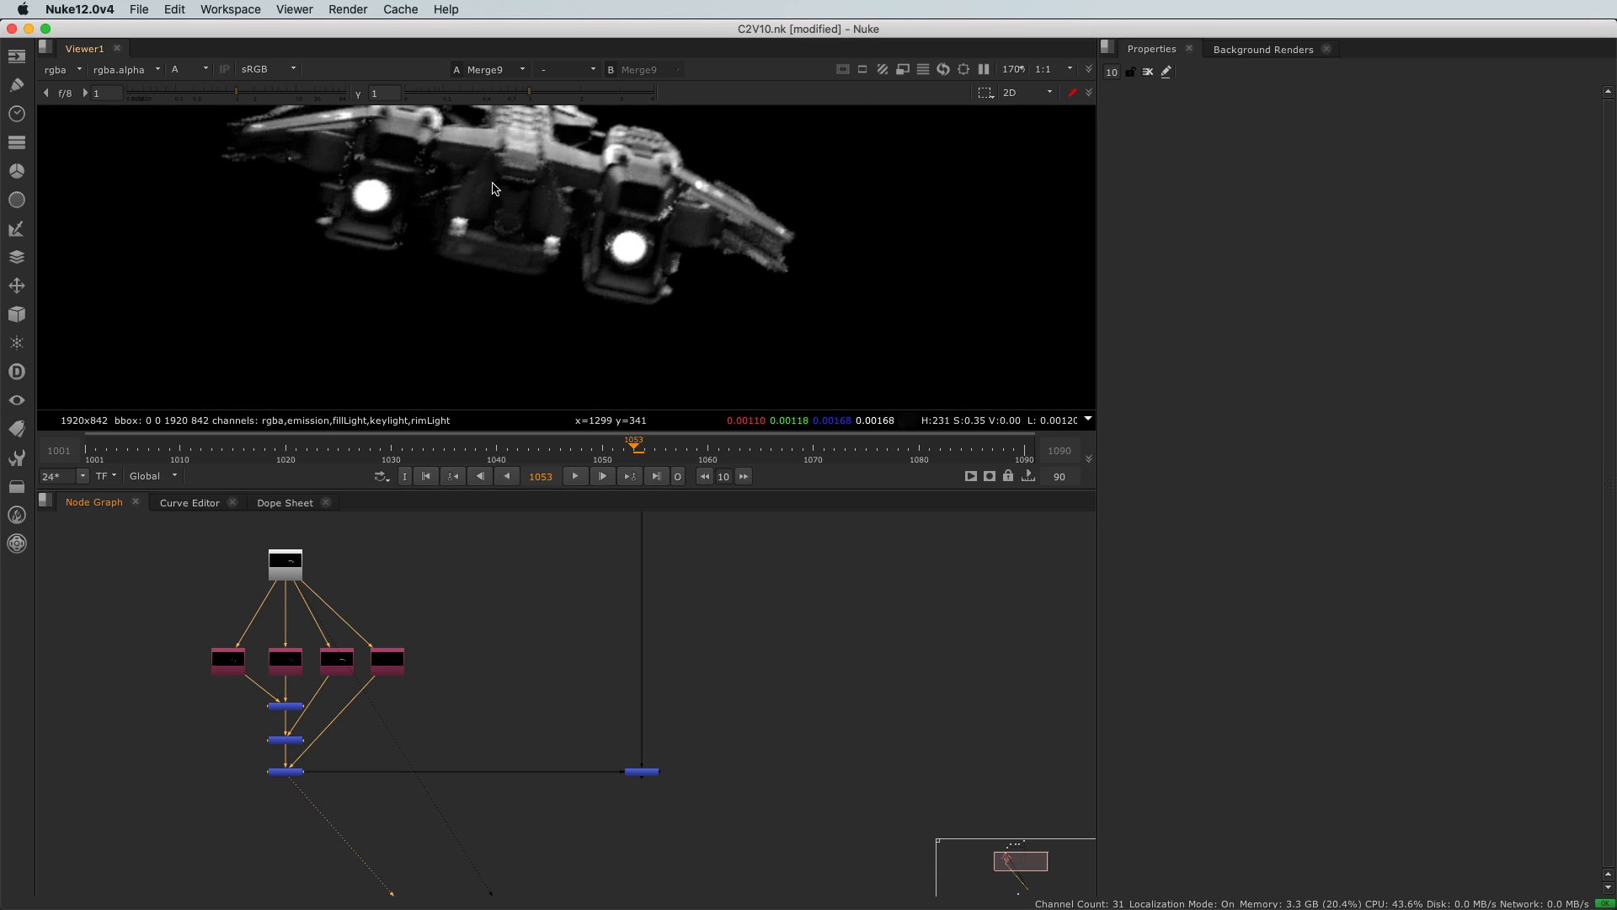
{"action": "mouse_move", "coordinate": [411, 168]}
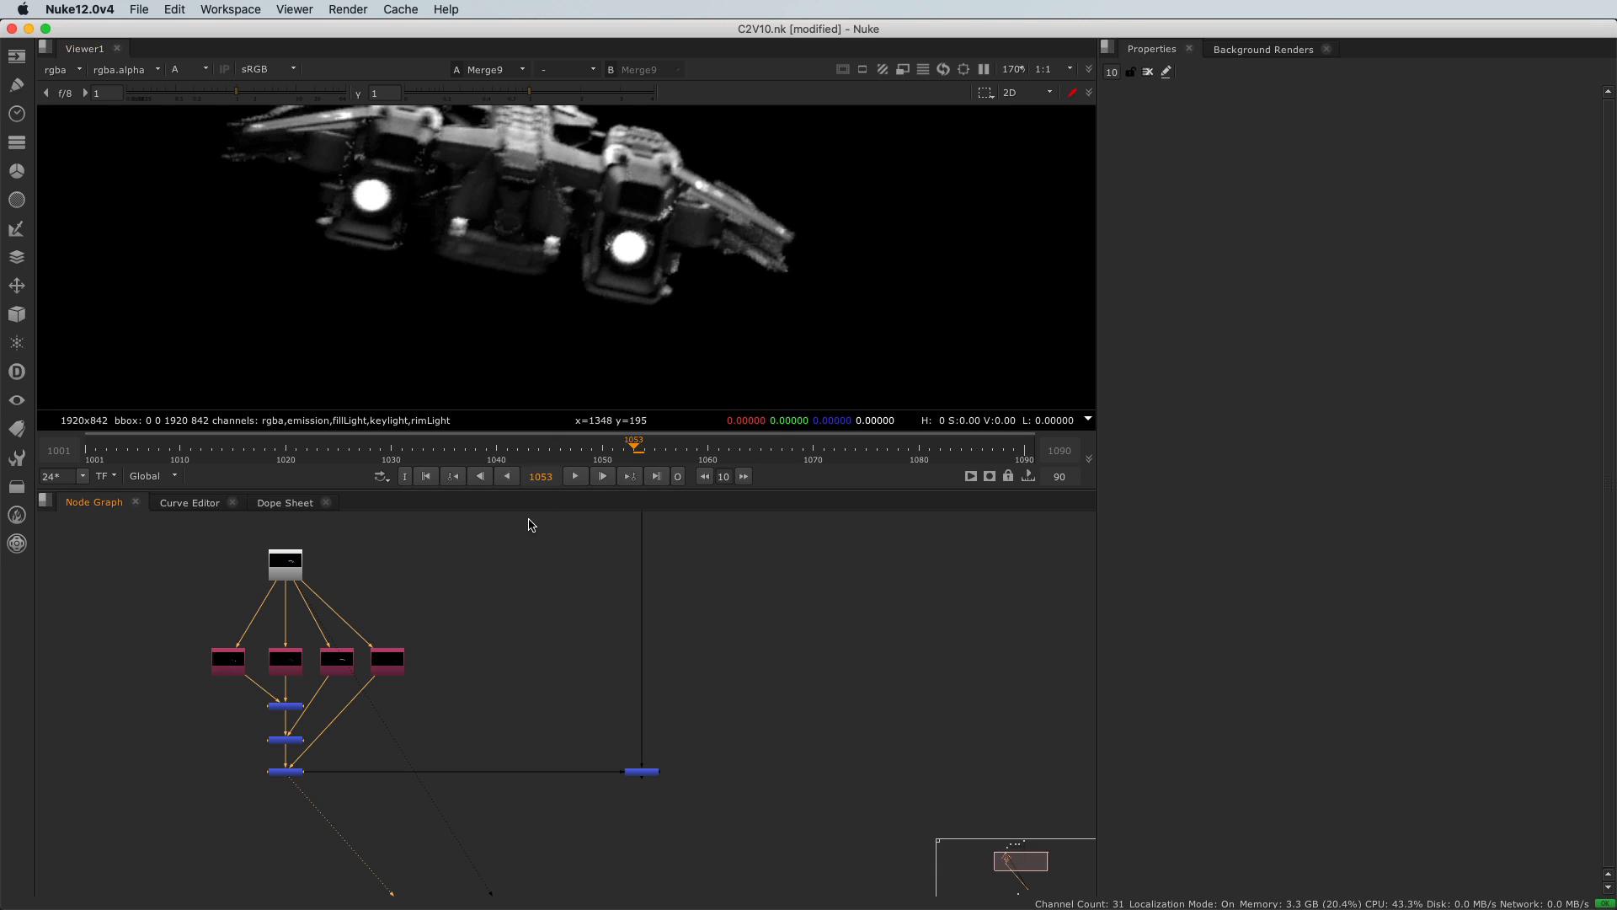
{"action": "mouse_move", "coordinate": [518, 621]}
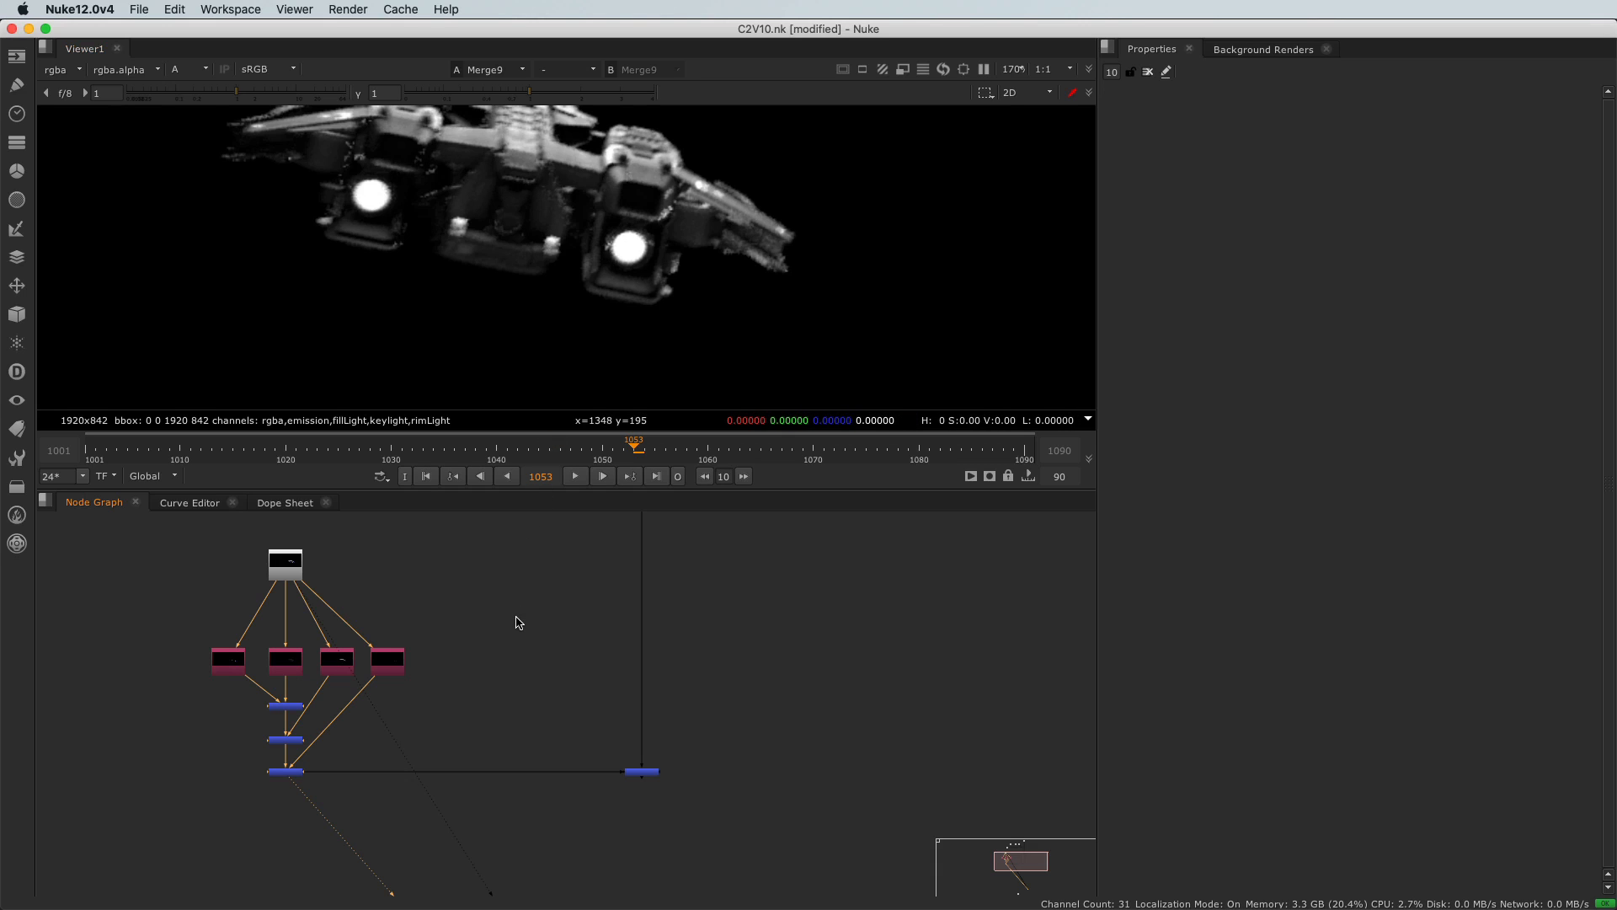
{"action": "mouse_move", "coordinate": [184, 605]}
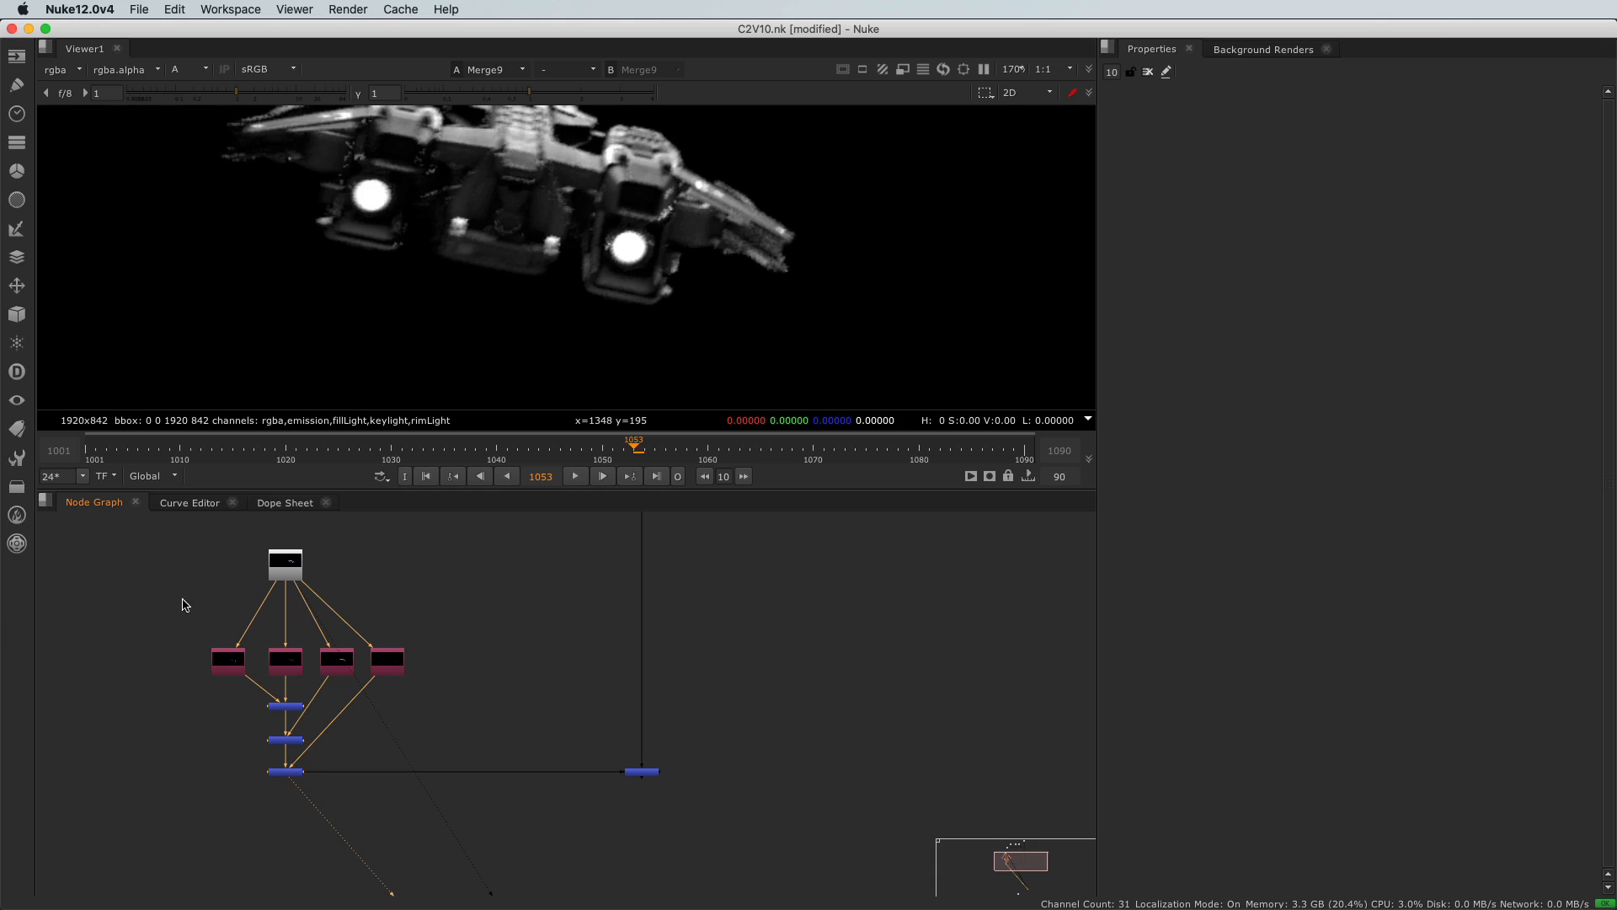
{"action": "mouse_move", "coordinate": [264, 615]}
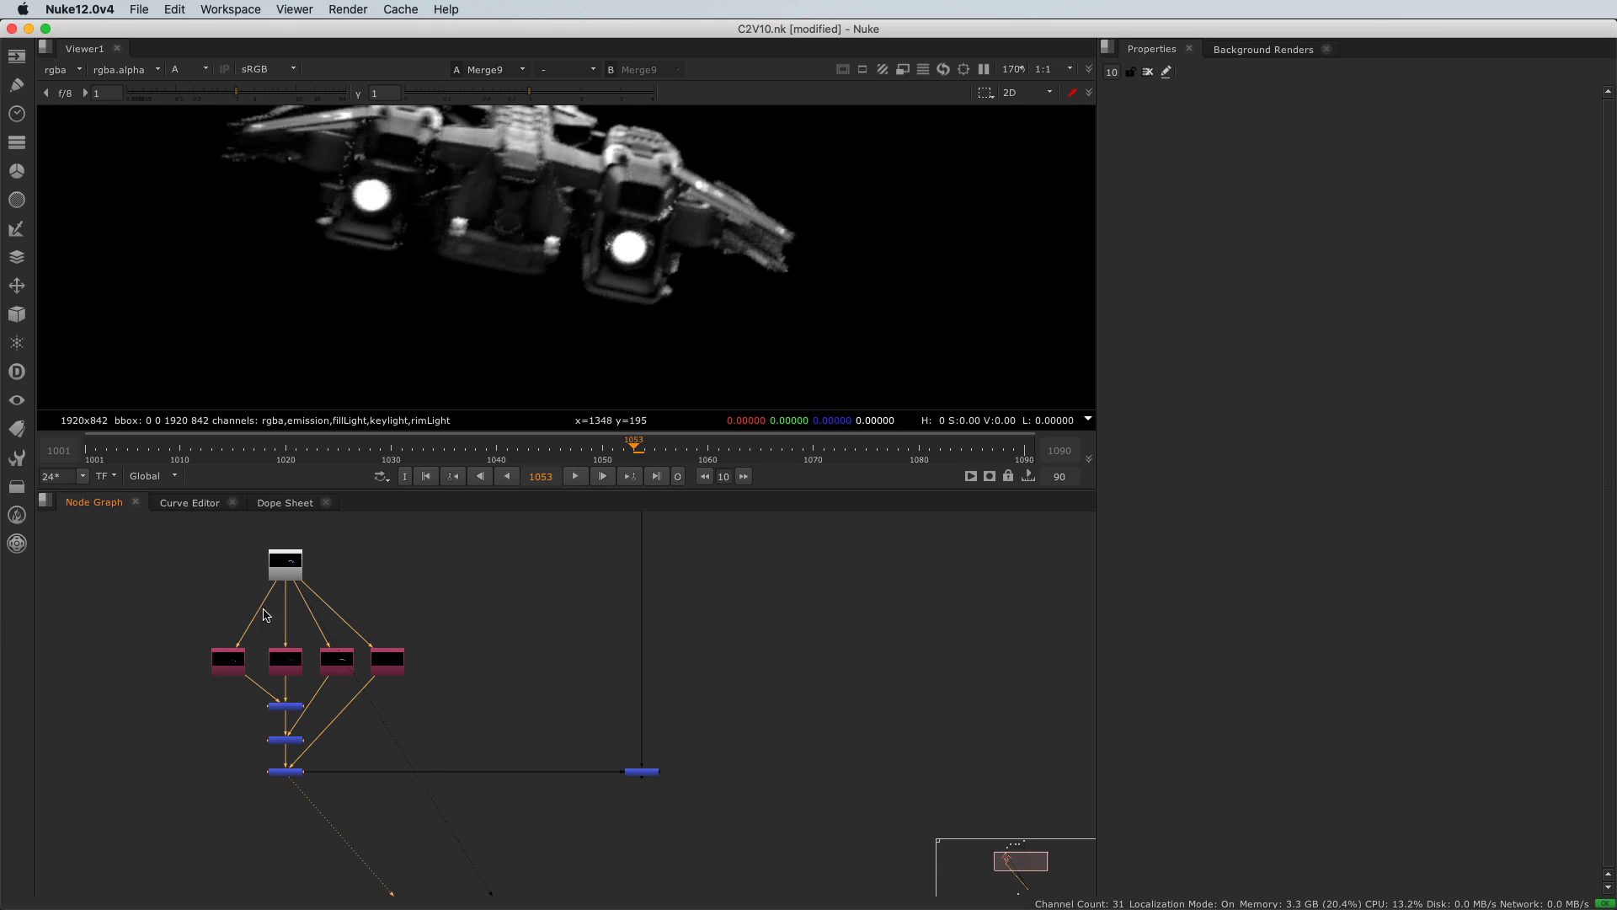
{"action": "mouse_move", "coordinate": [204, 613]}
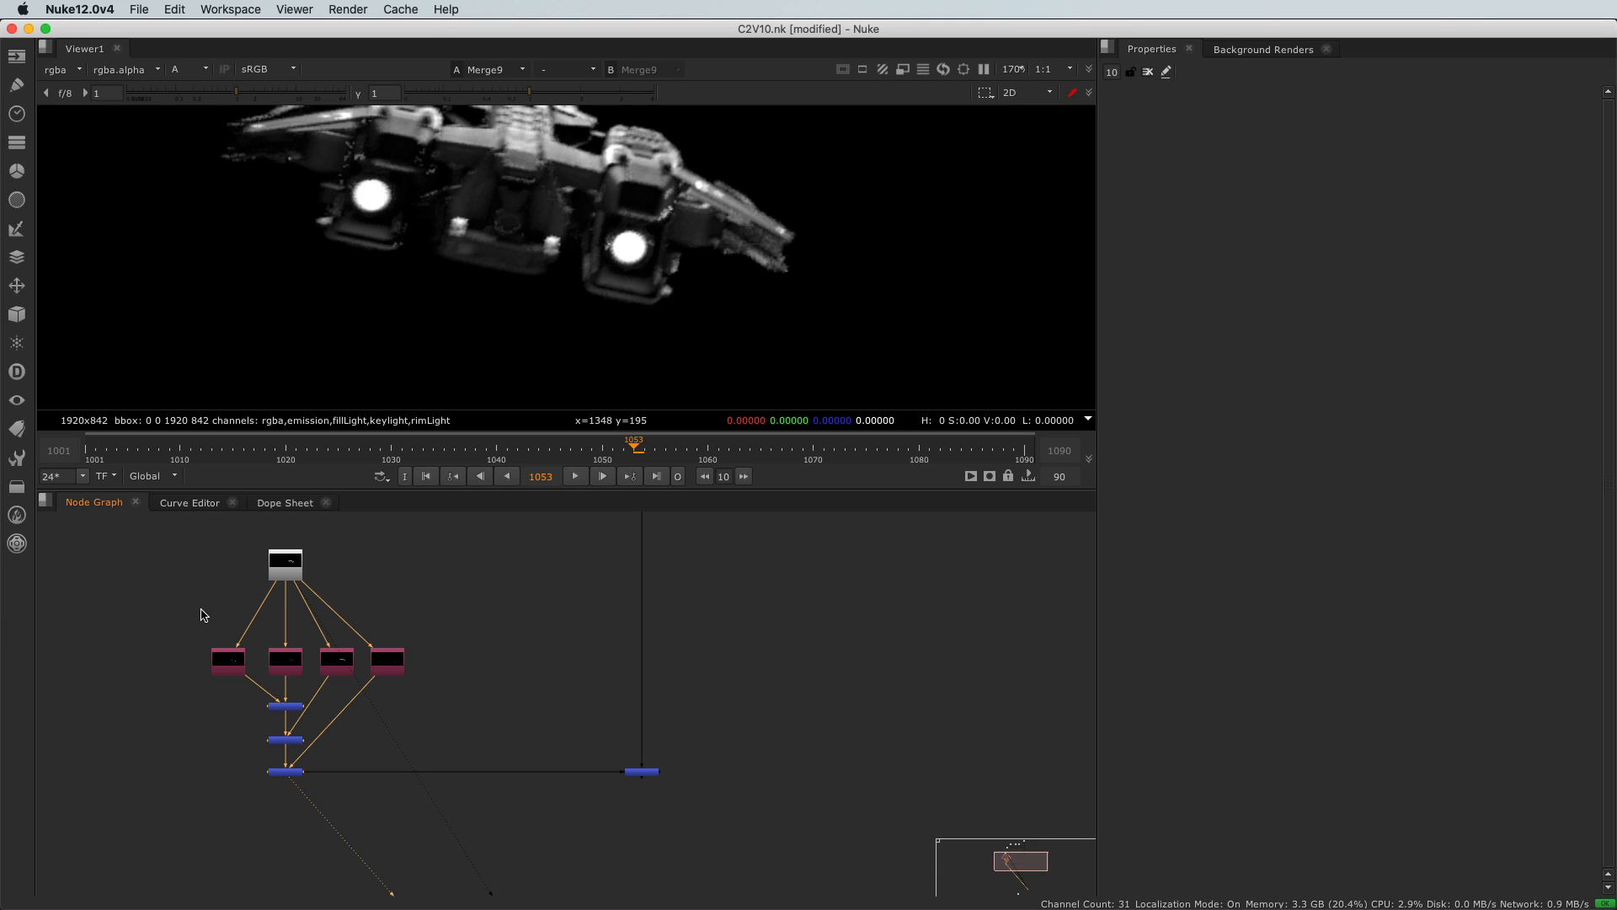
{"action": "mouse_move", "coordinate": [190, 608]}
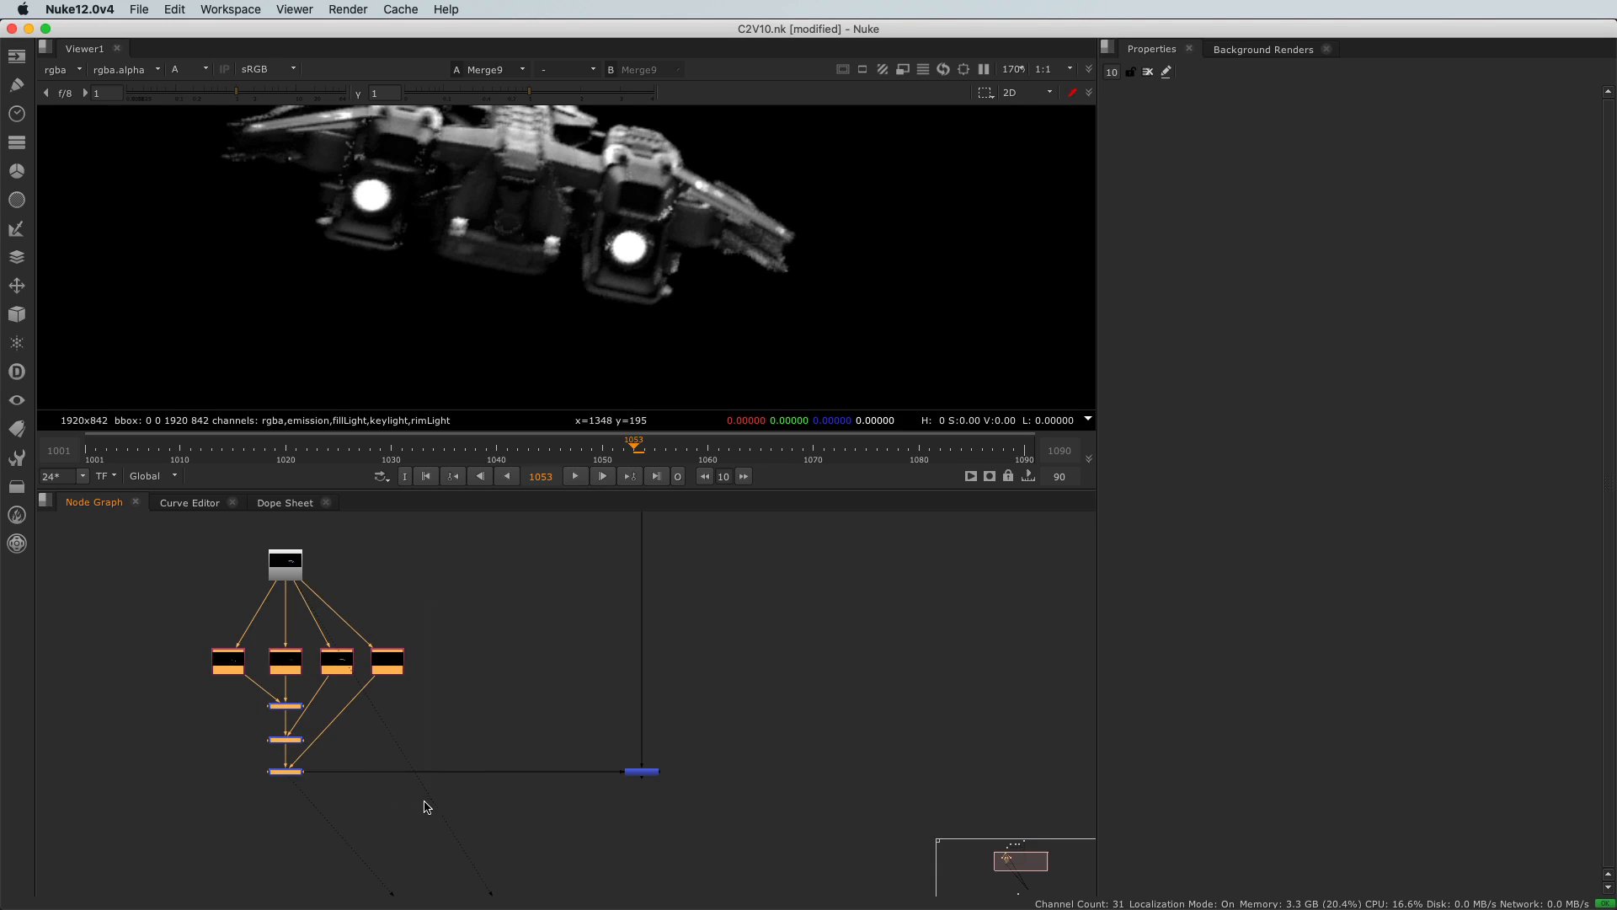
{"action": "mouse_move", "coordinate": [438, 650]}
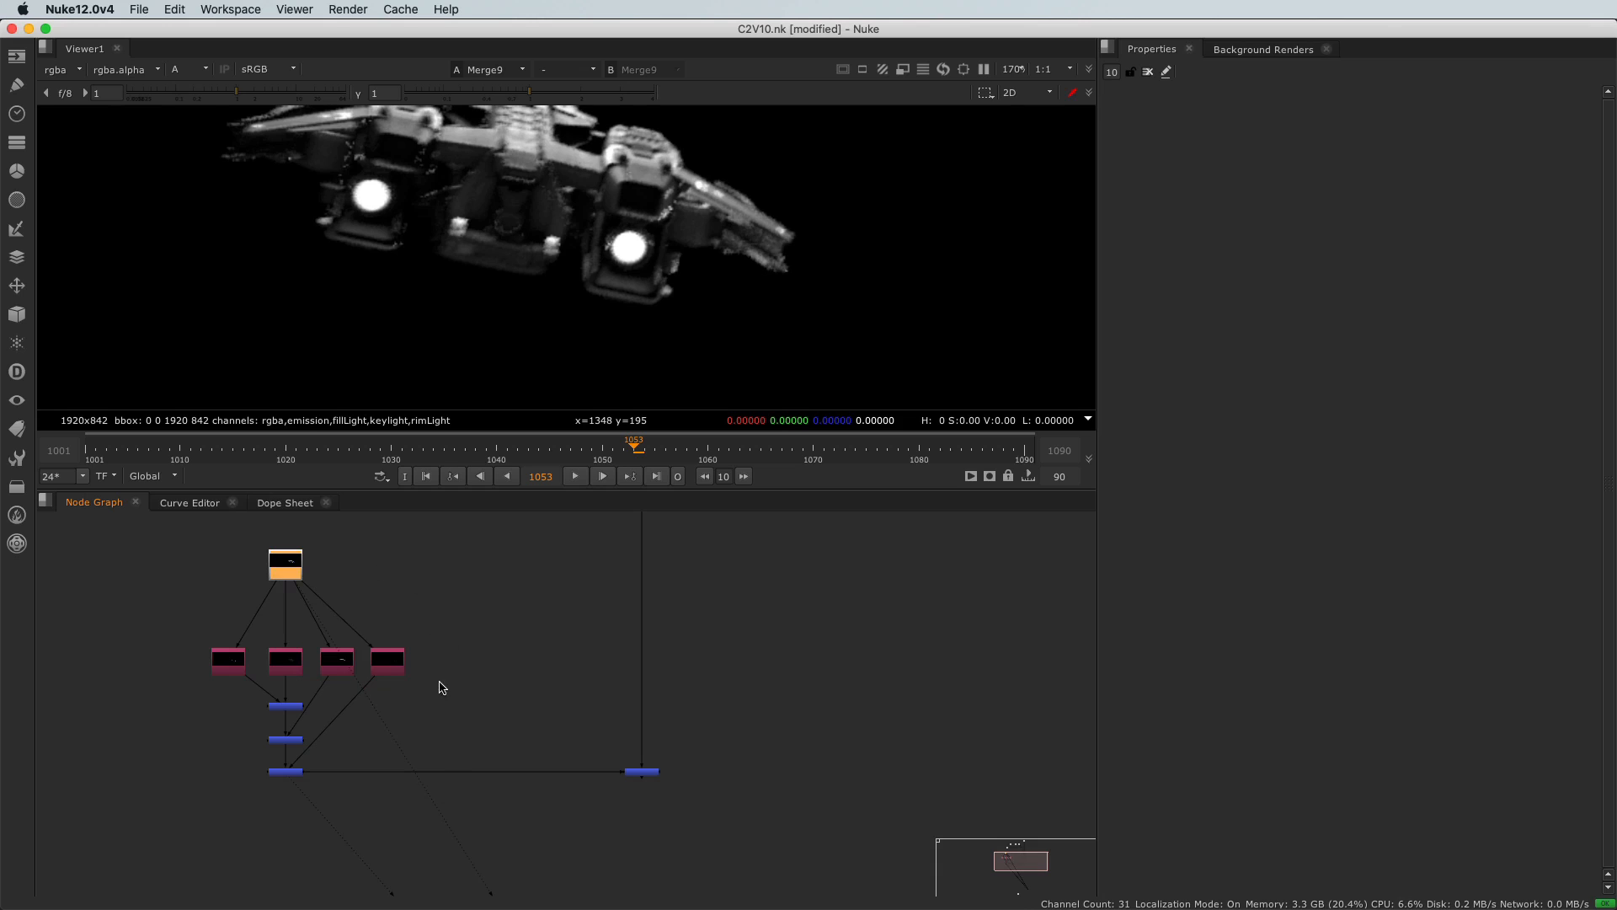
{"action": "mouse_move", "coordinate": [419, 734]}
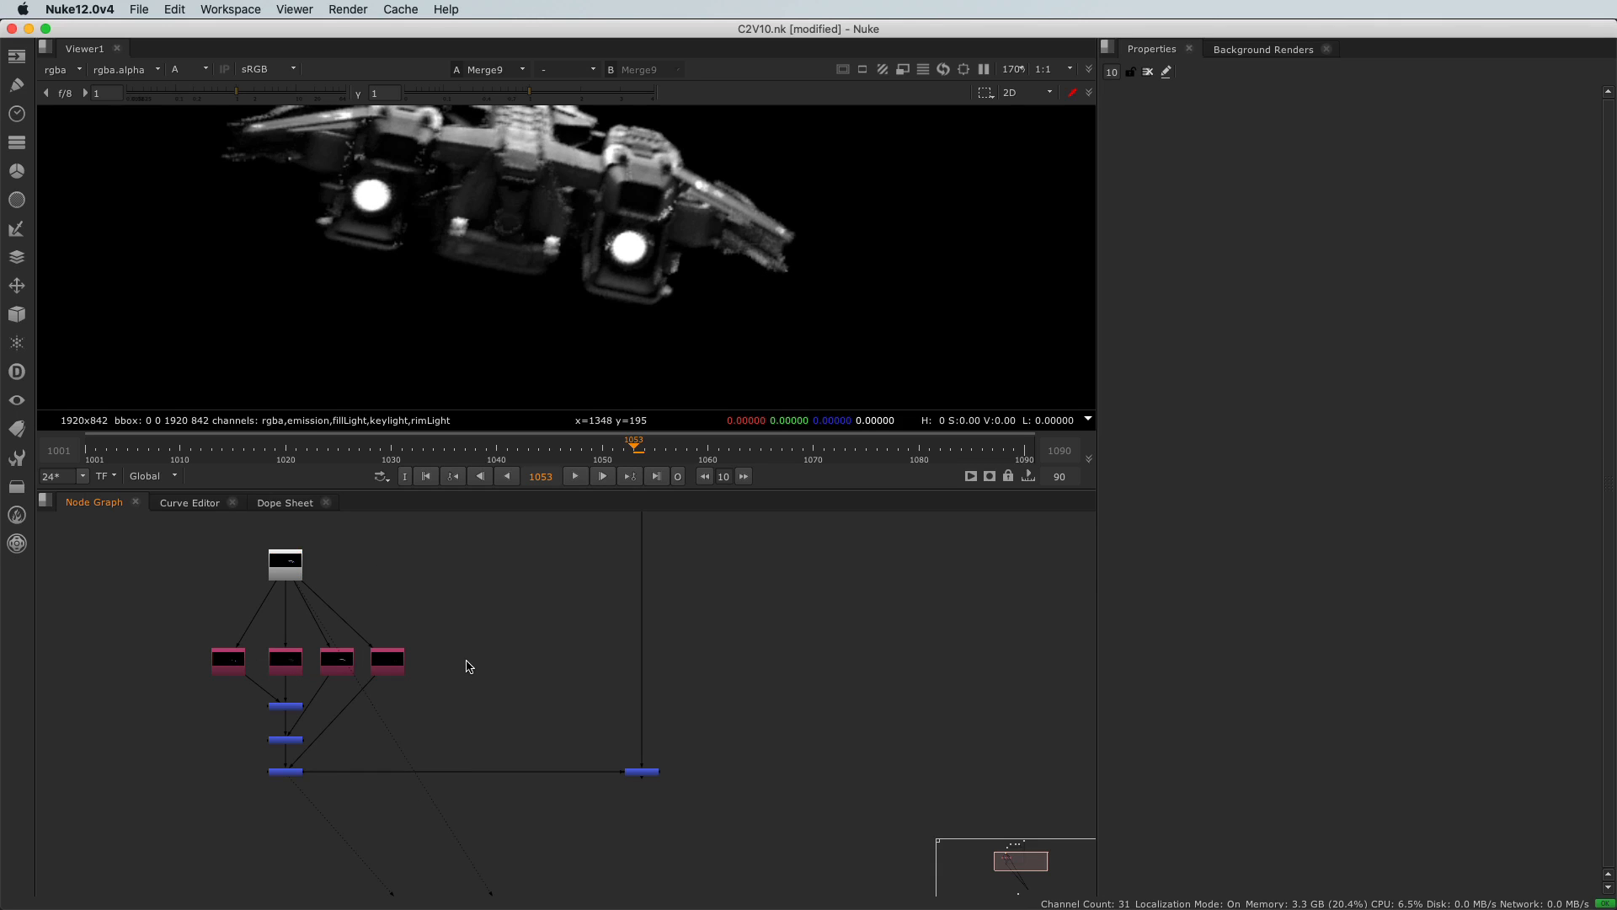
{"action": "mouse_move", "coordinate": [470, 651]}
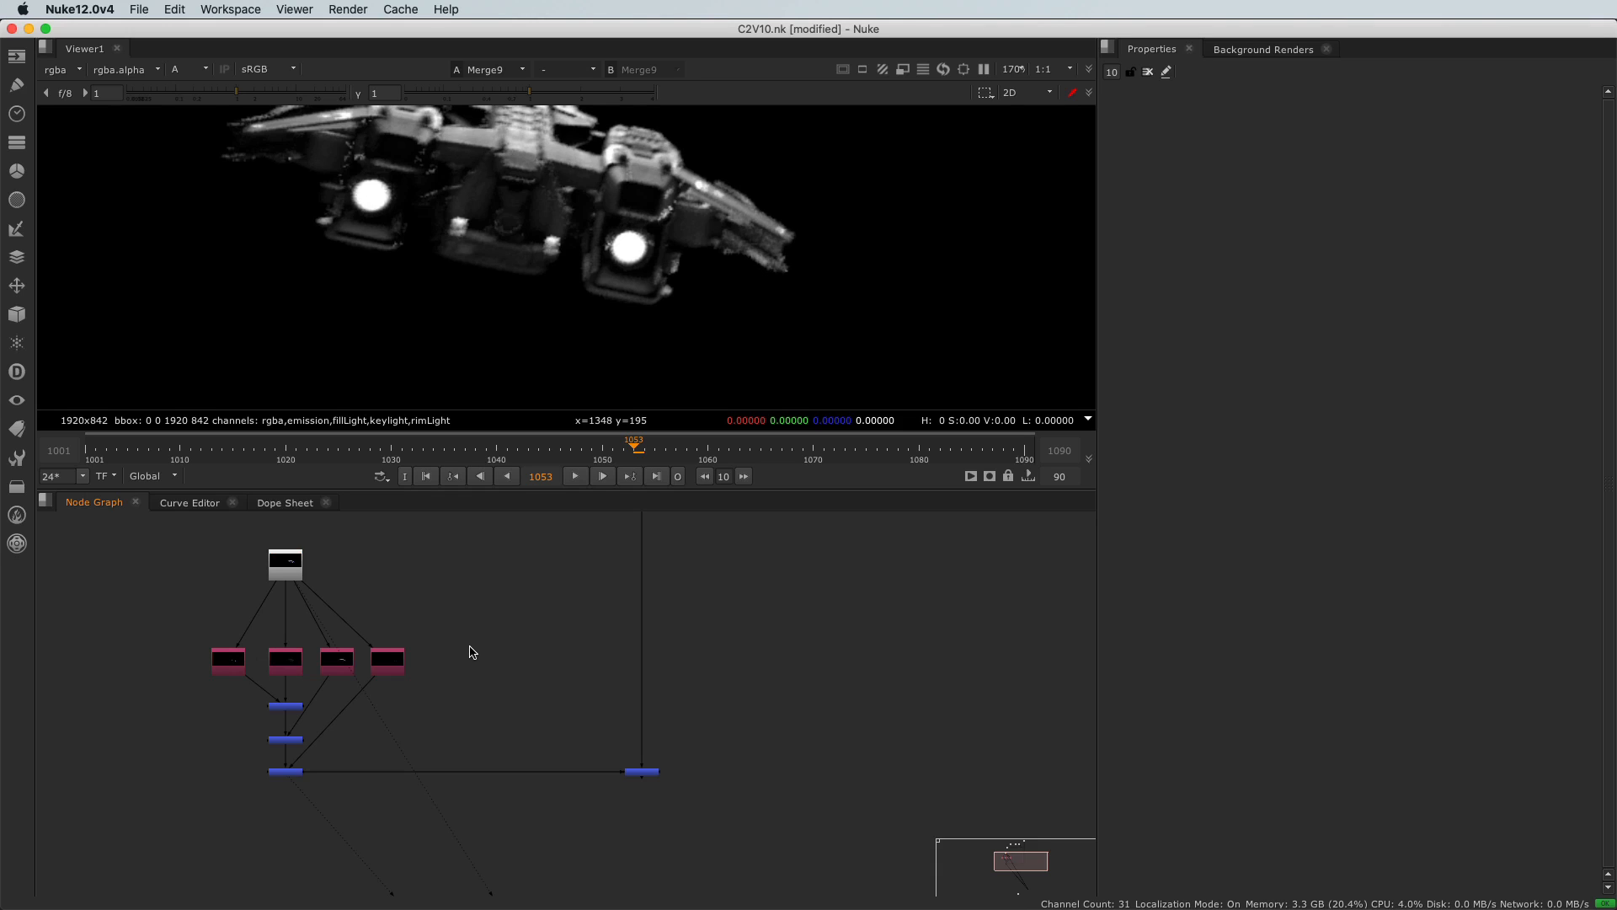
{"action": "mouse_move", "coordinate": [86, 234]}
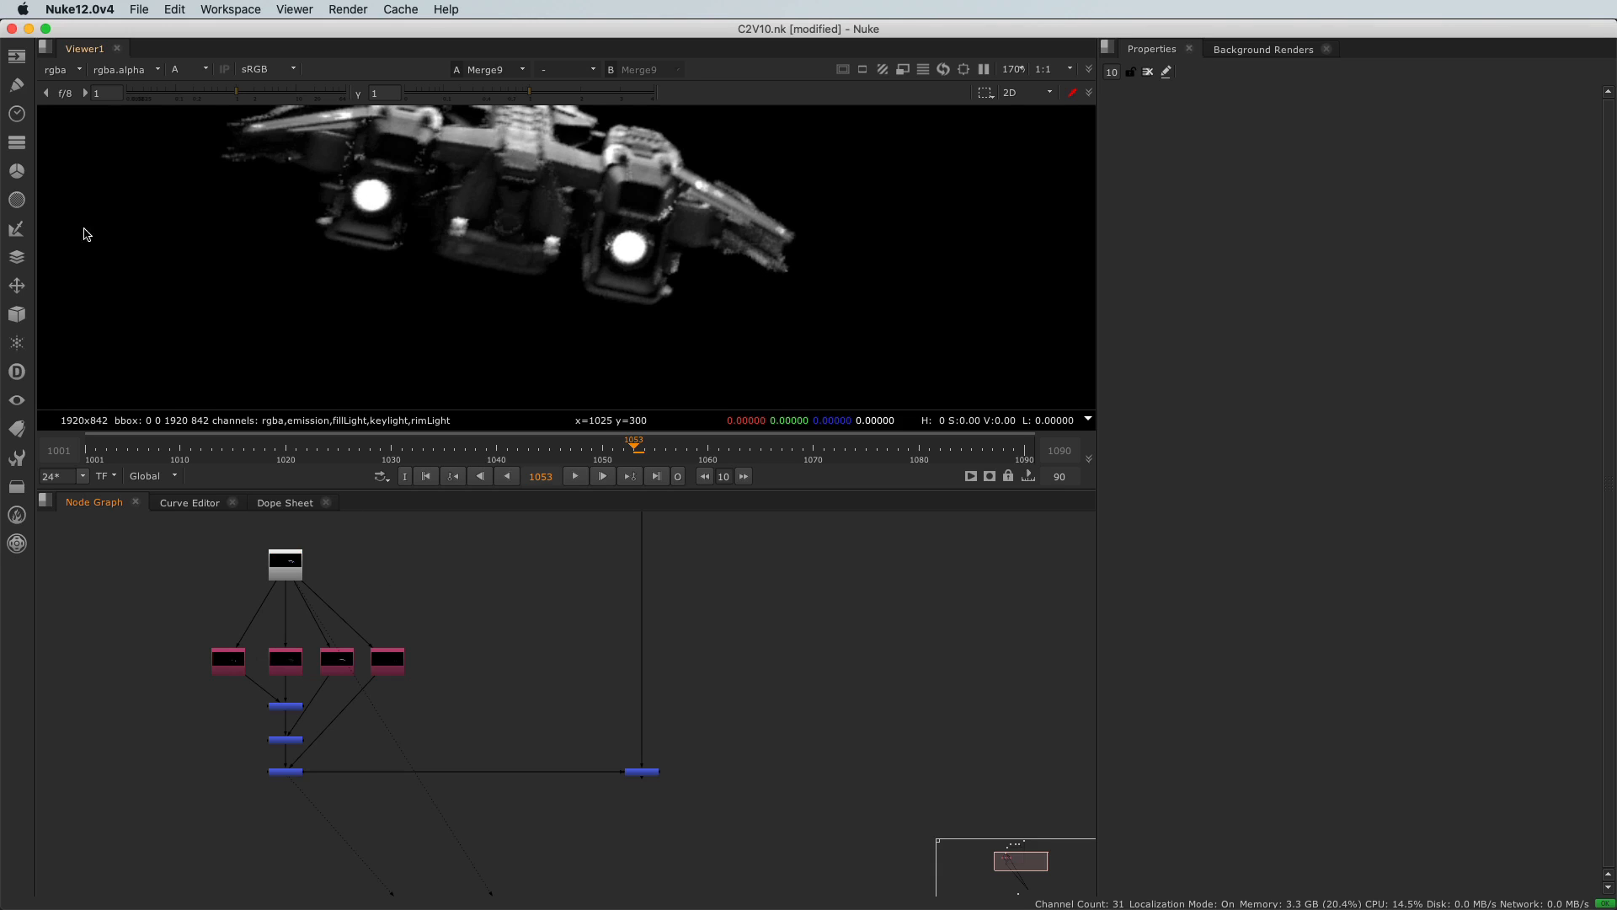
{"action": "mouse_move", "coordinate": [17, 141]}
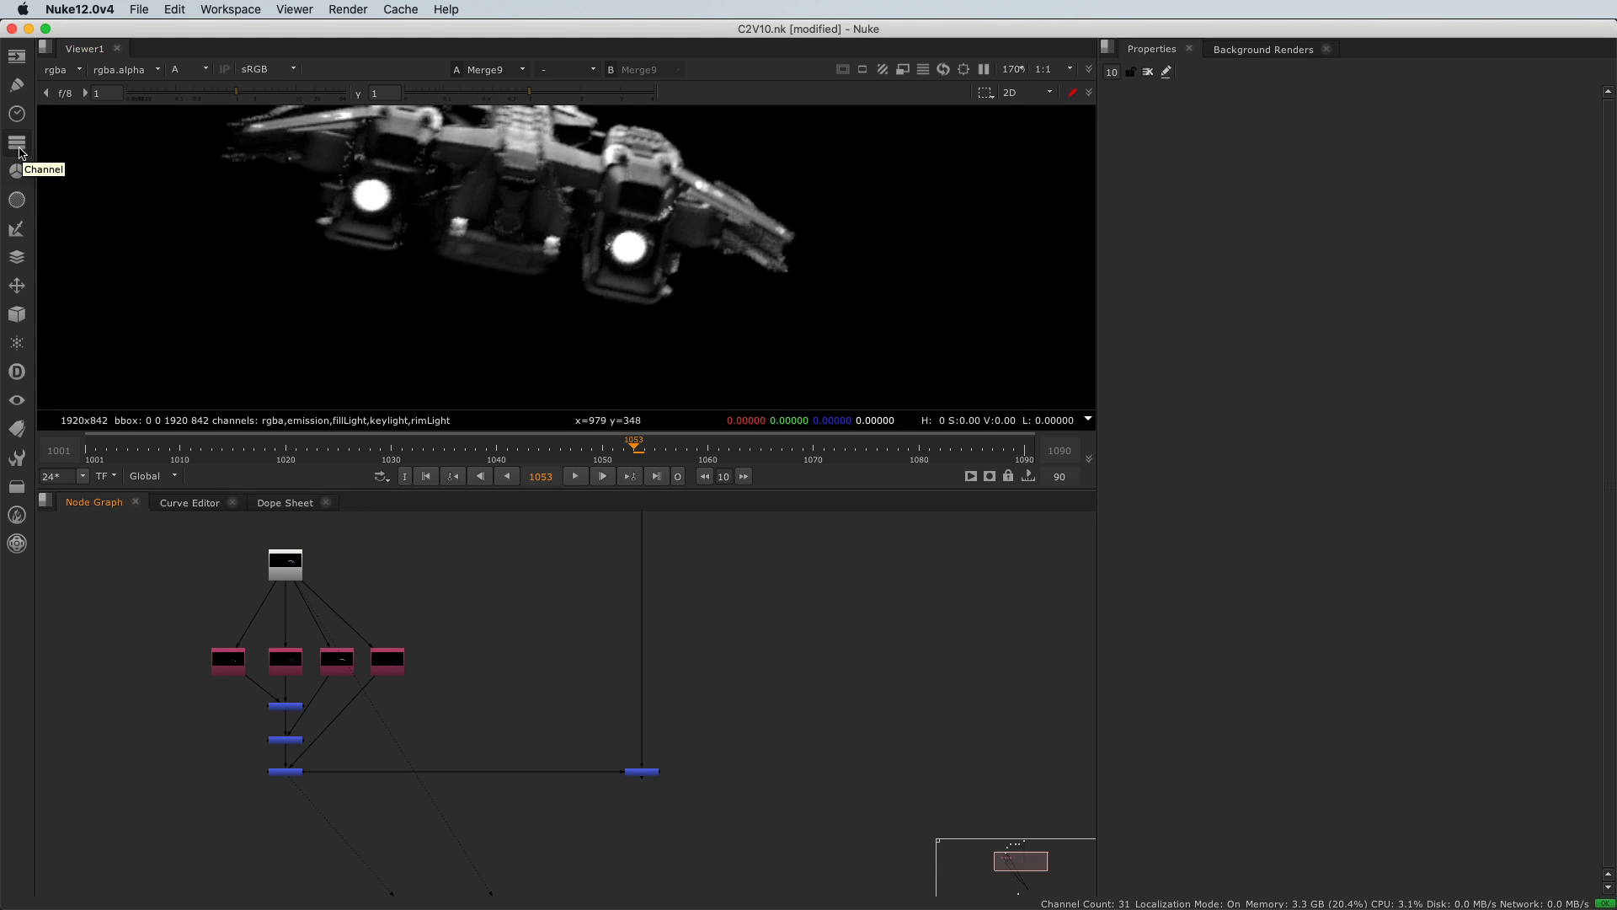
Step: Create a Copy node from the Channel toolbar and insert it on the pipe after the last Merge
{"action": "left_click", "coordinate": [17, 141]}
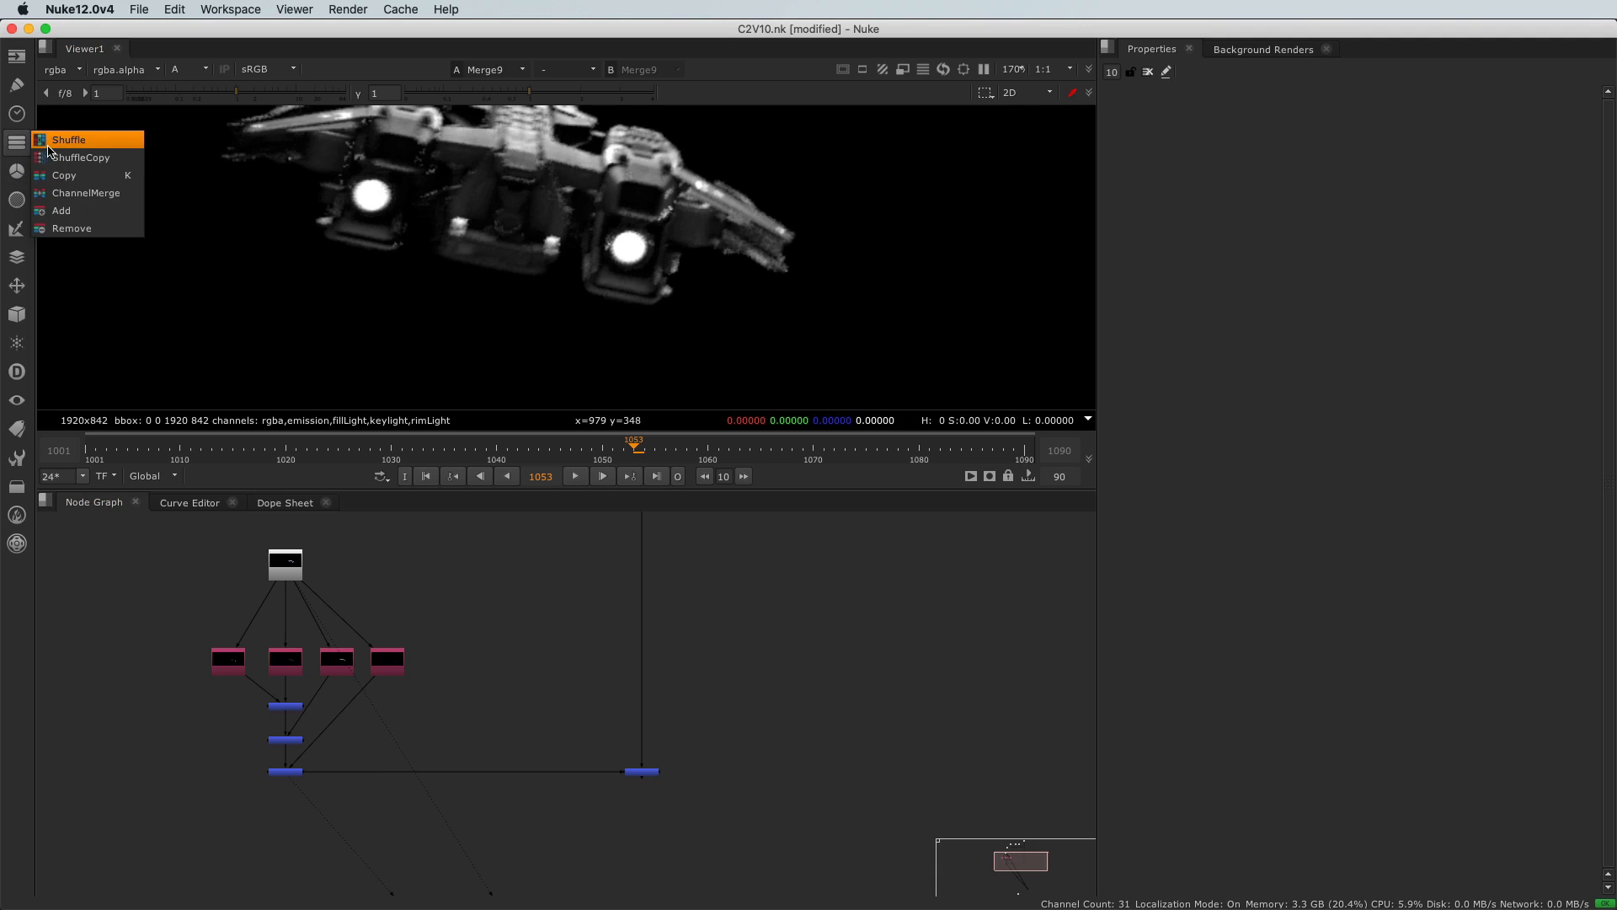
{"action": "left_click", "coordinate": [63, 173]}
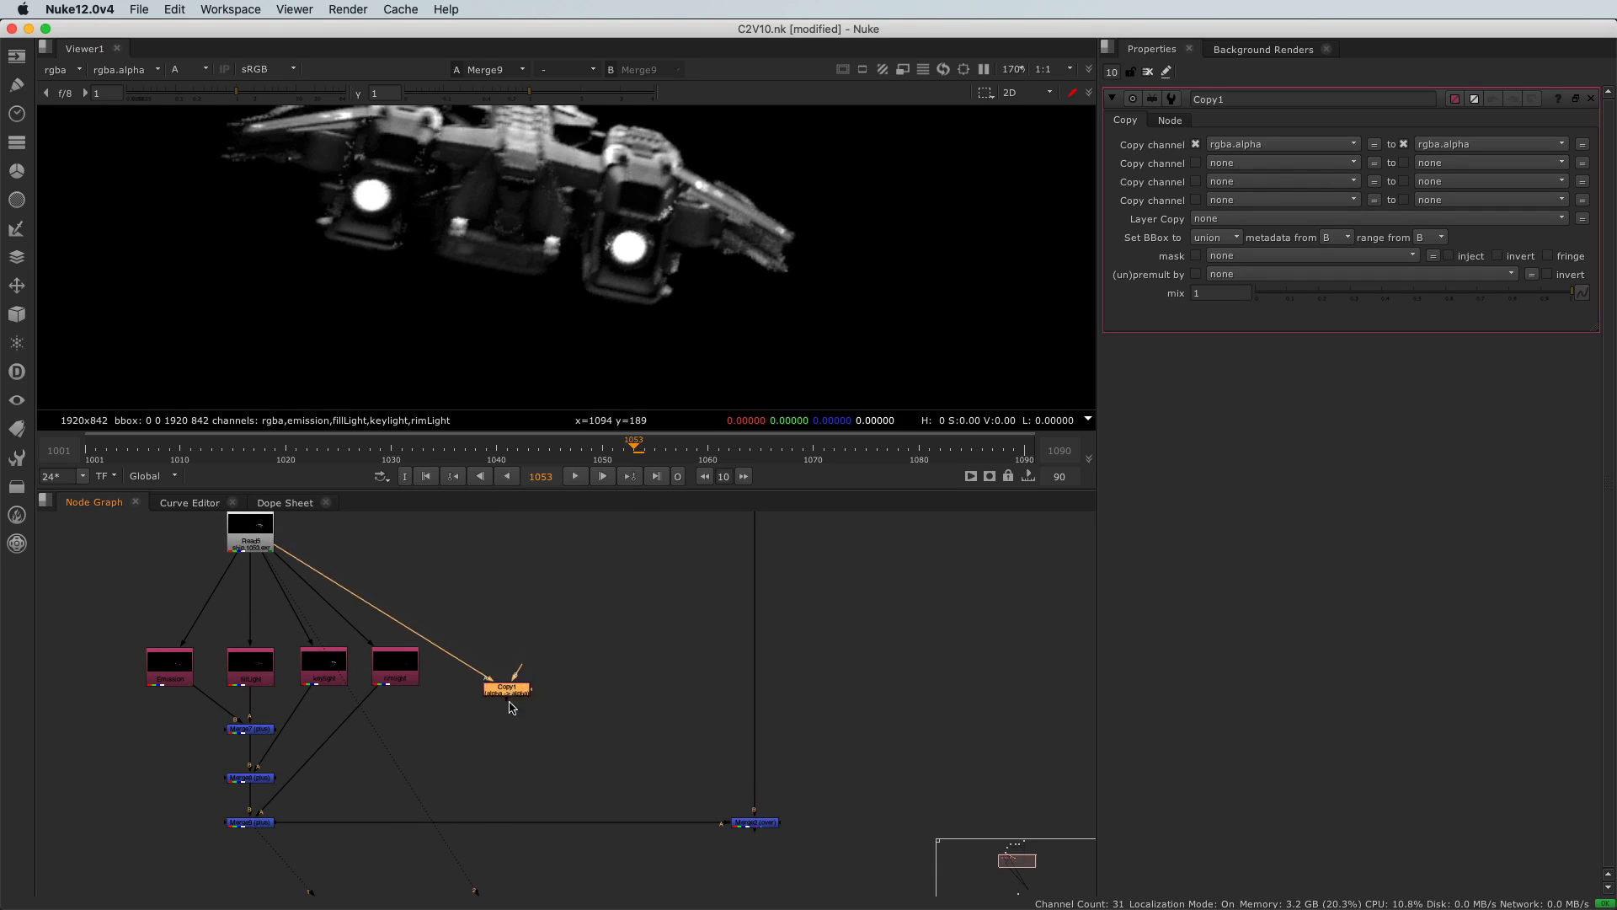
{"action": "left_click_drag", "start_coordinate": [506, 686], "coordinate": [467, 821]}
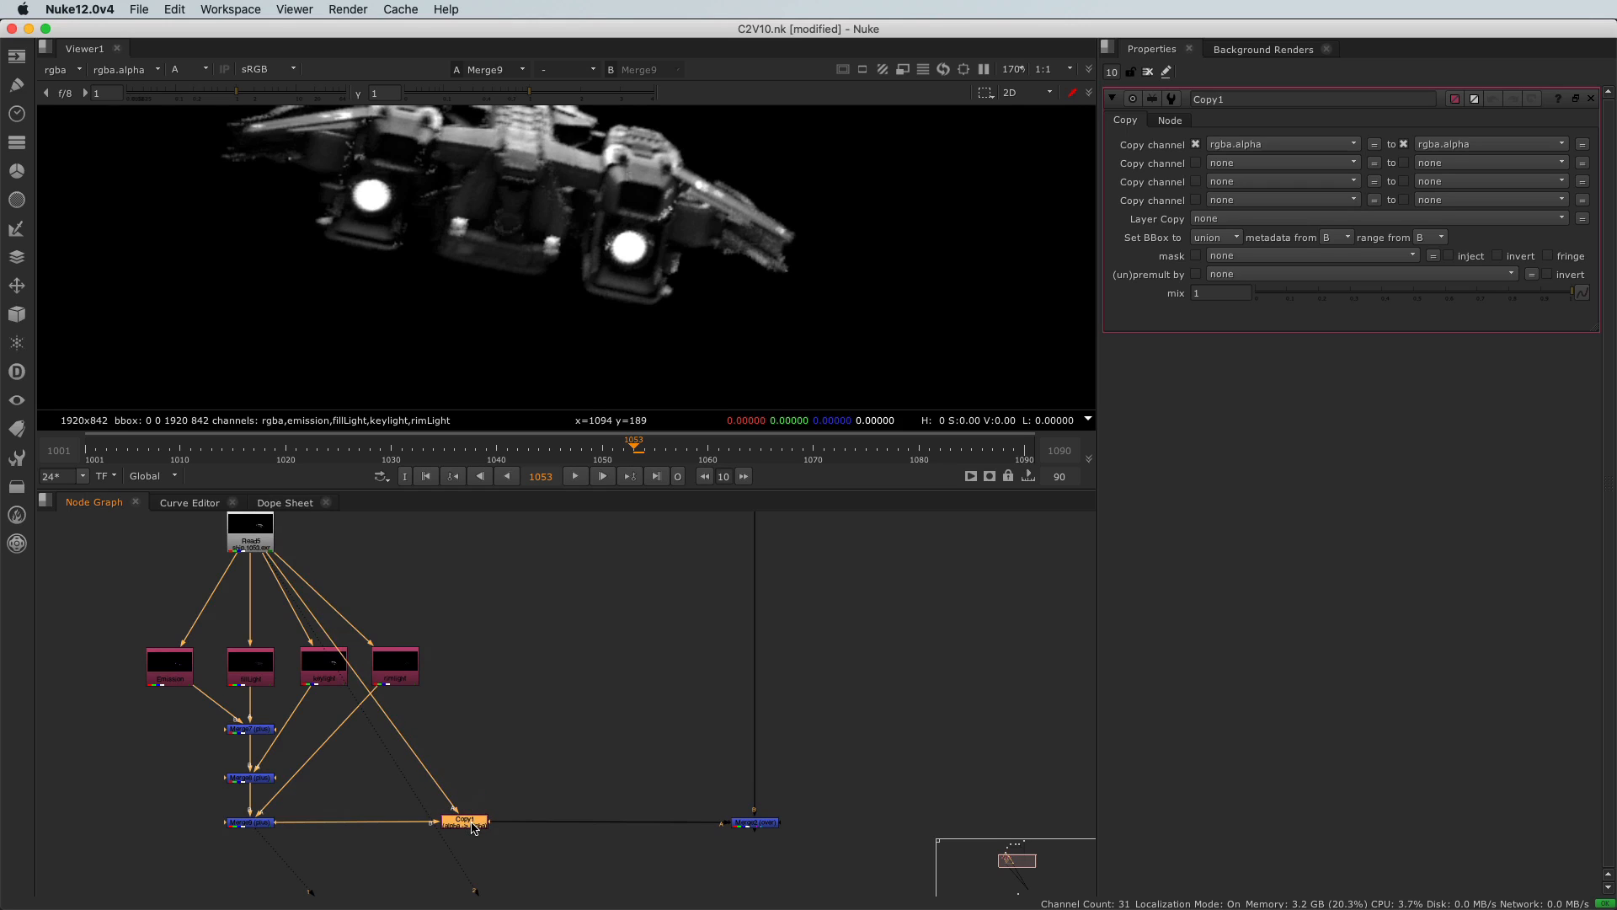
{"action": "mouse_move", "coordinate": [438, 833]}
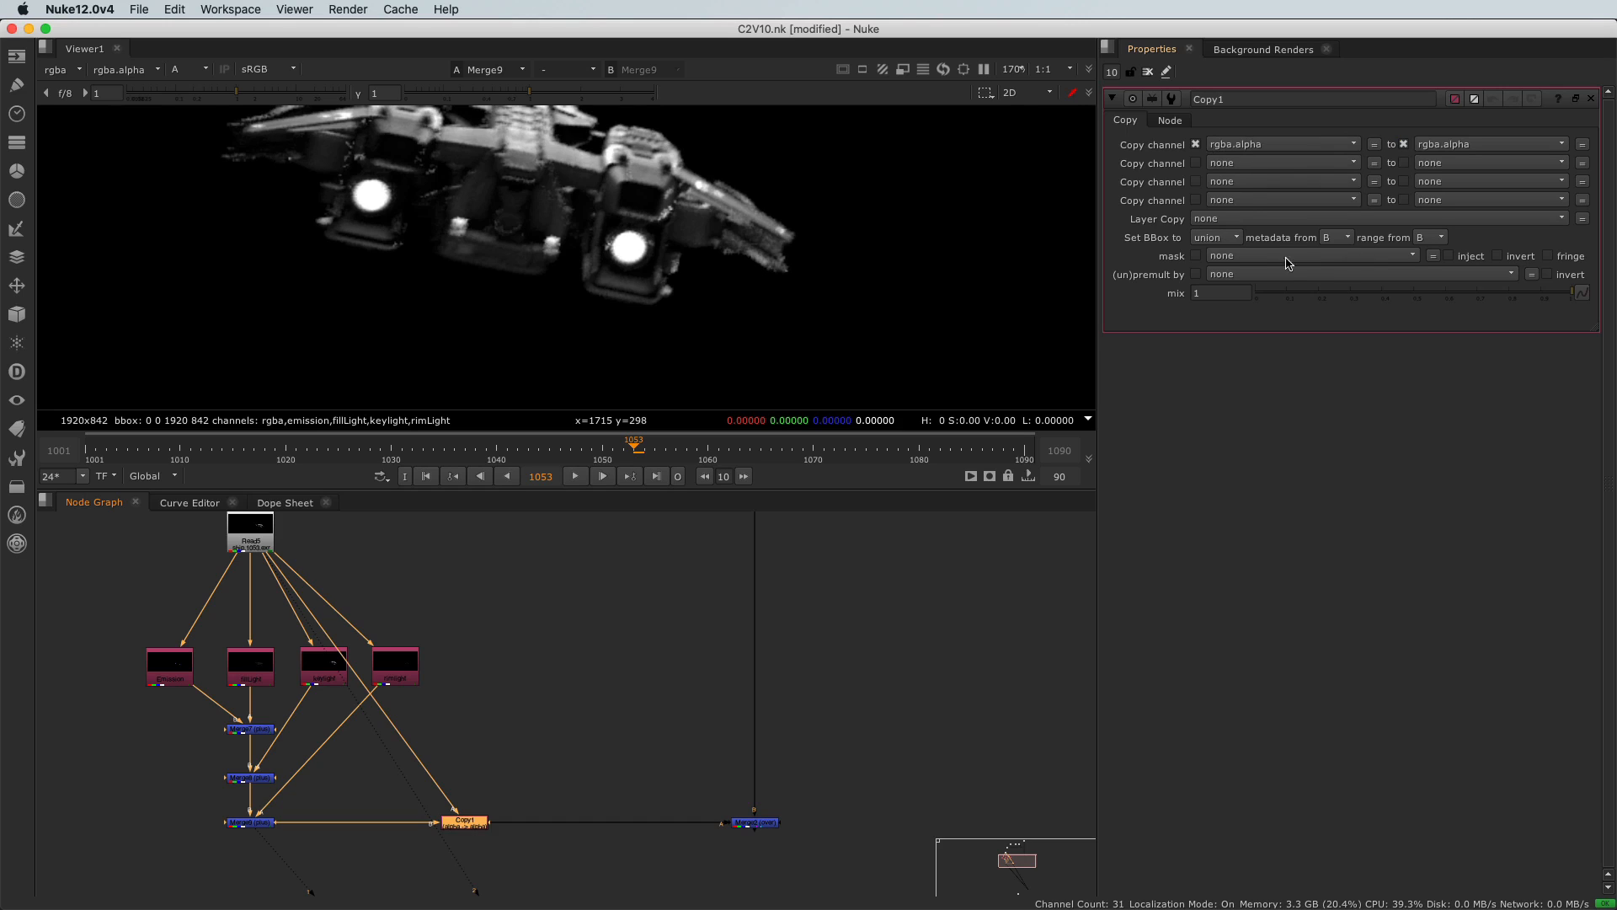
{"action": "mouse_move", "coordinate": [849, 544]}
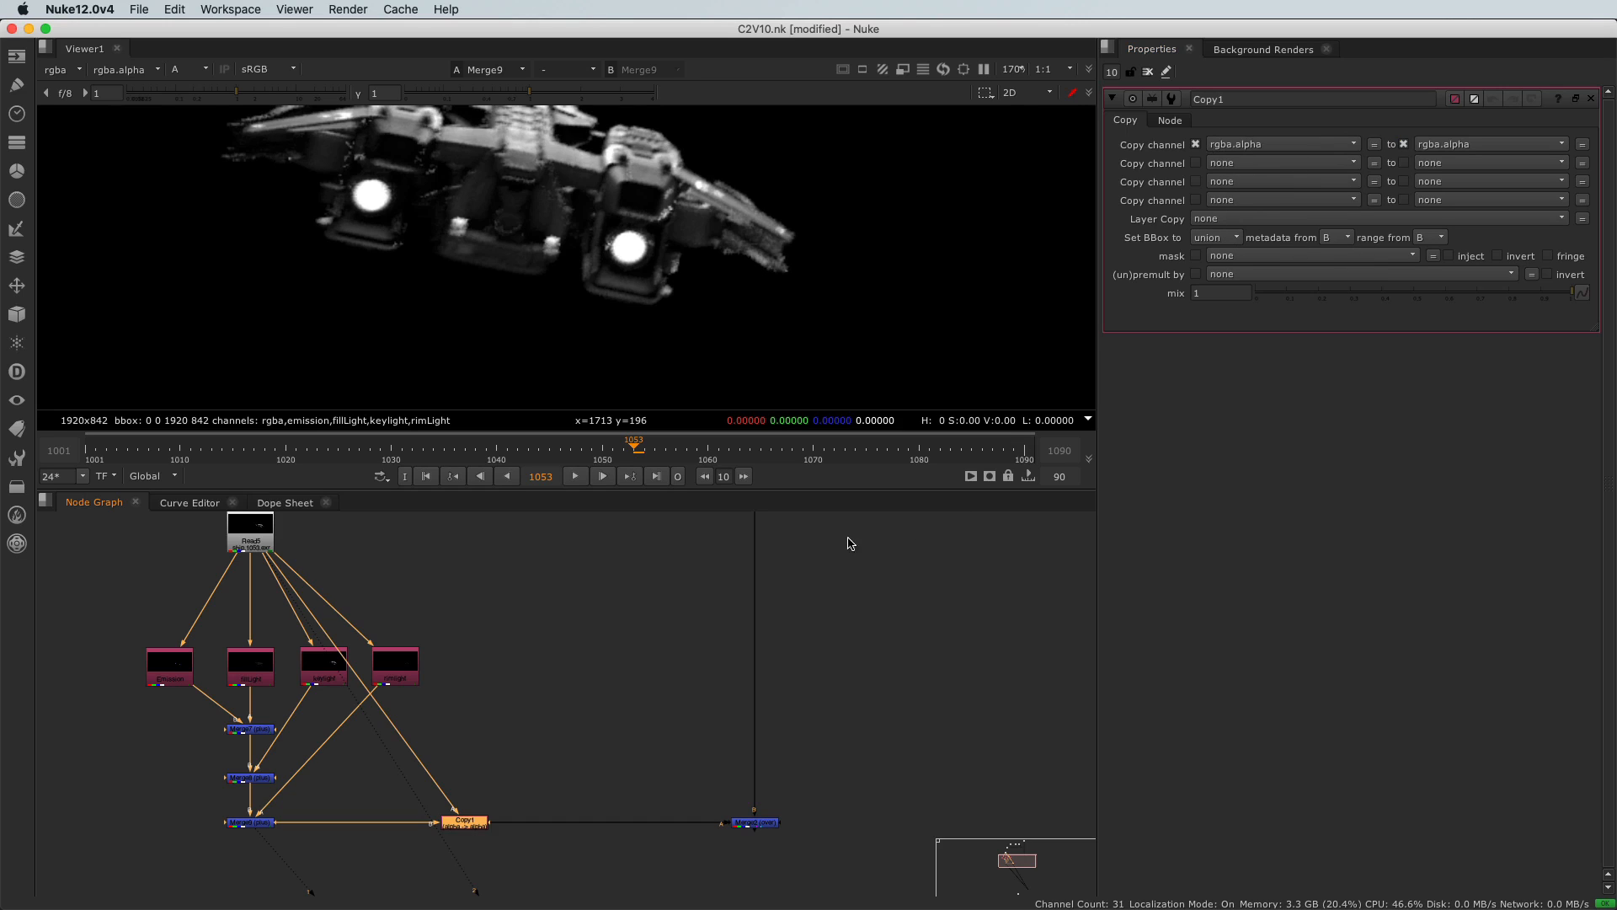
{"action": "mouse_move", "coordinate": [465, 620]}
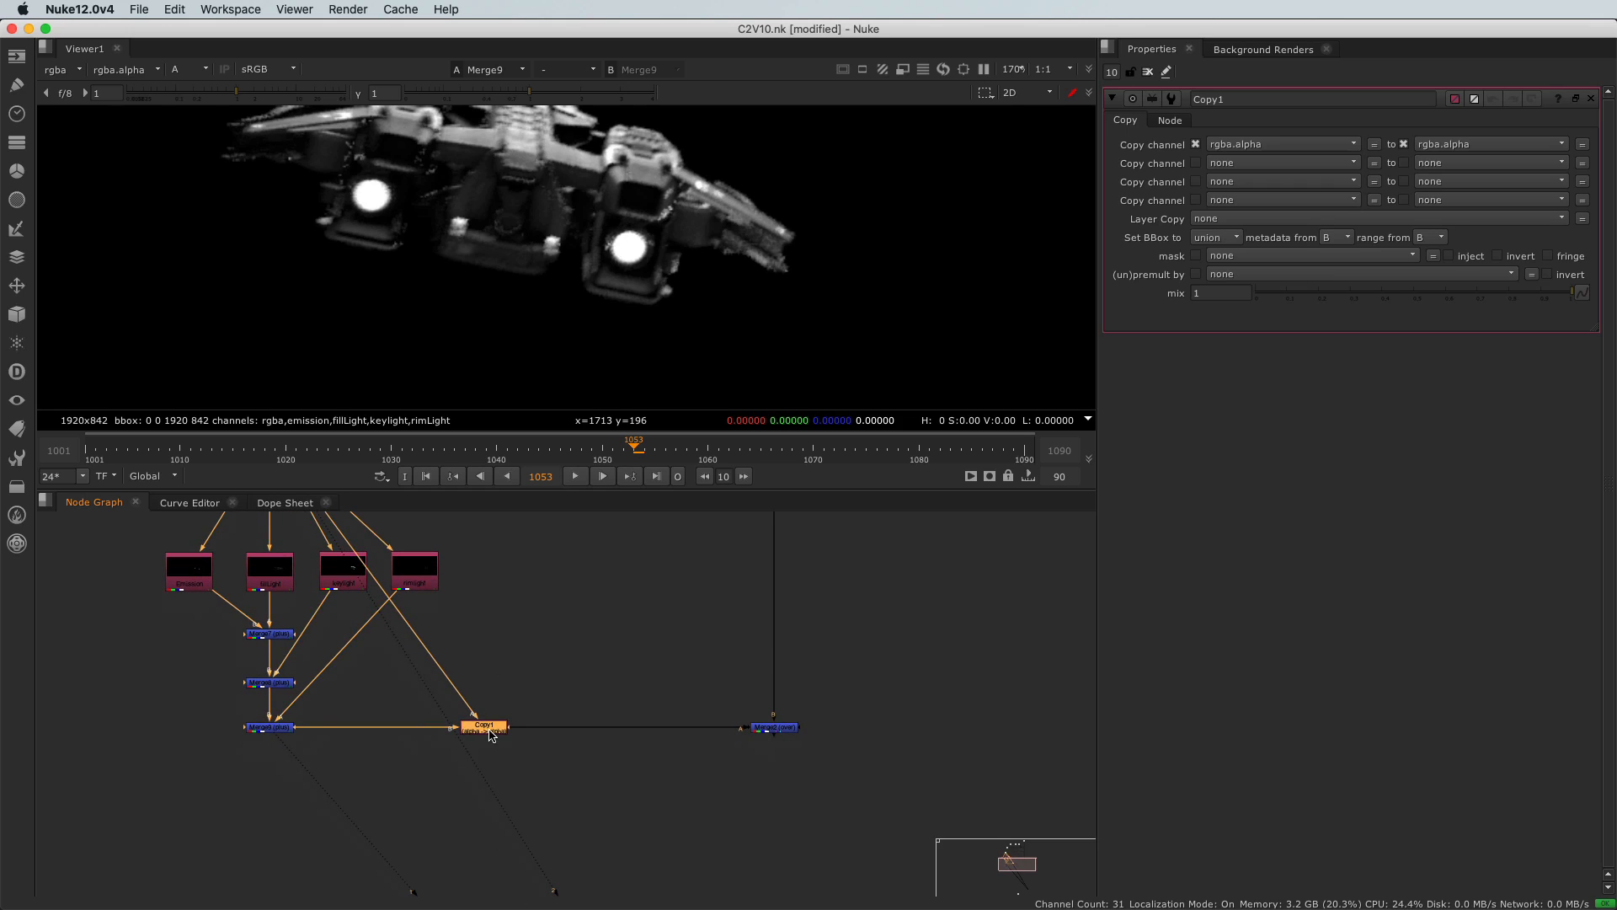
Step: Show Copy1's output and toggle its disable to compare the restored and see-through alpha
{"action": "left_click", "coordinate": [476, 726]}
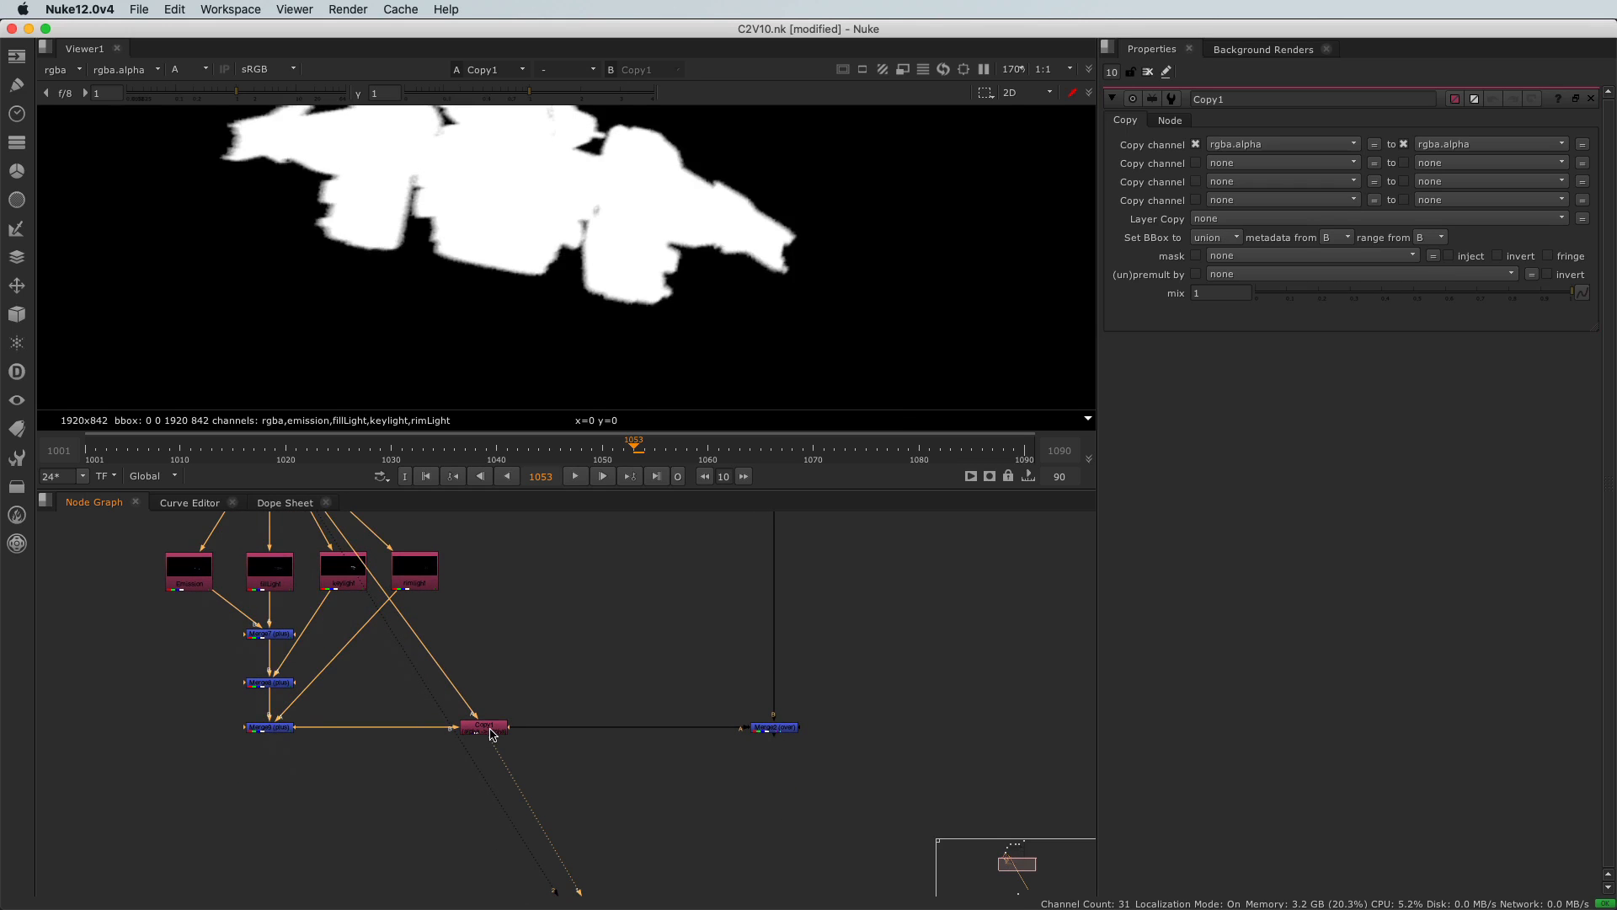
{"action": "left_click", "coordinate": [482, 724]}
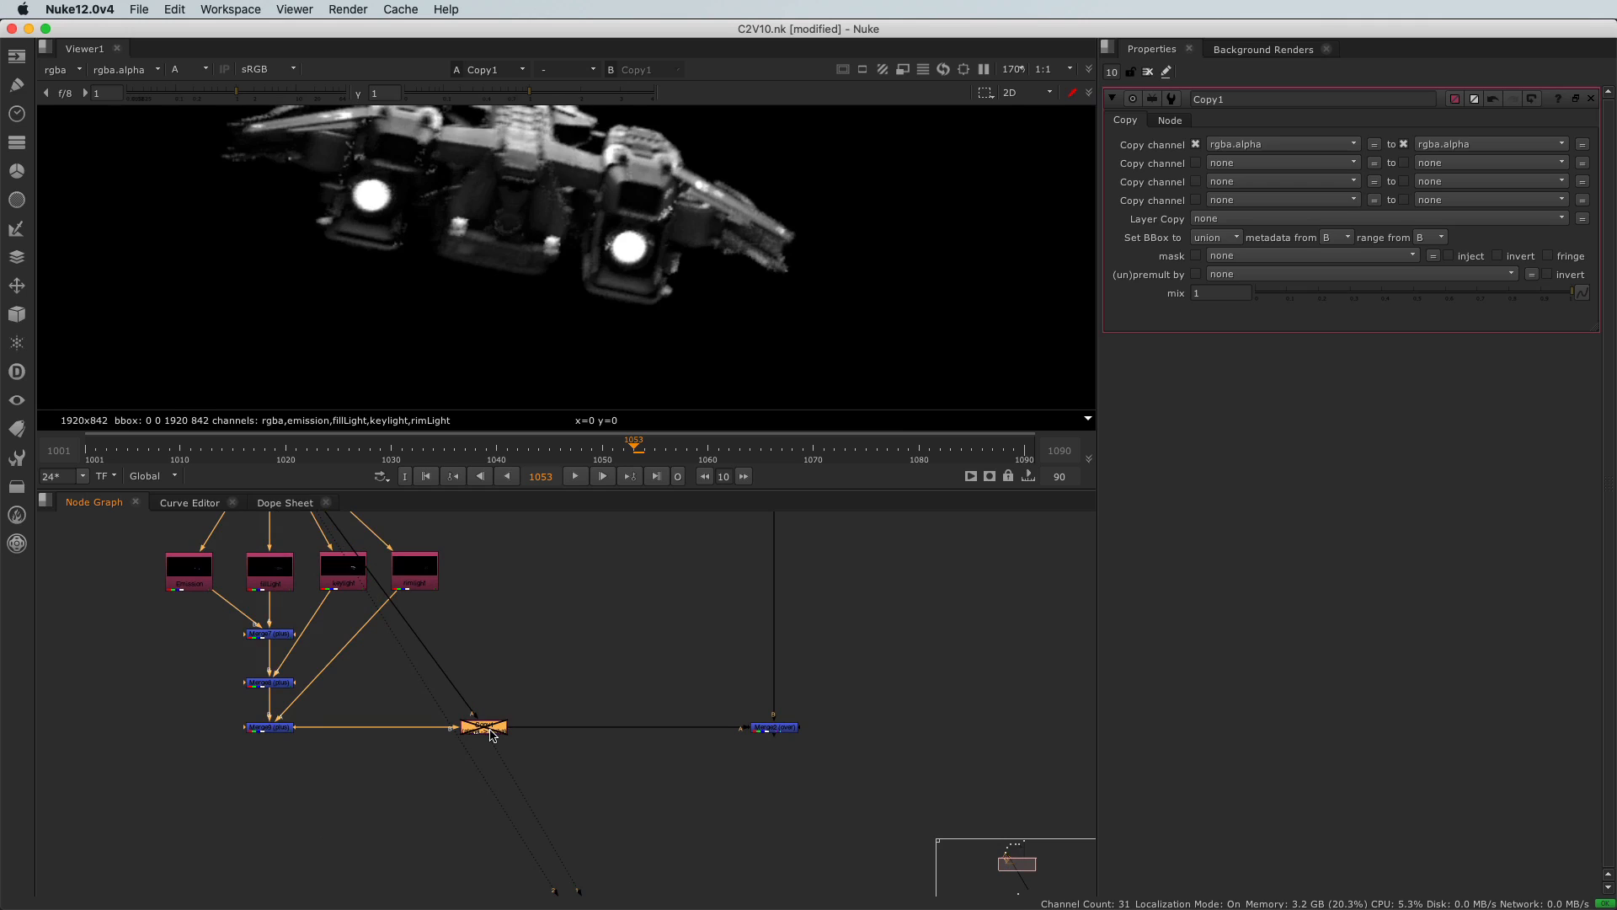
{"action": "mouse_move", "coordinate": [603, 187]}
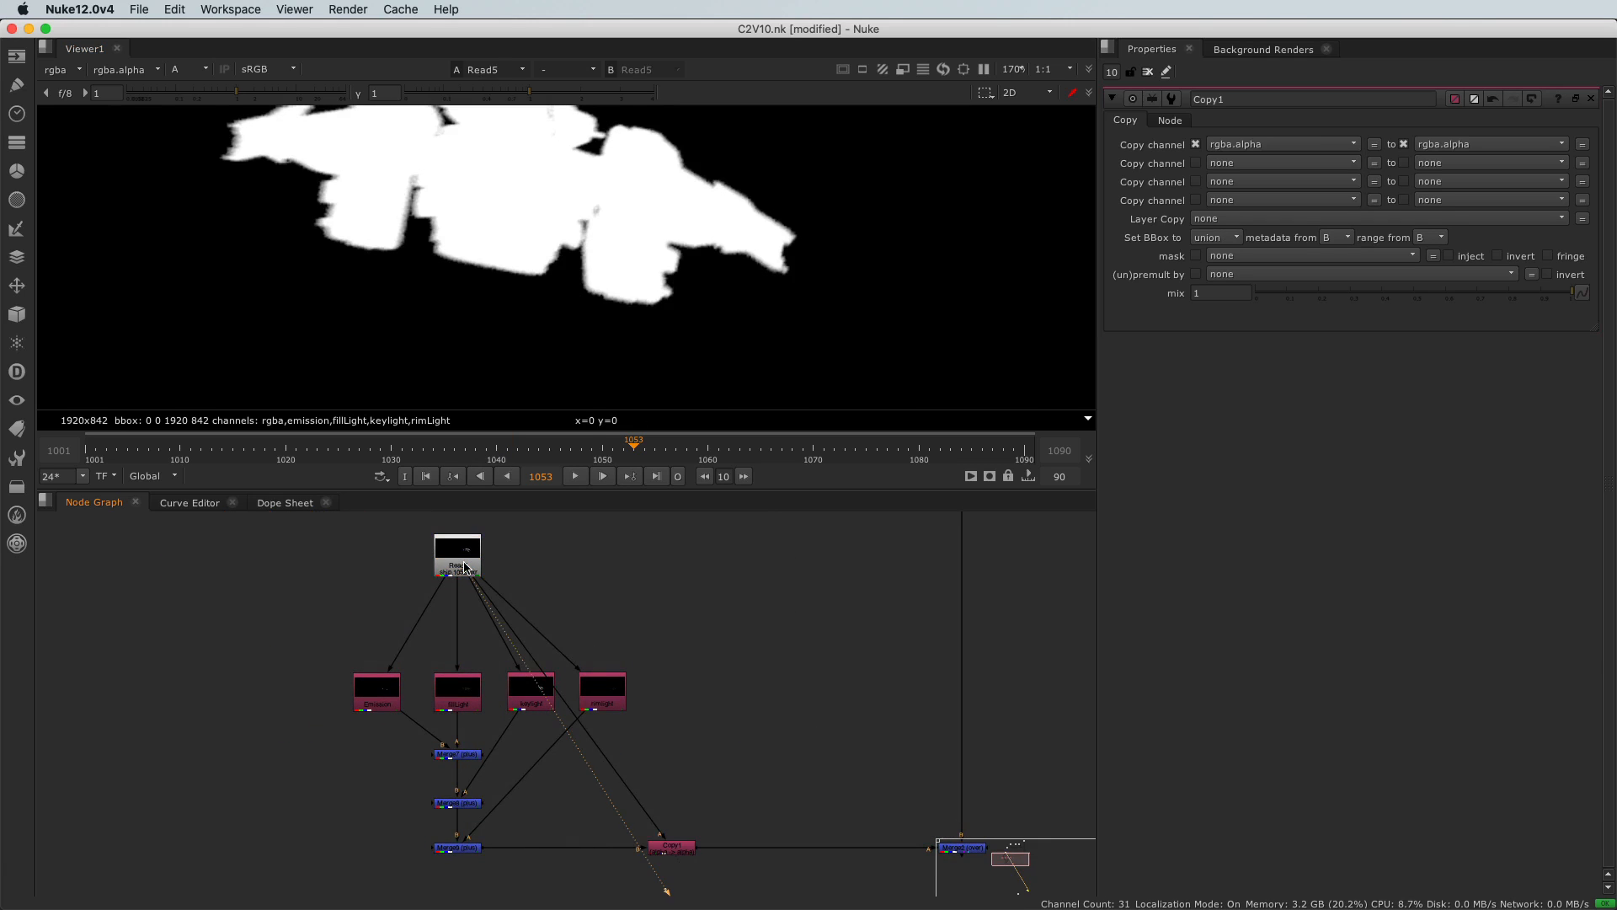
{"action": "mouse_move", "coordinate": [566, 411]}
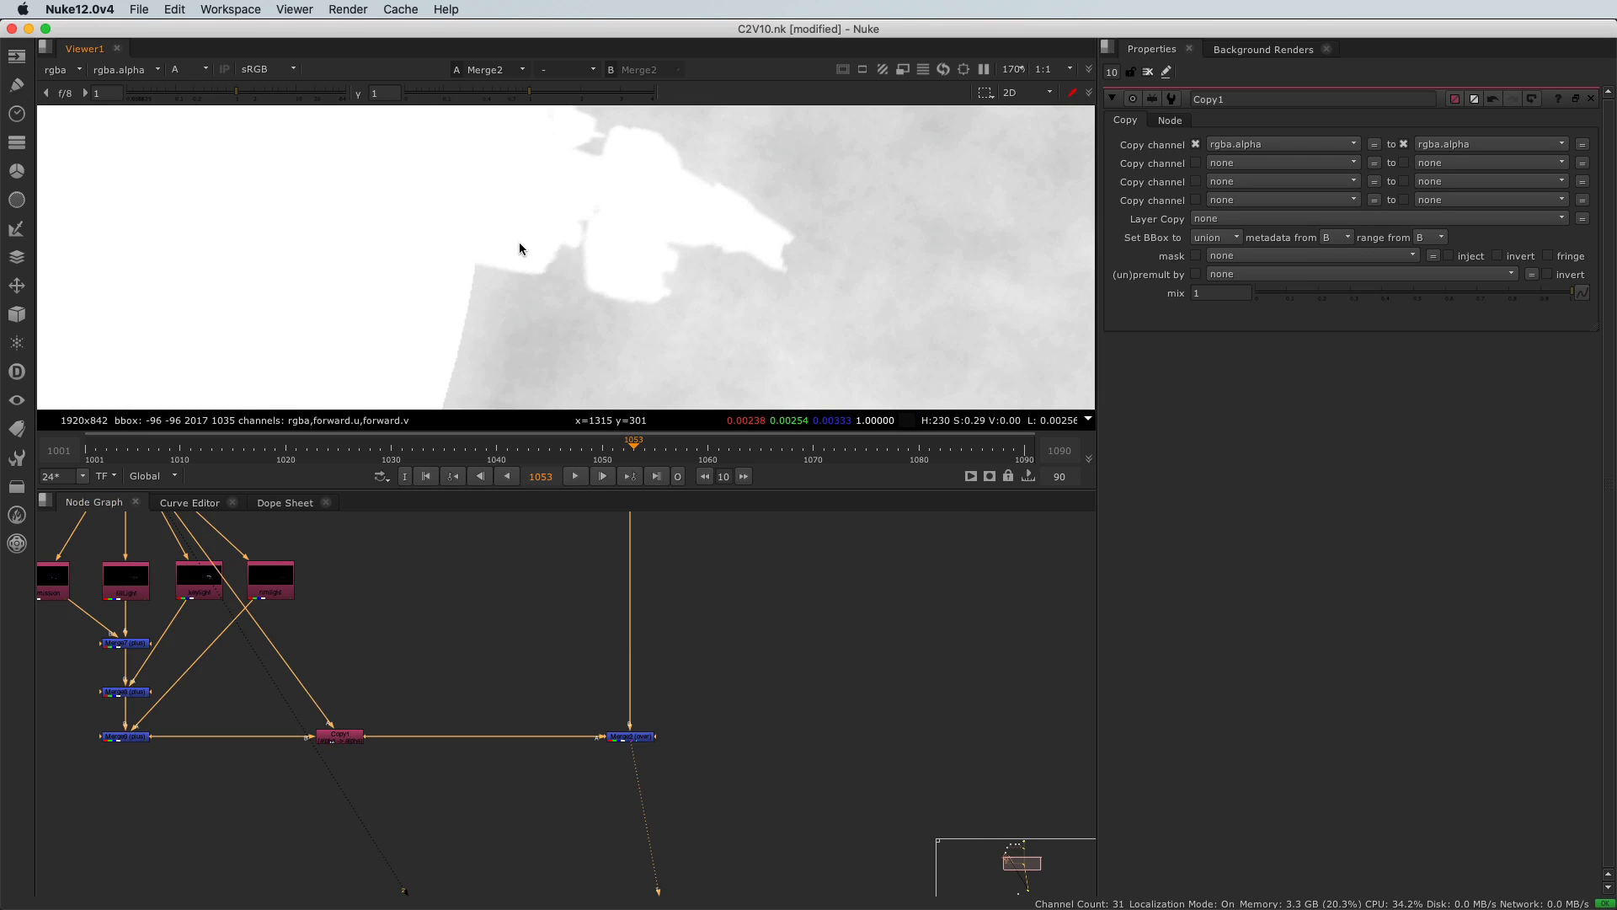
Step: Switch the Viewer from alpha to RGB and zoom out to the whole composited frame
{"action": "left_click", "coordinate": [182, 67]}
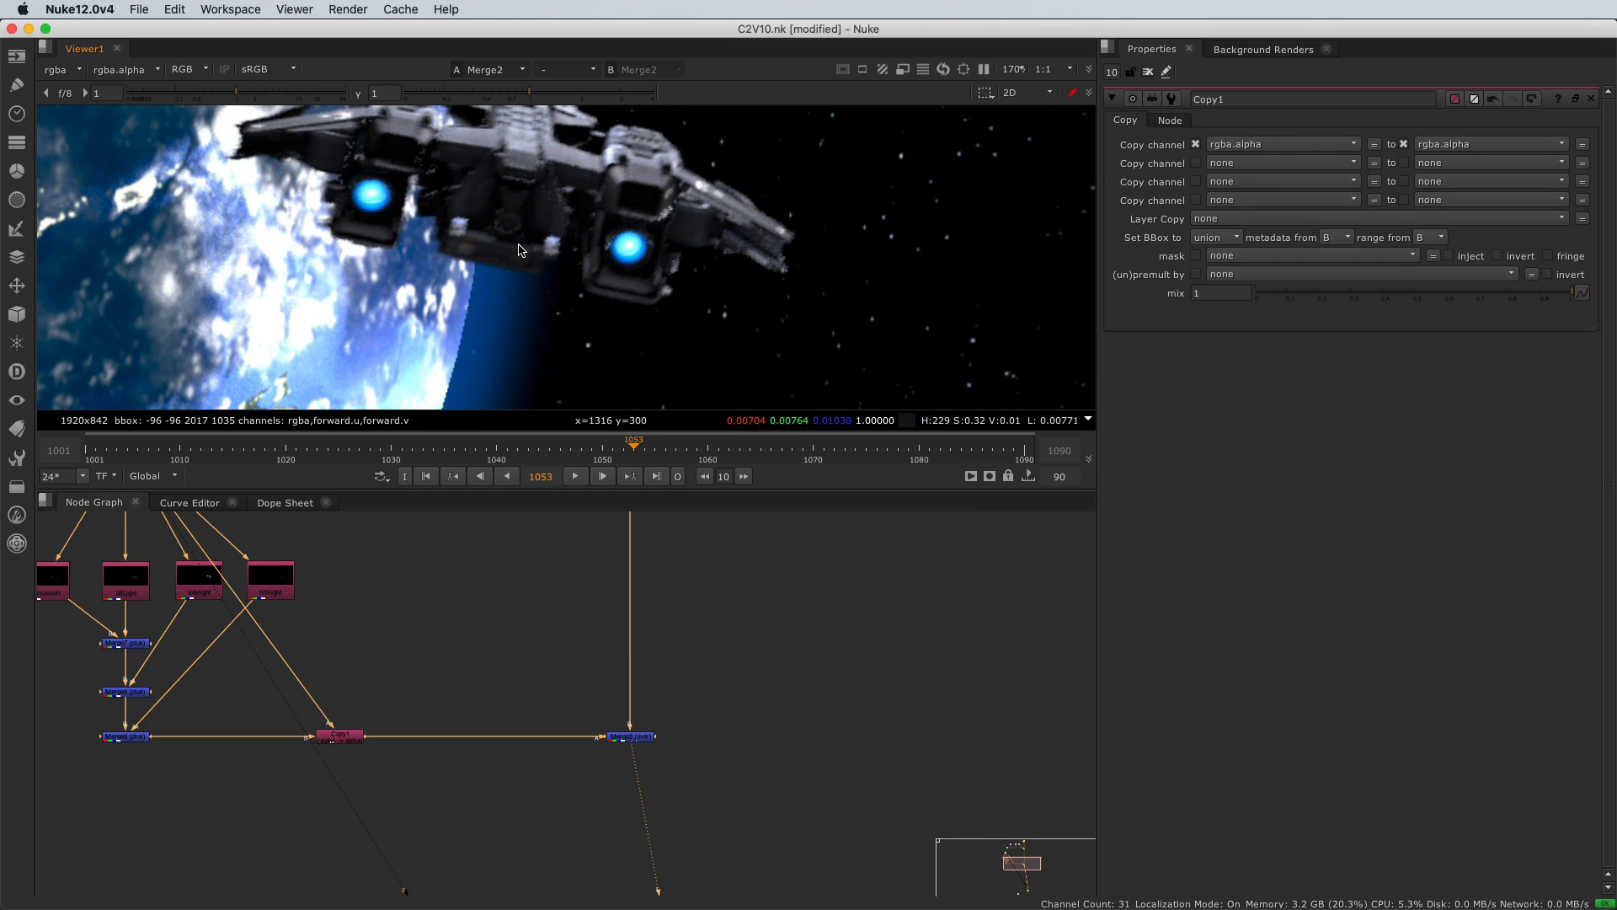
{"action": "scroll", "scroll_direction": "down", "scroll_amount": 3}
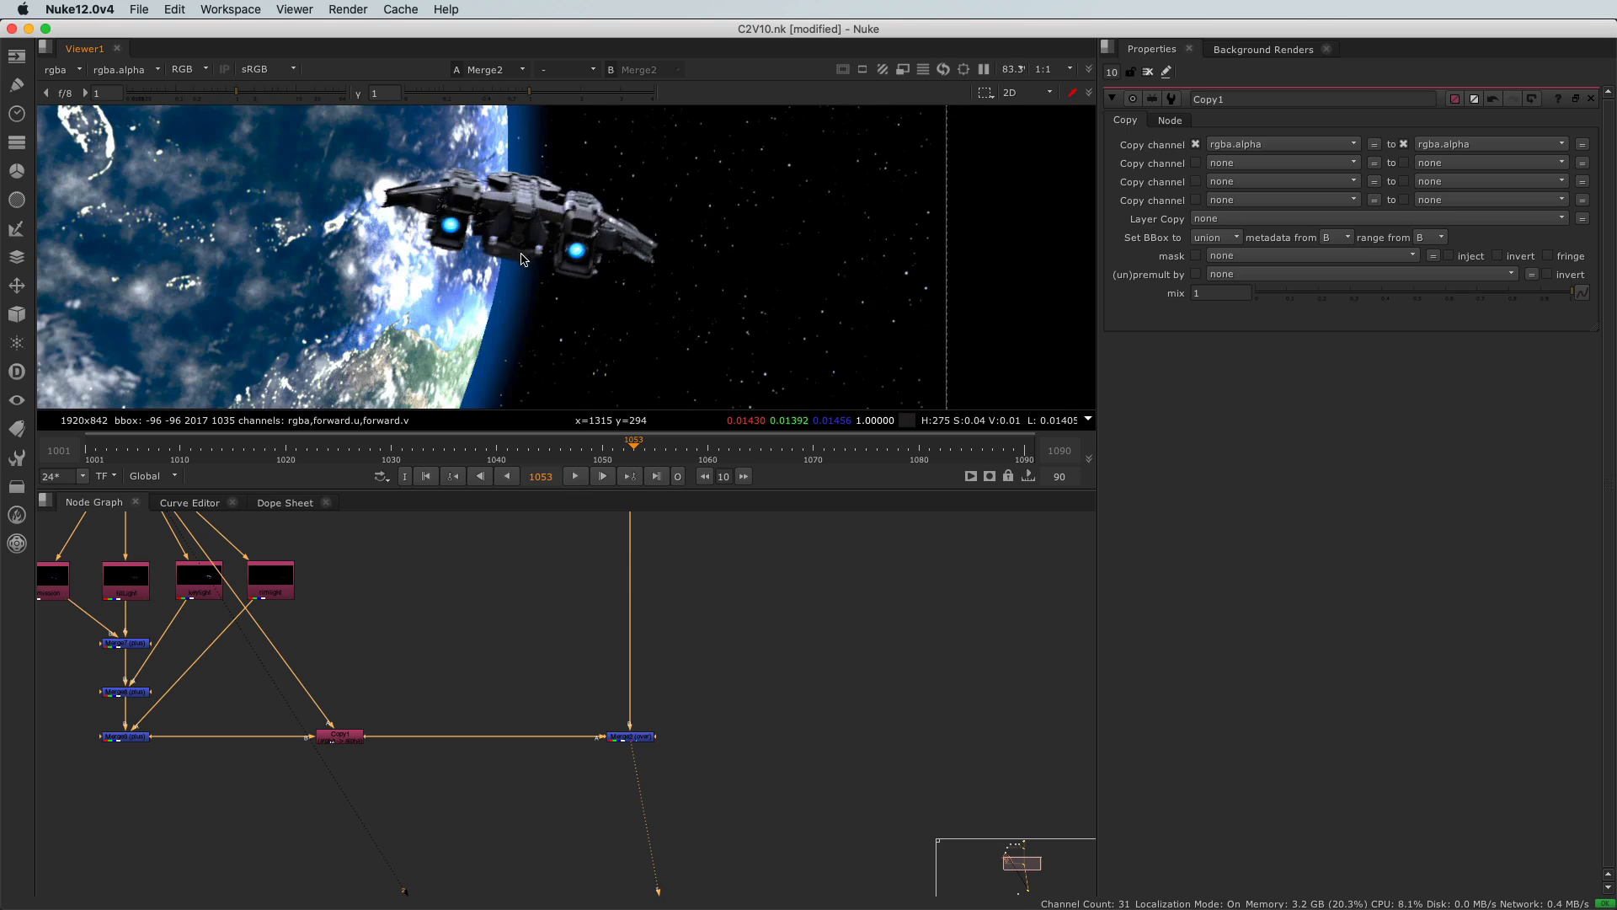
{"action": "scroll", "scroll_direction": "down", "scroll_amount": 3}
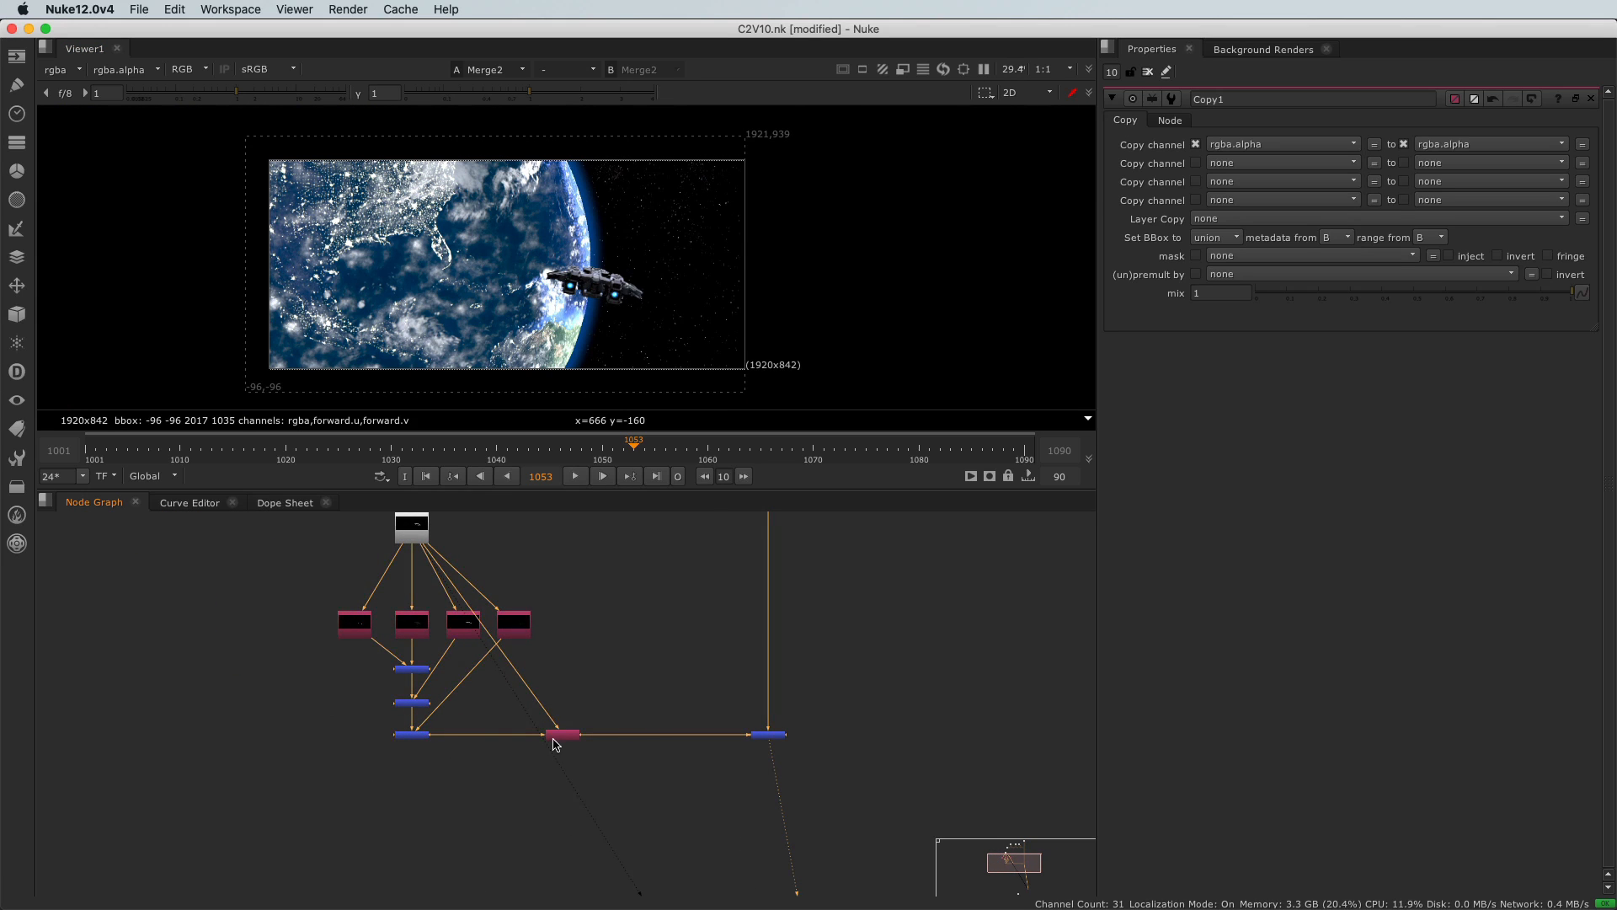
Step: Drag Copy1 down and left in the Node Graph, below the Merge nodes
{"action": "left_click_drag", "start_coordinate": [563, 734], "coordinate": [384, 810]}
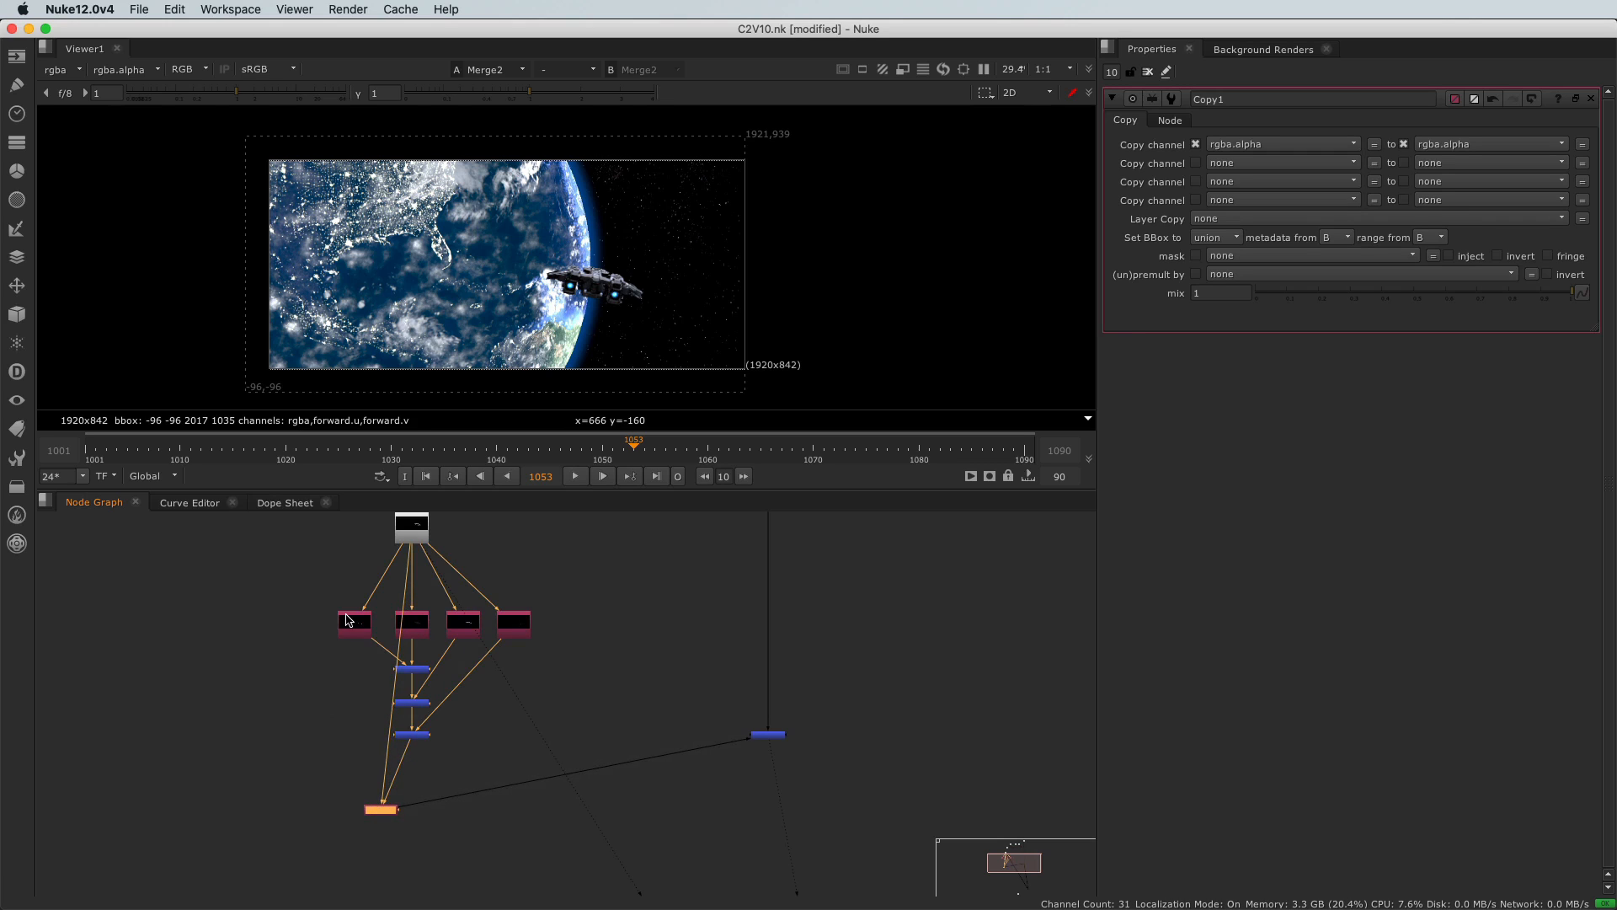
{"action": "mouse_move", "coordinate": [354, 770]}
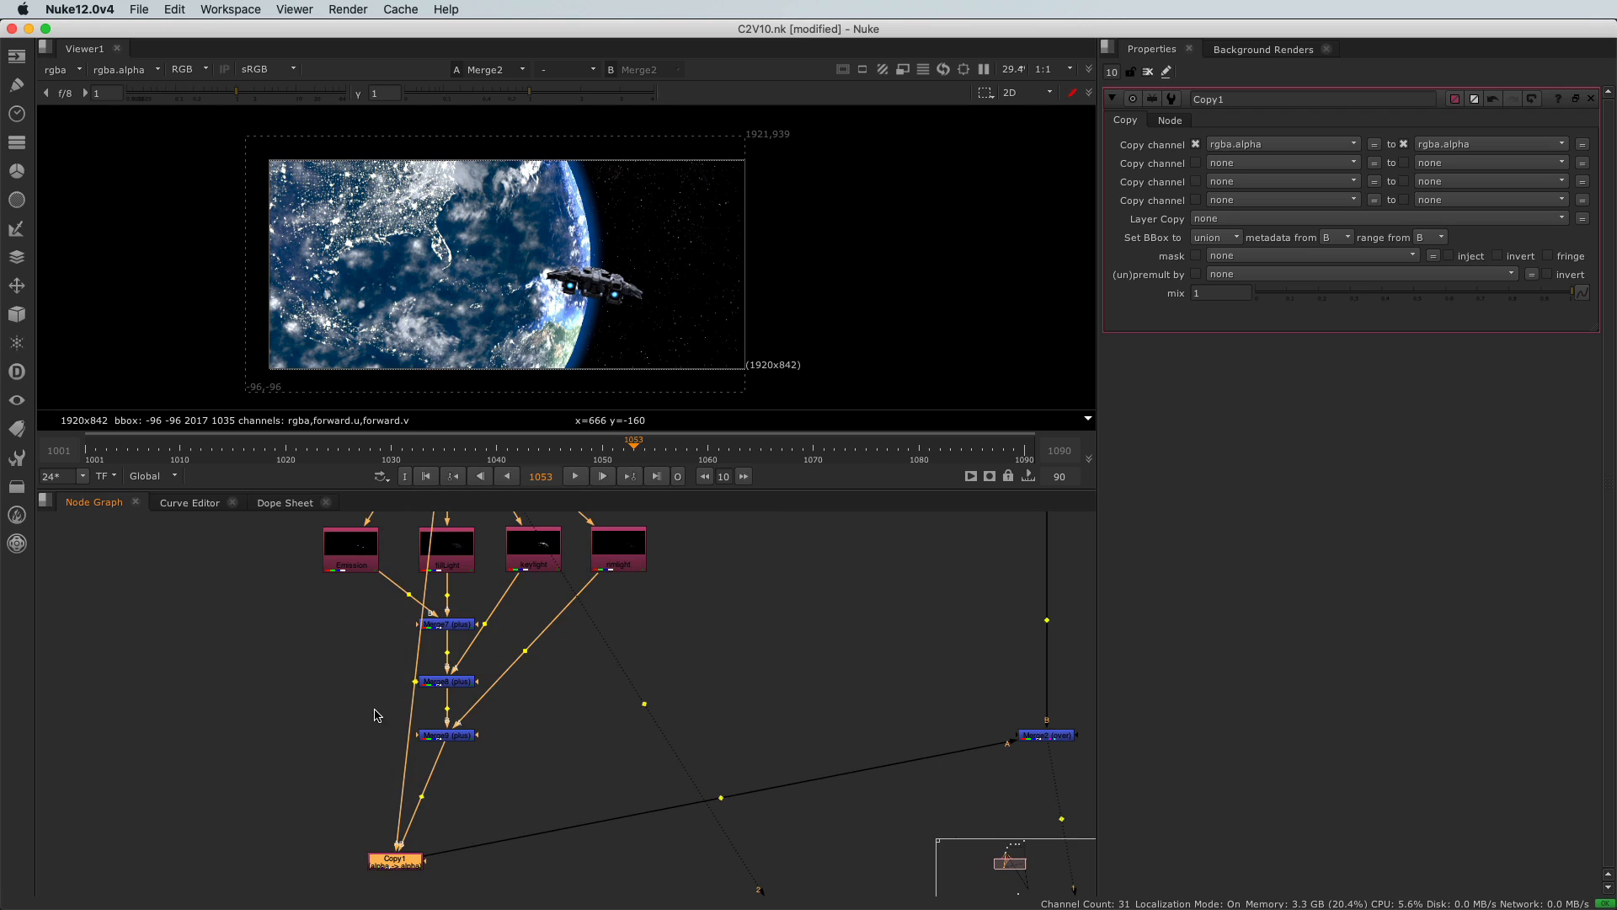
{"action": "mouse_move", "coordinate": [500, 824]}
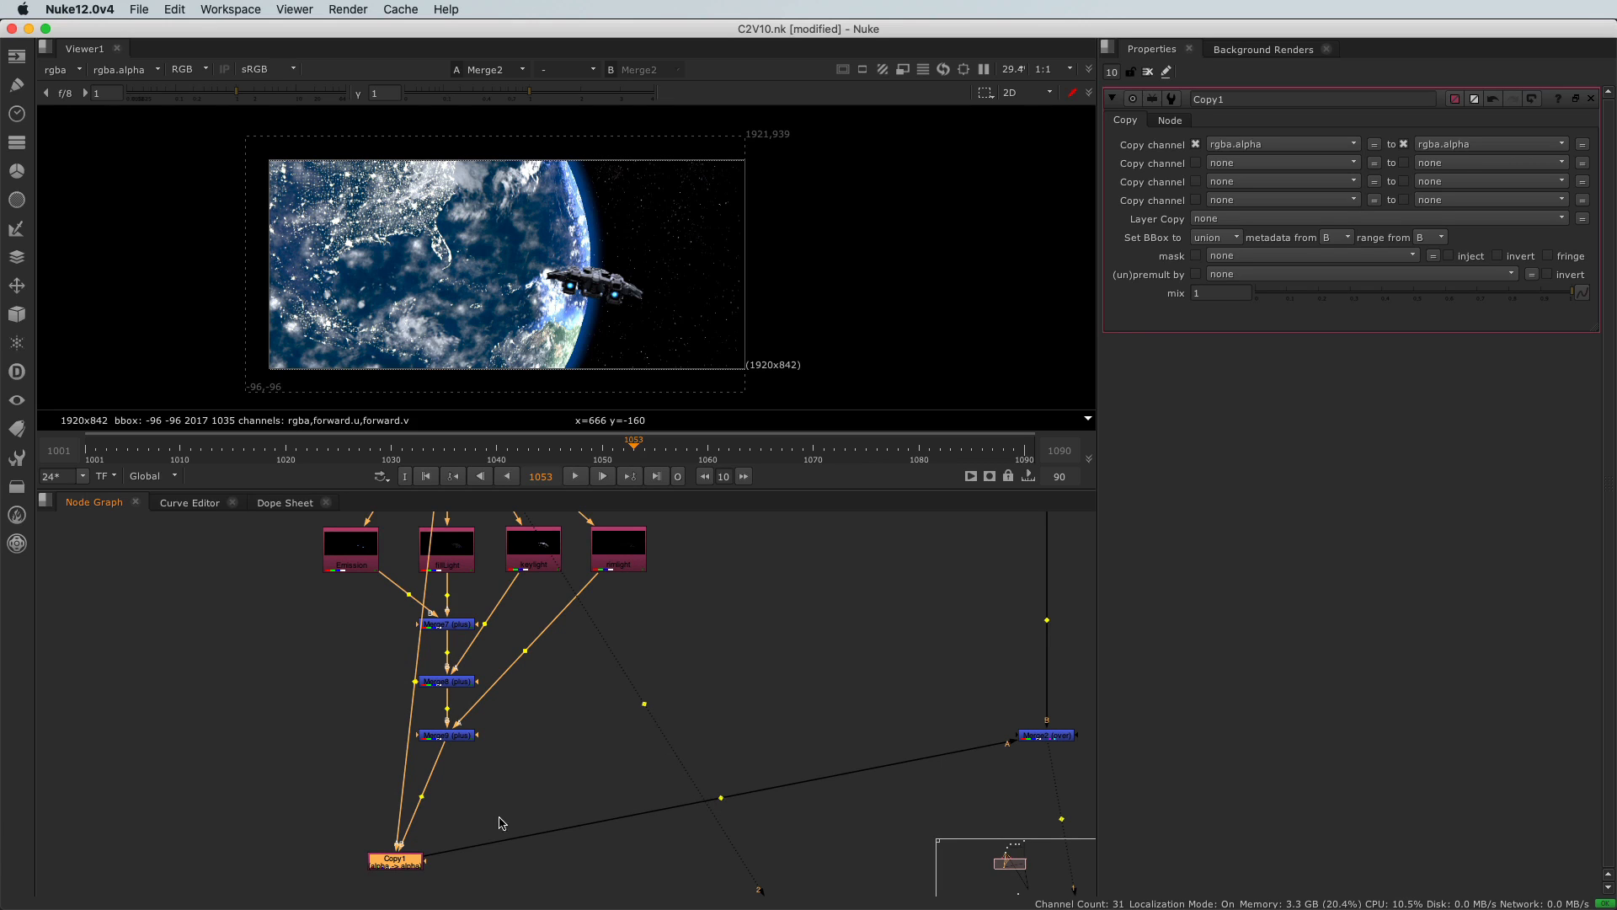
{"action": "mouse_move", "coordinate": [416, 719]}
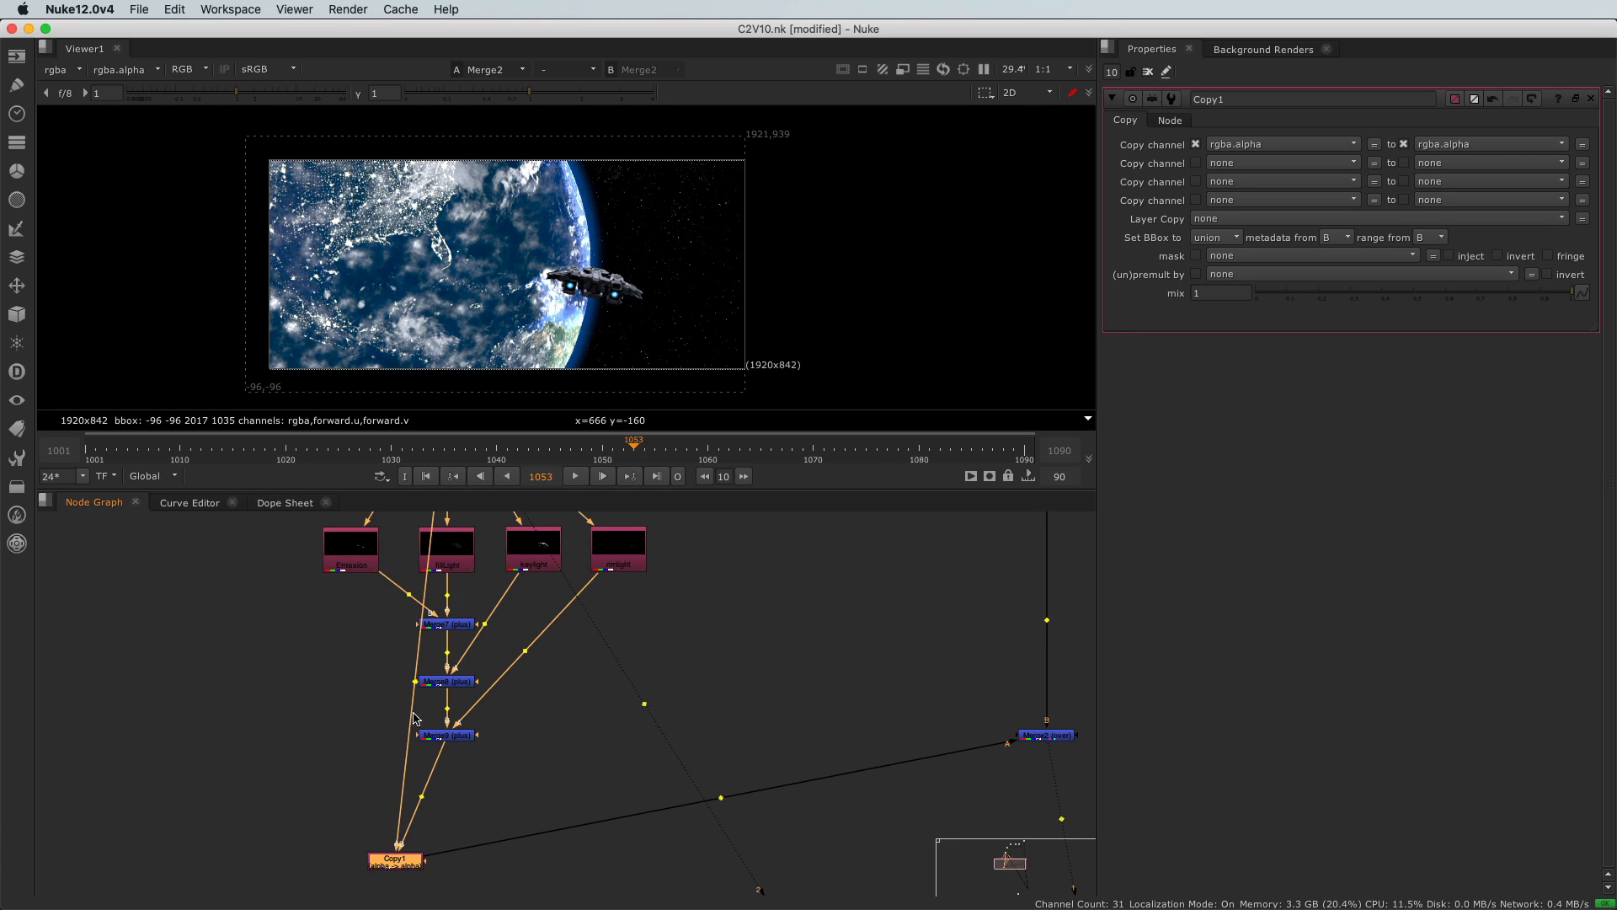
{"action": "mouse_move", "coordinate": [414, 691]}
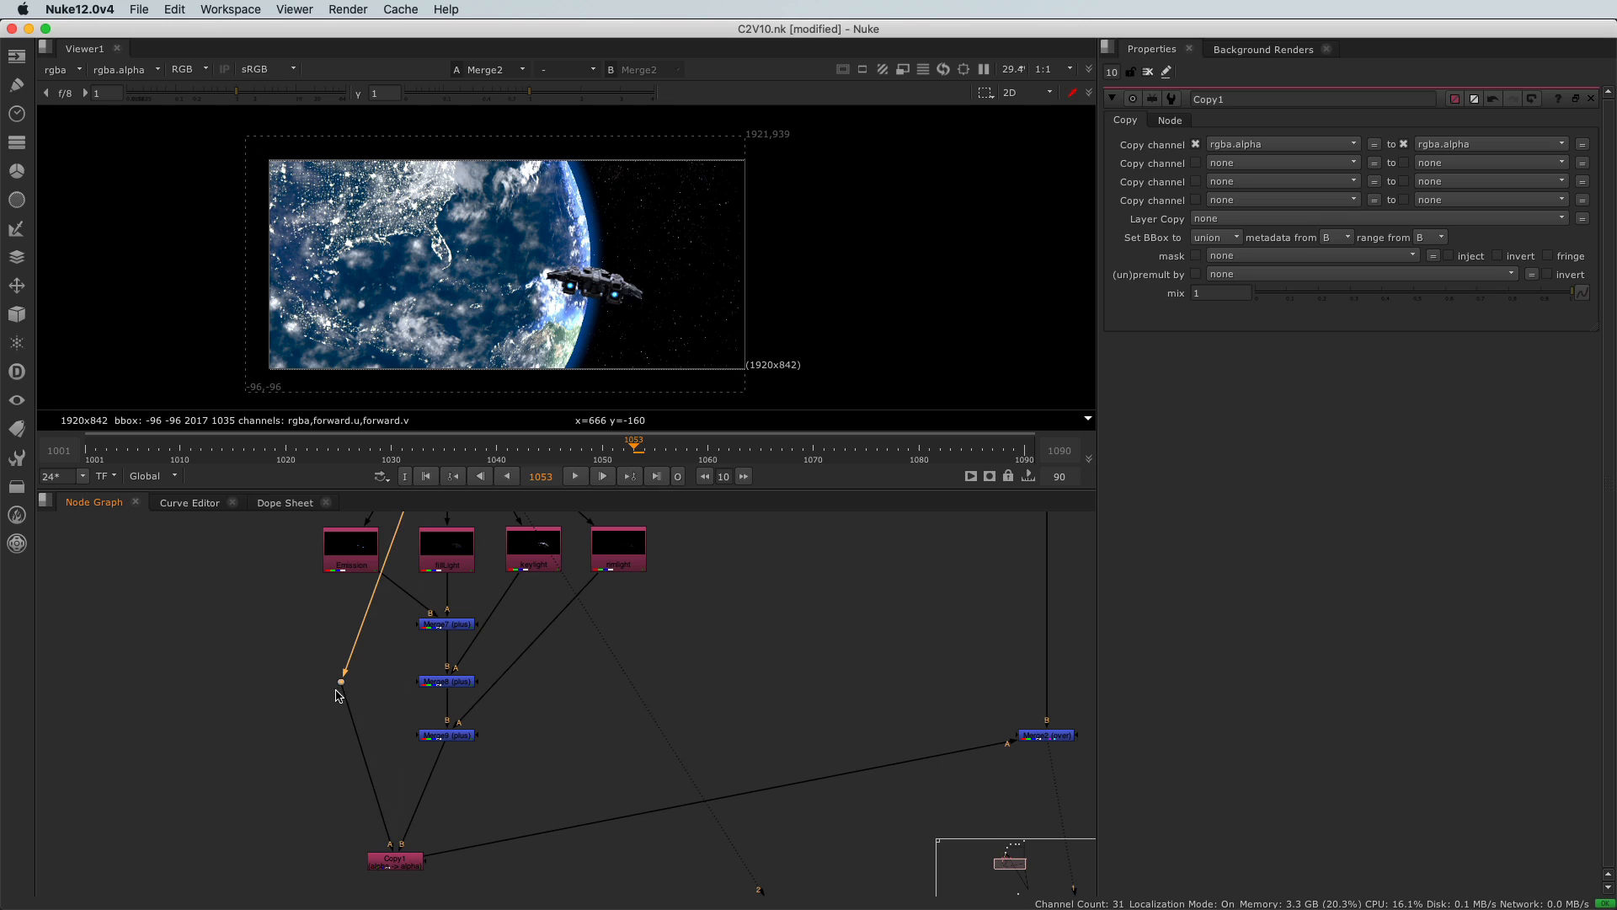
{"action": "mouse_move", "coordinate": [343, 616]}
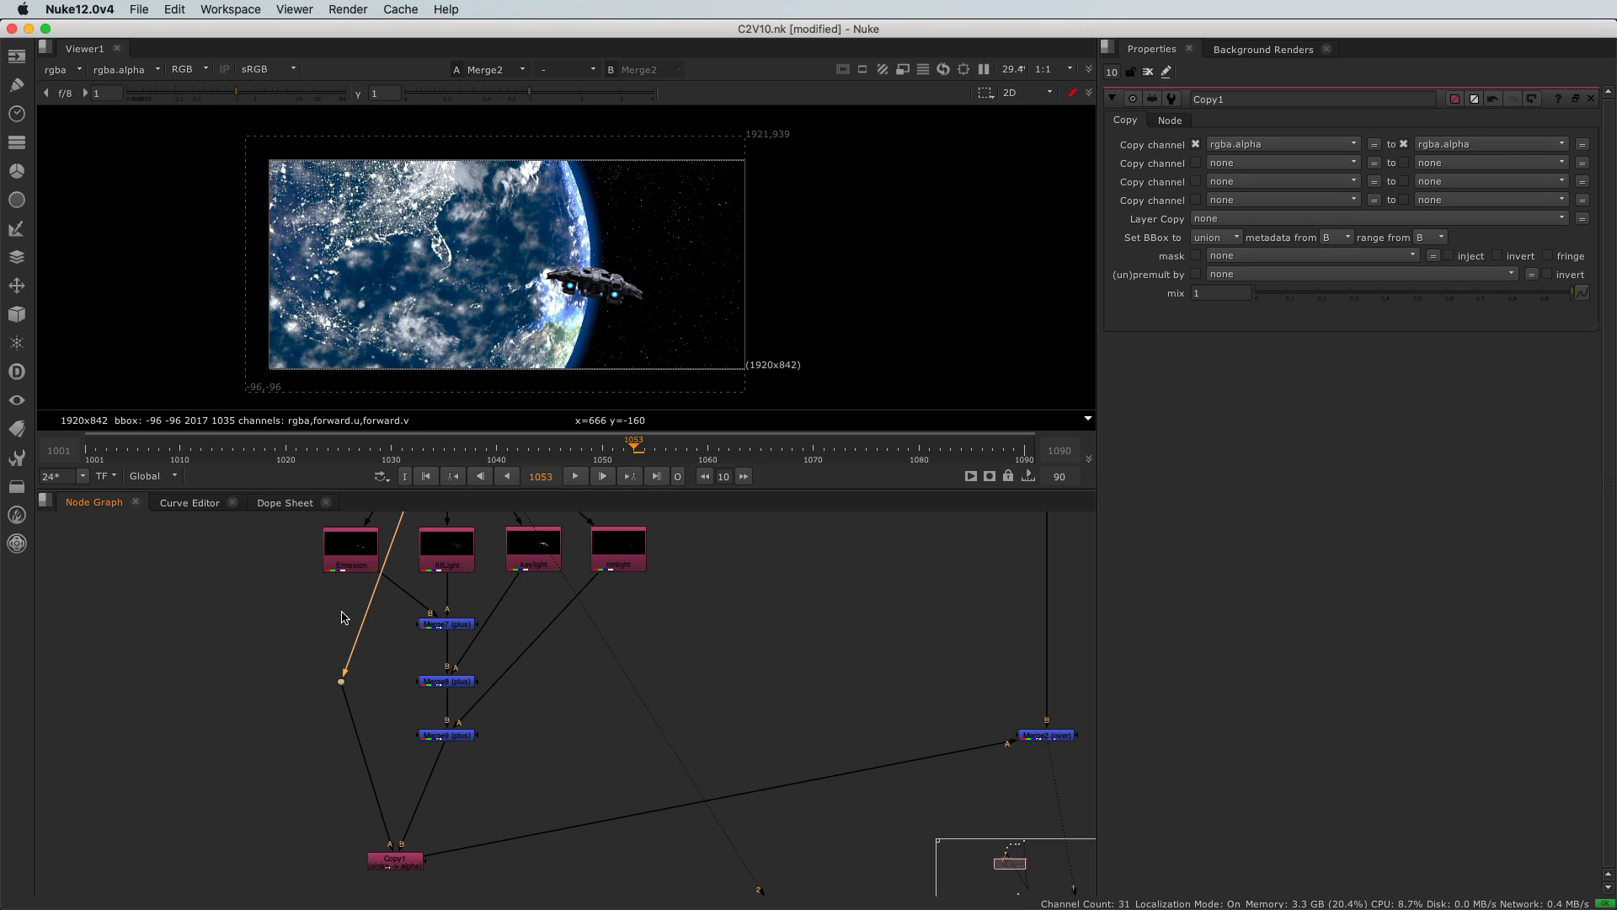
{"action": "mouse_move", "coordinate": [361, 772]}
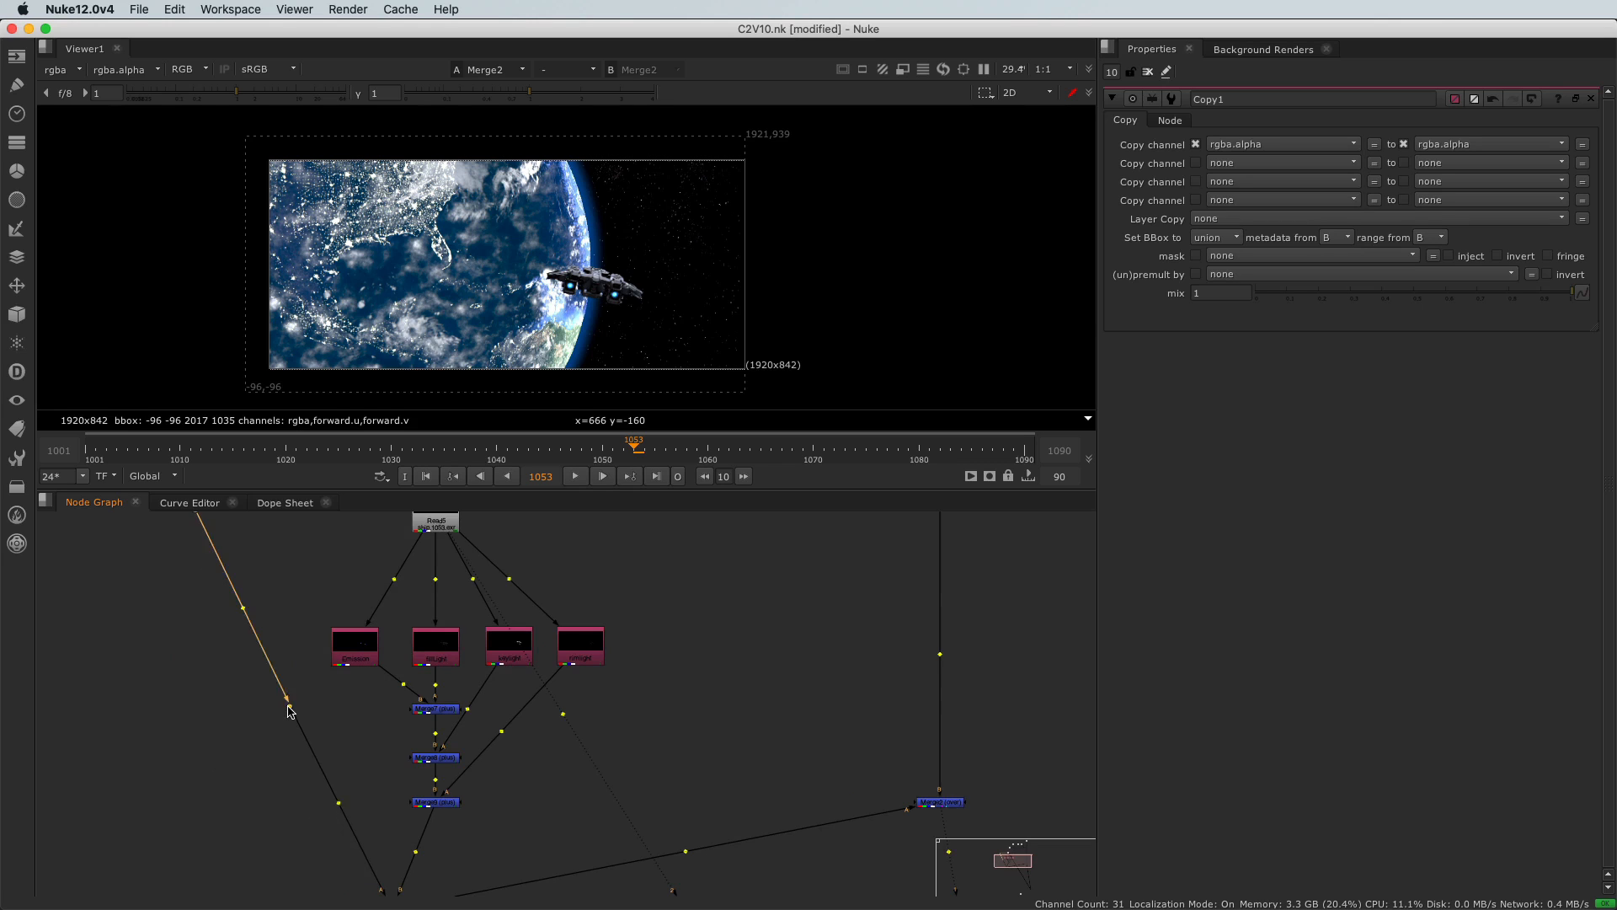
Step: Add a corner Dot on the pipe so it runs at right angles in the squared layout
{"action": "scroll", "scroll_direction": "down", "scroll_amount": 3}
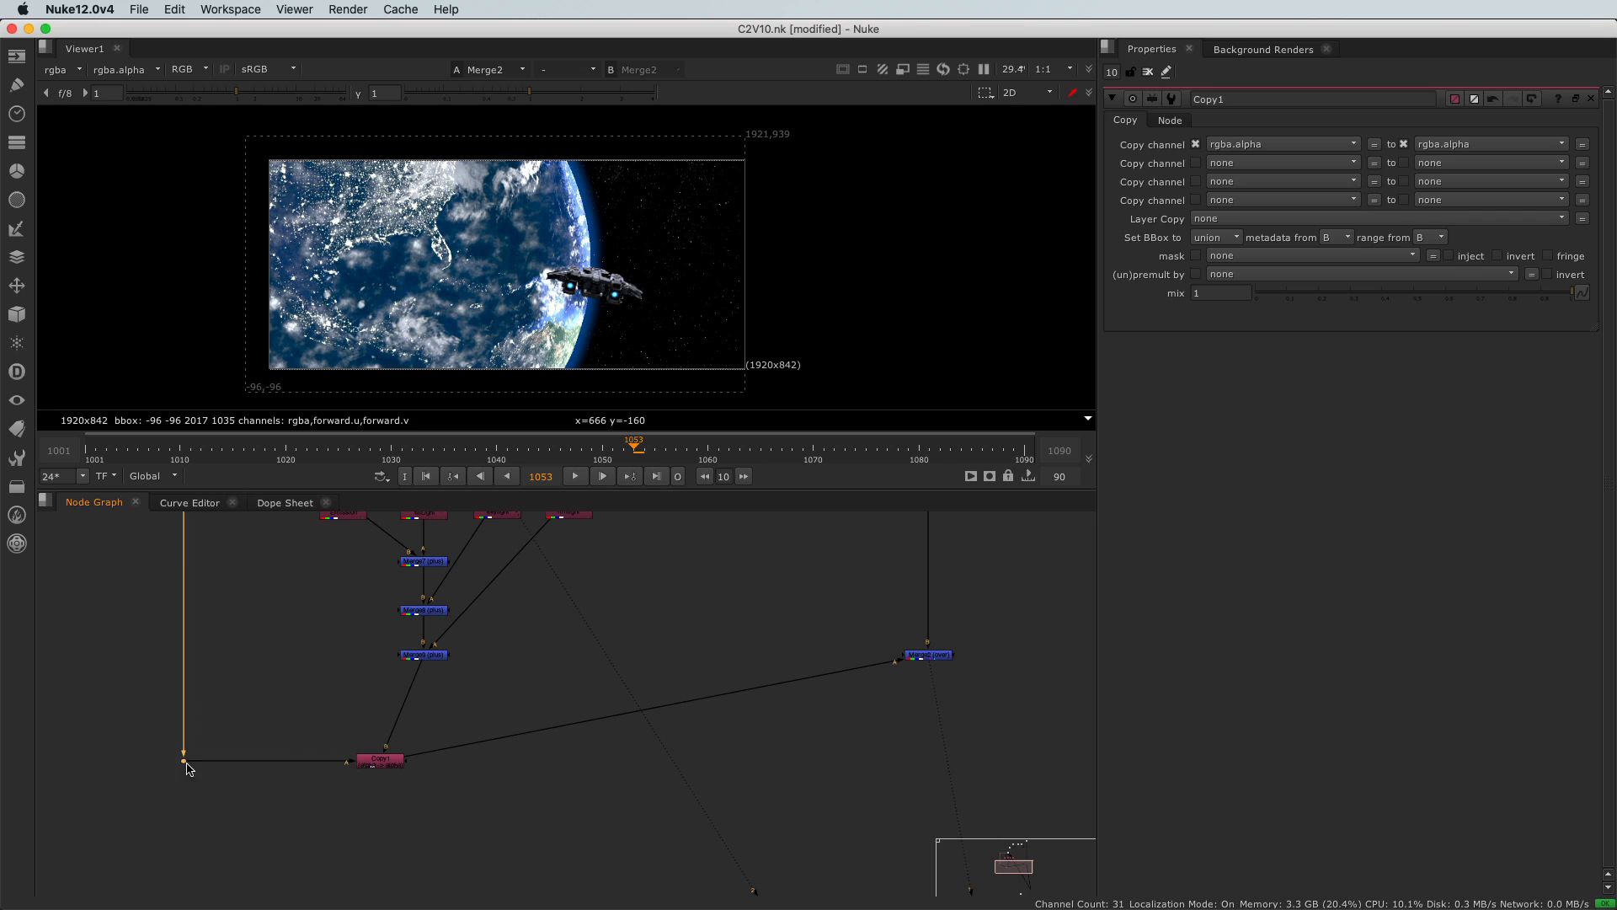
{"action": "left_click", "coordinate": [423, 760]}
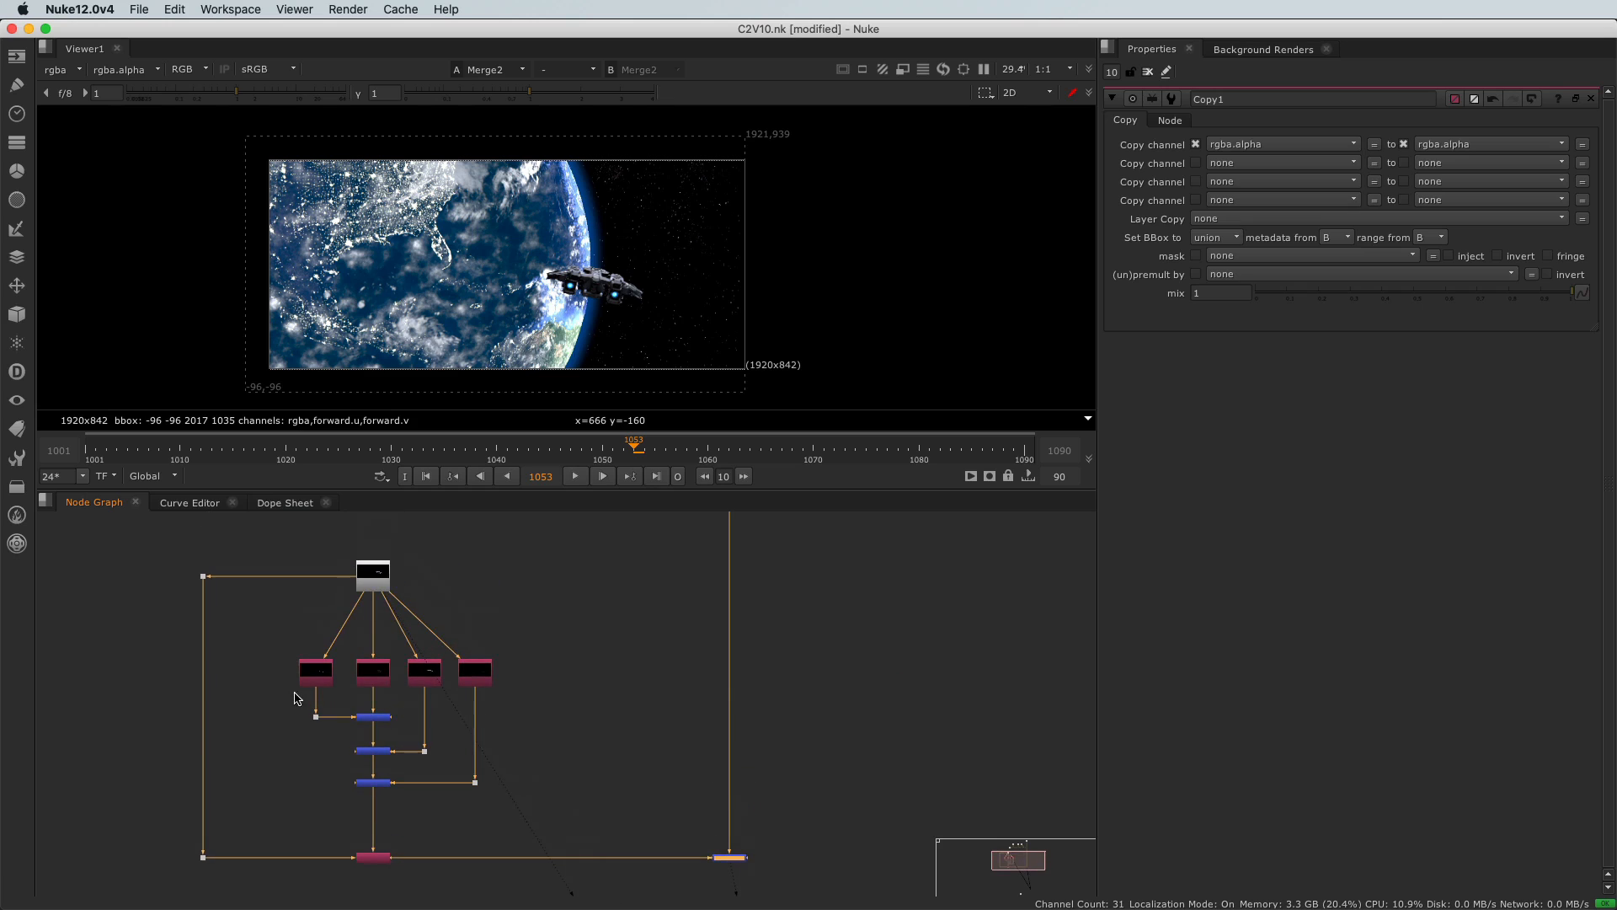
{"action": "mouse_move", "coordinate": [384, 594]}
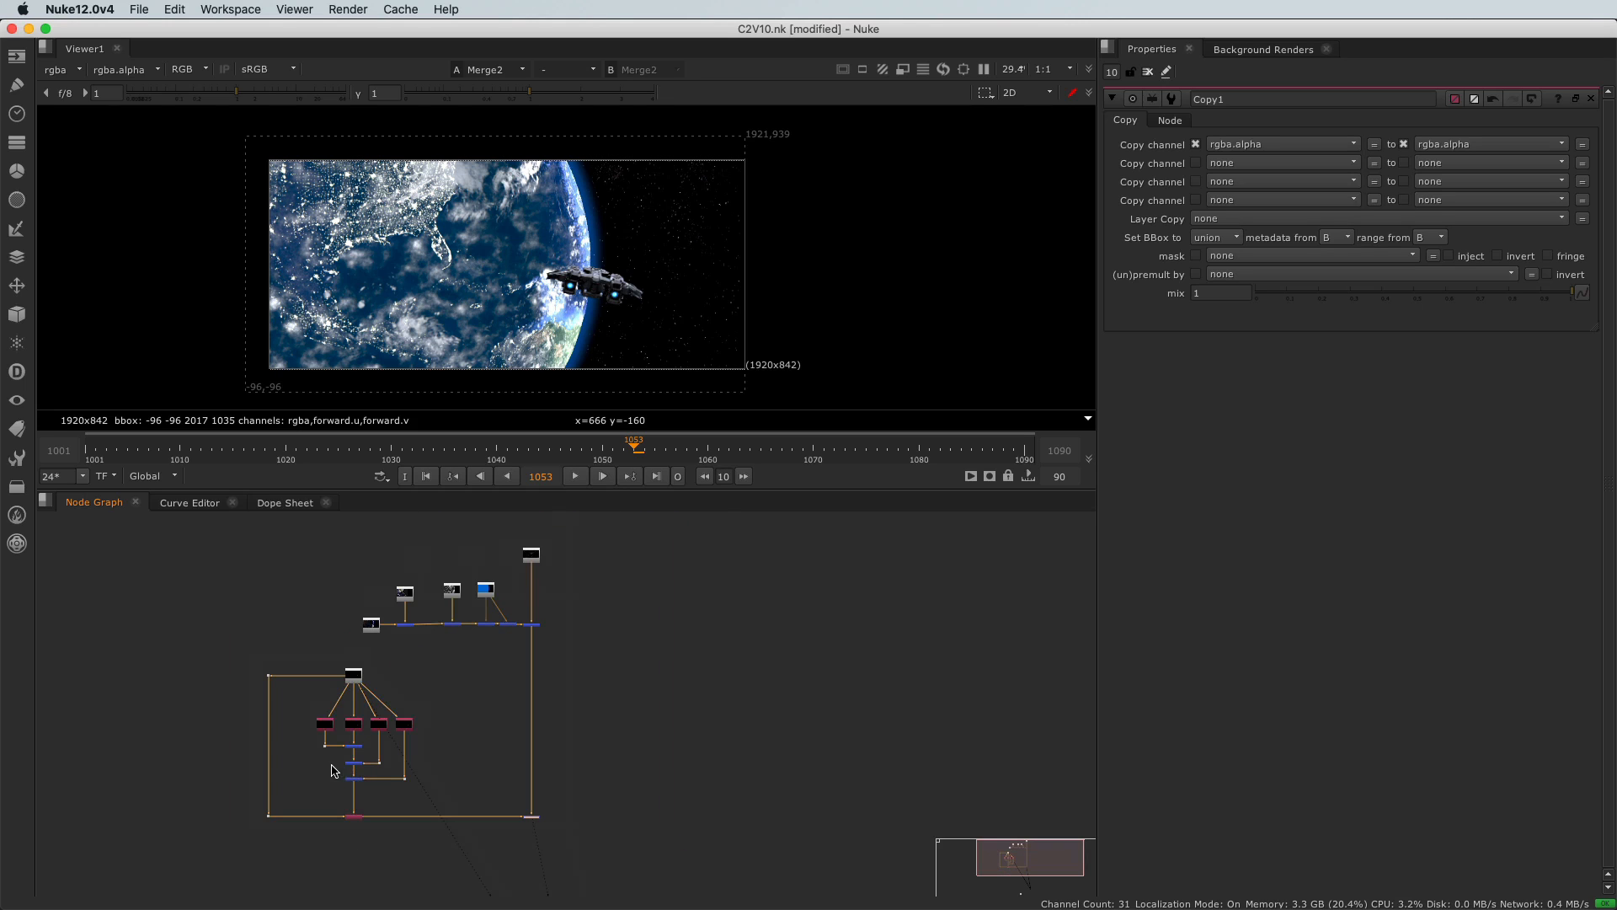
{"action": "mouse_move", "coordinate": [271, 606]}
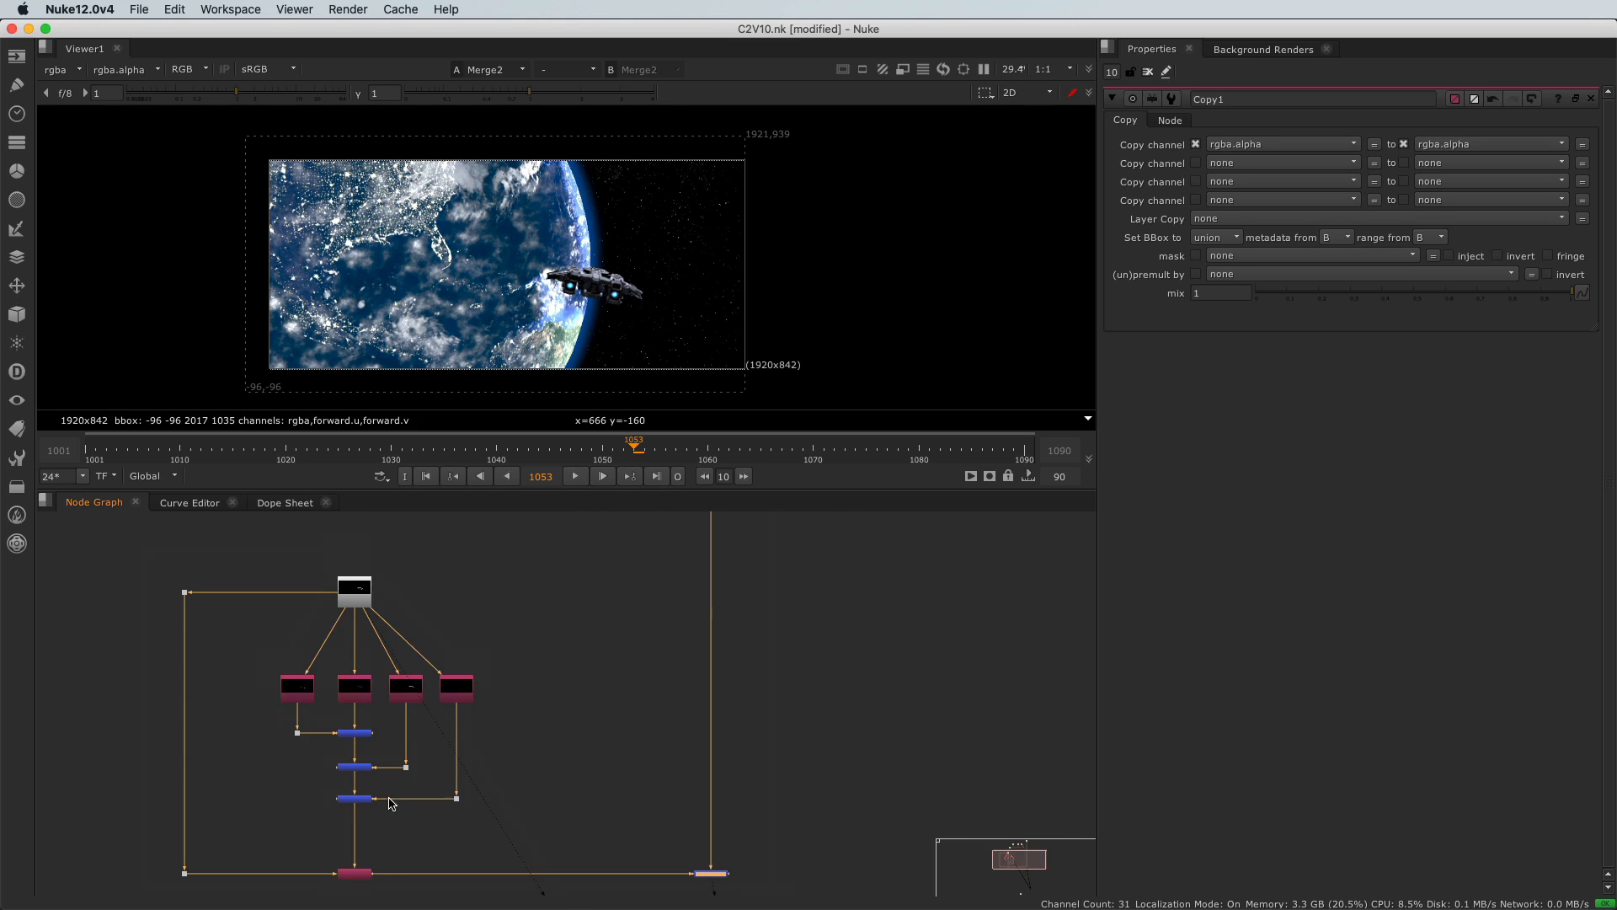
{"action": "mouse_move", "coordinate": [616, 742]}
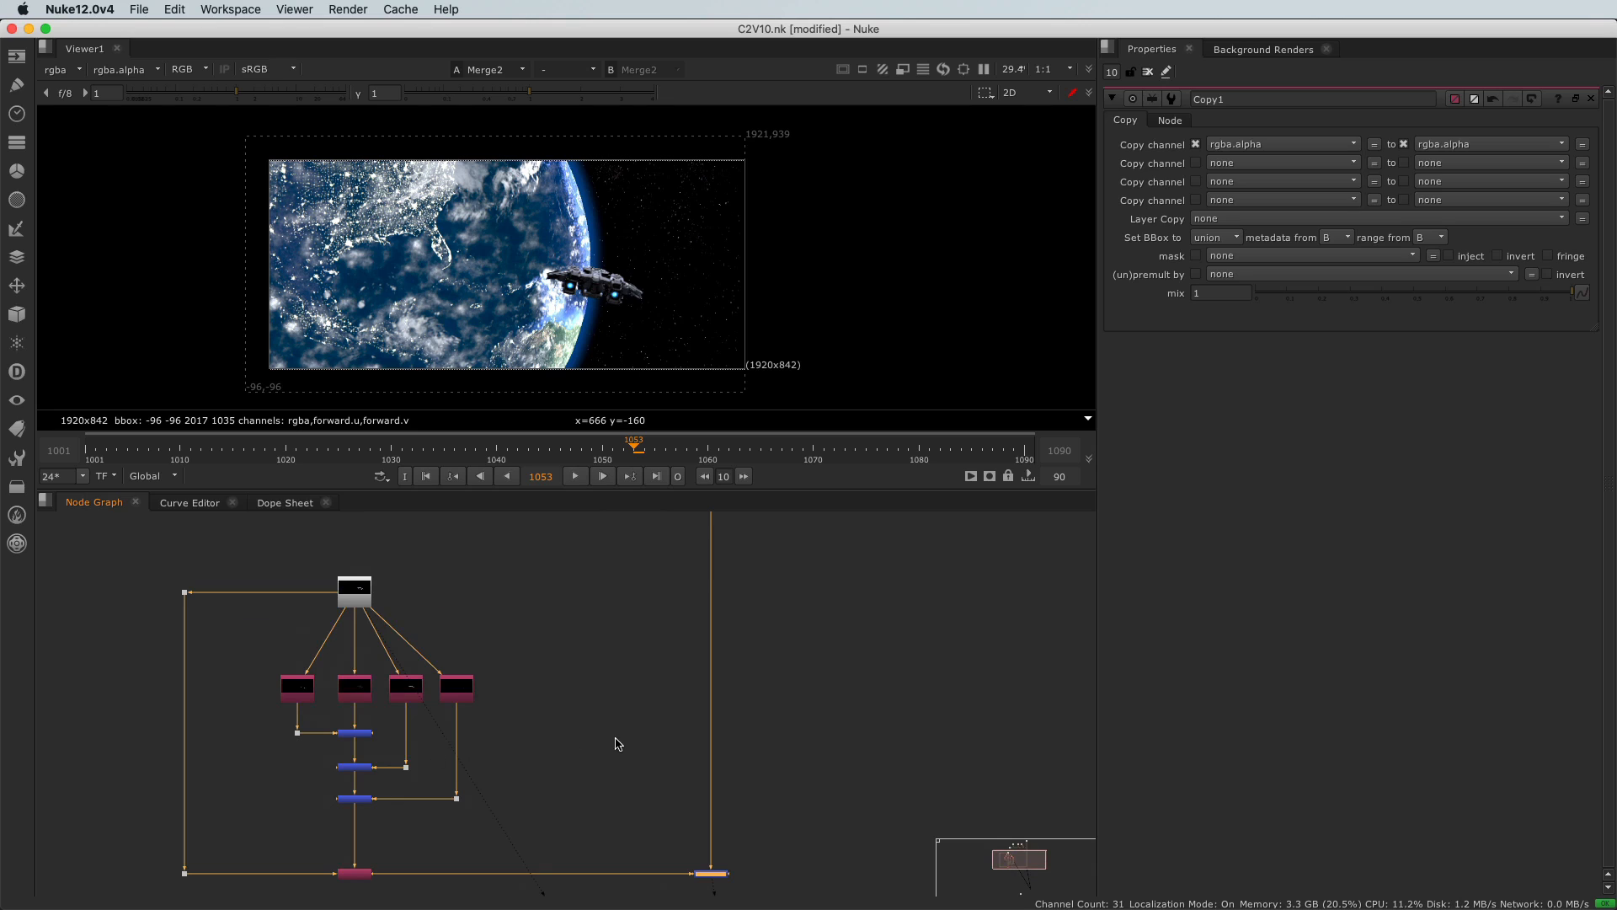